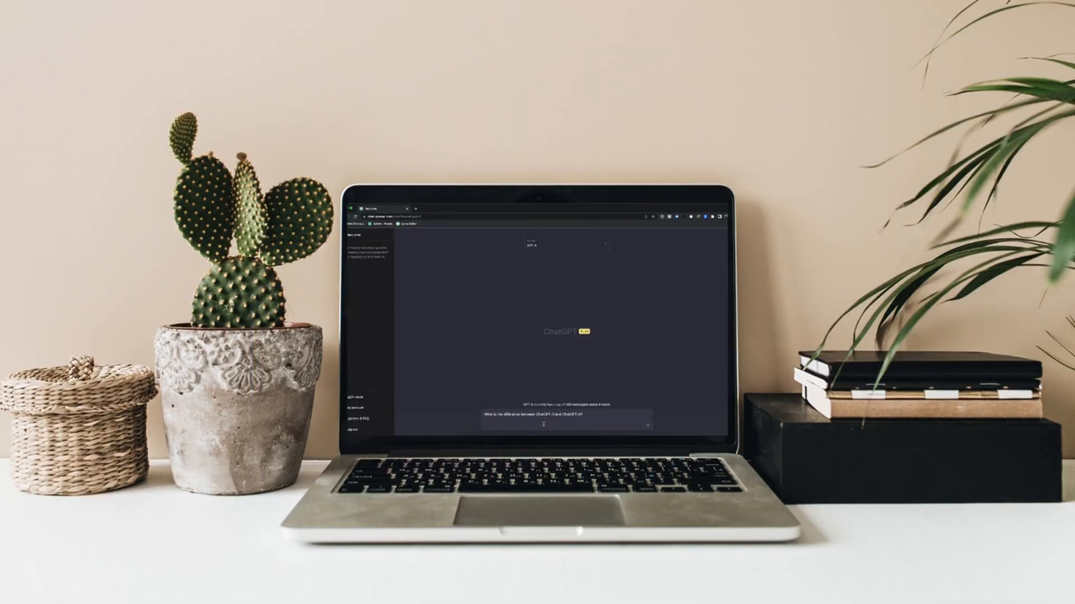
Search Google for 'big cartel' and bring up the results
left_click(646, 425)
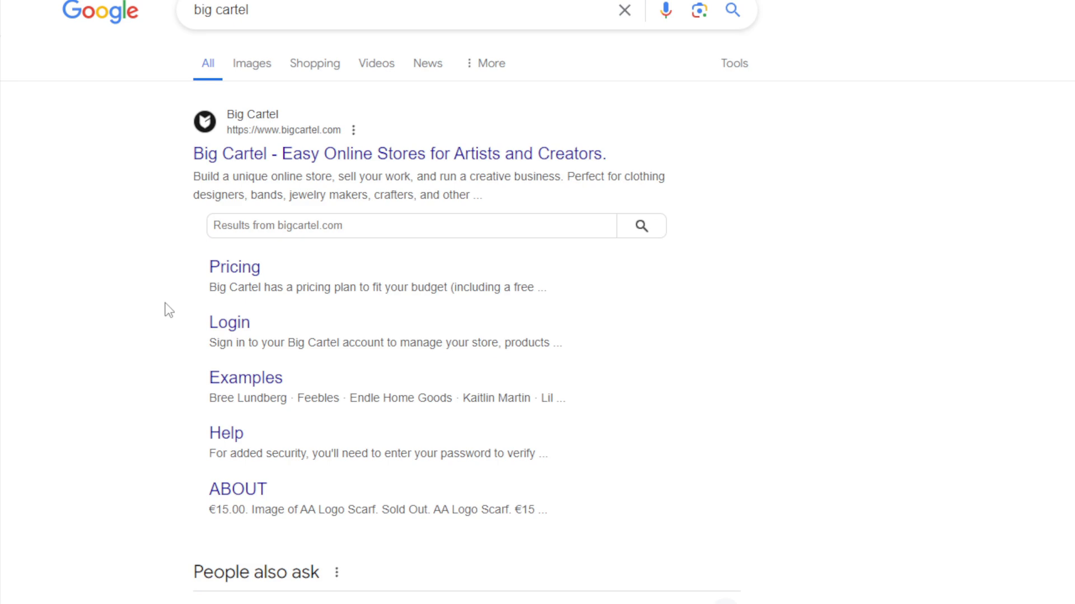
From the Big Cartel site, bring up the Gold, Platinum and Diamond plan comparison
left_click(399, 154)
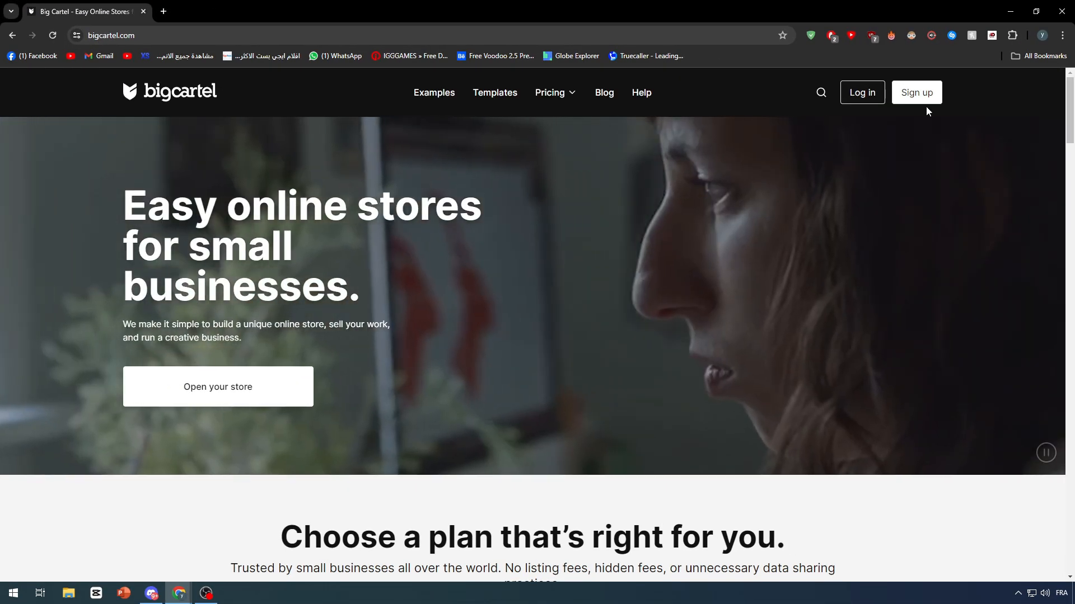
left_click(549, 93)
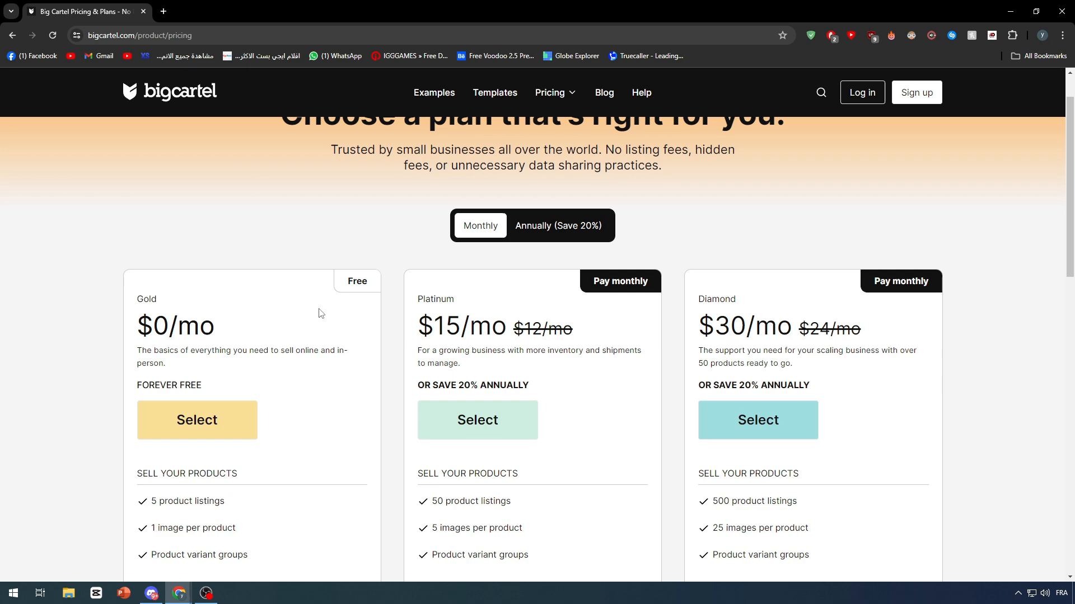
scroll("down", 3)
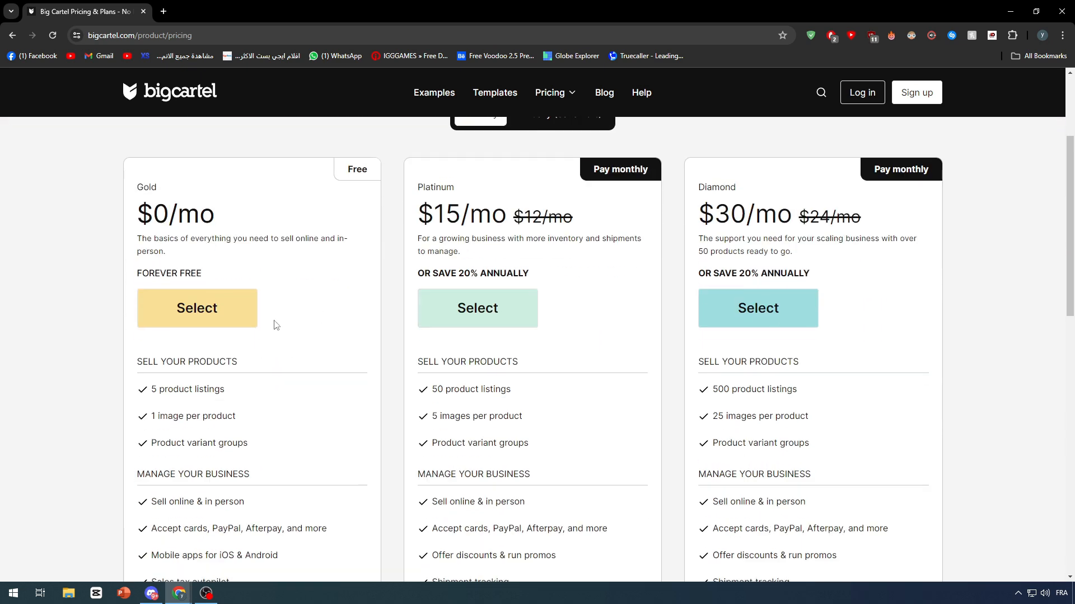
left_click(197, 308)
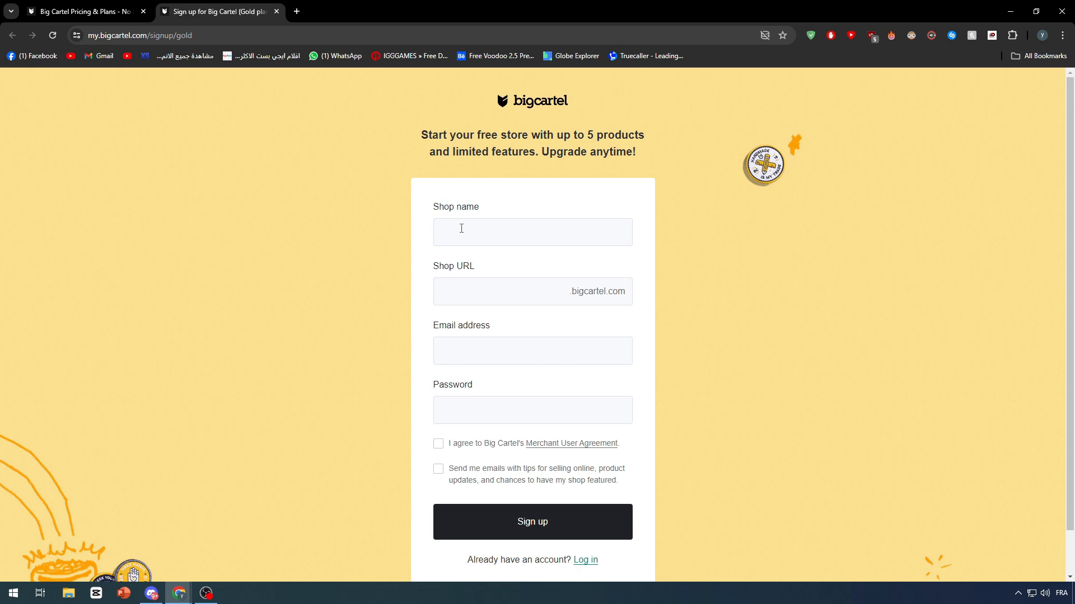
type("Tit")
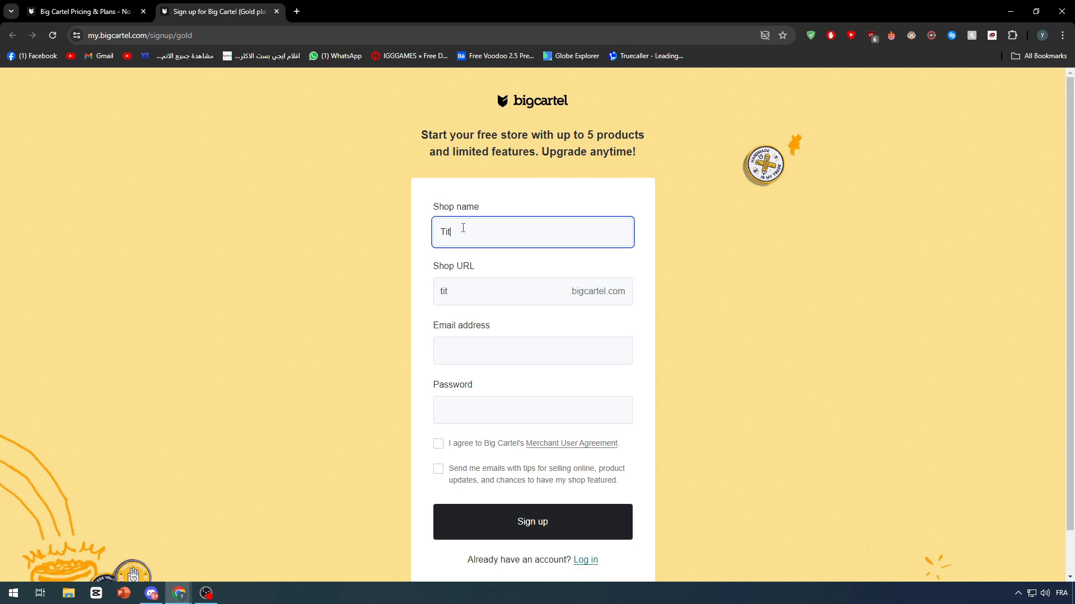
type("Titan Tutorials")
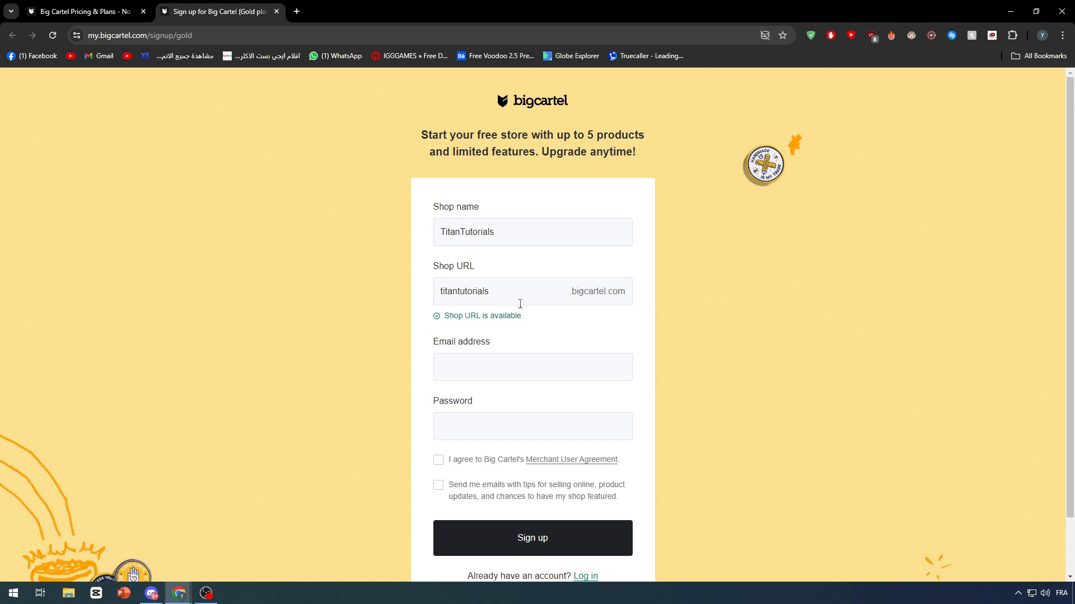
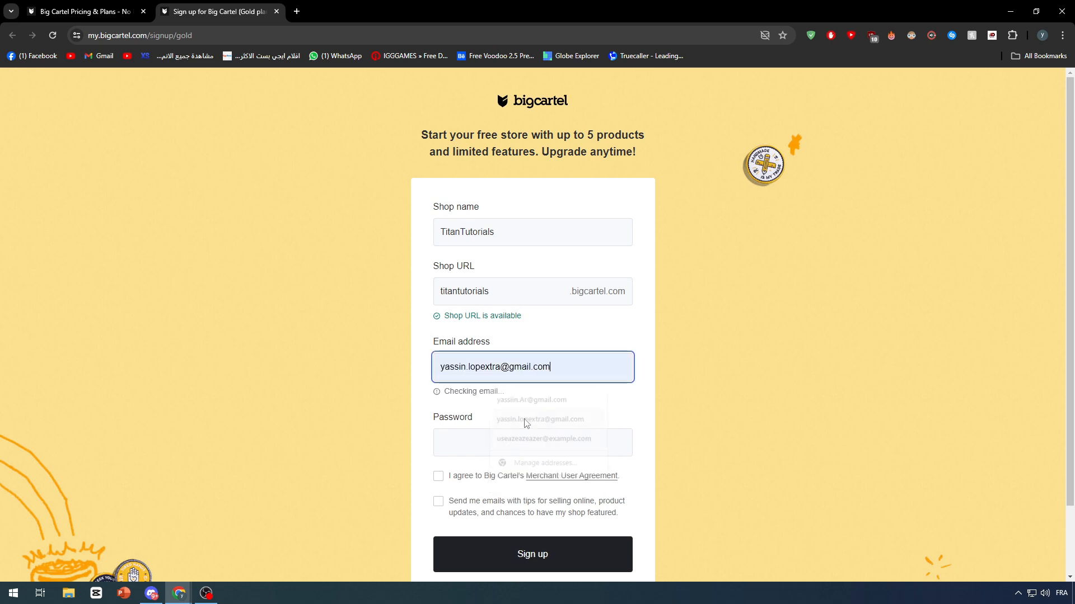
left_click(532, 362)
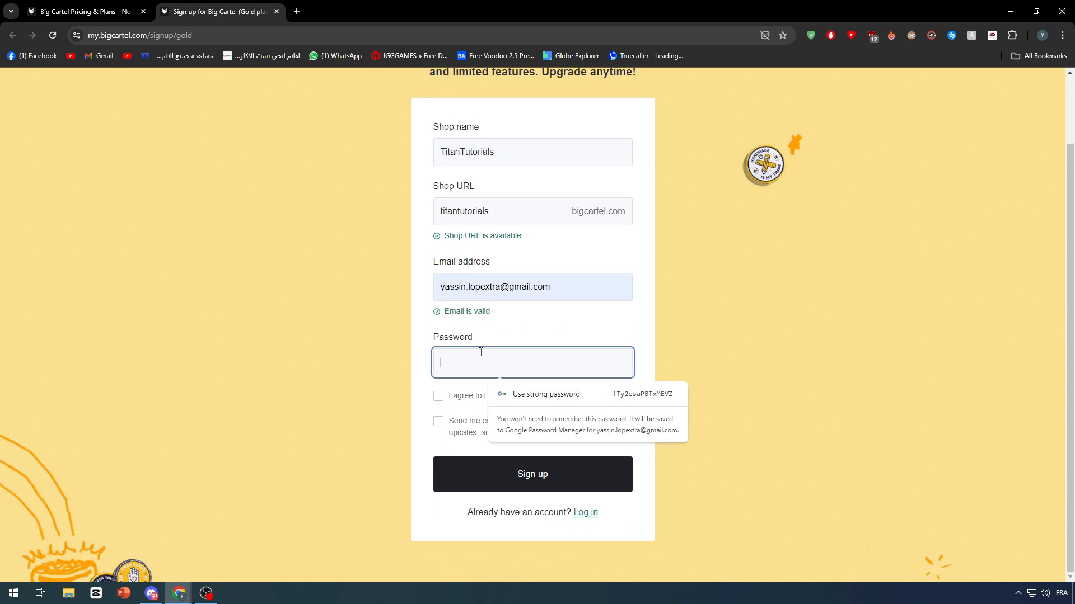
type("•")
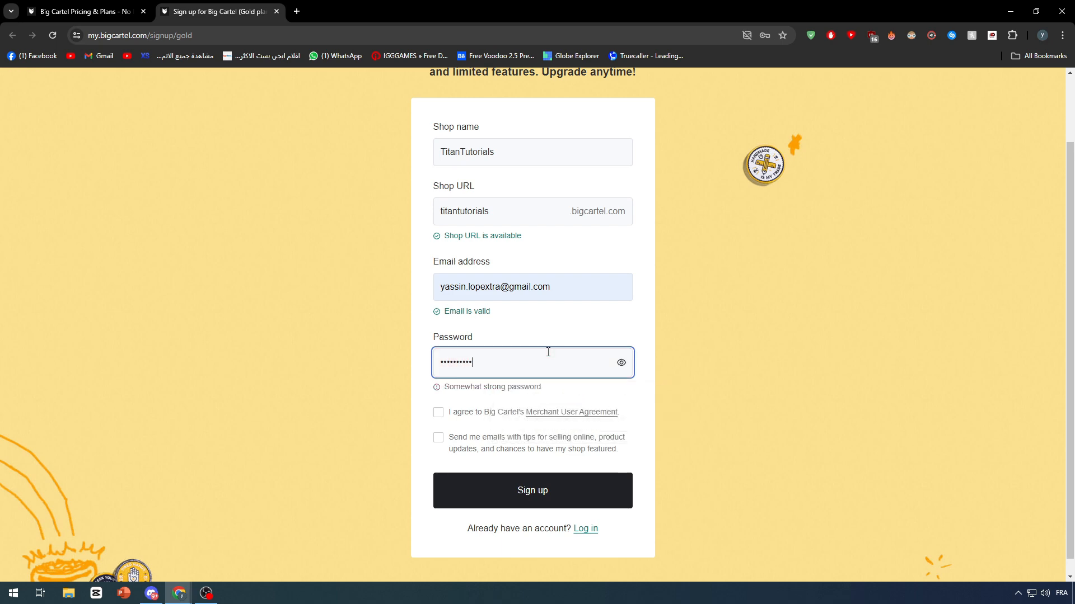
left_click(438, 411)
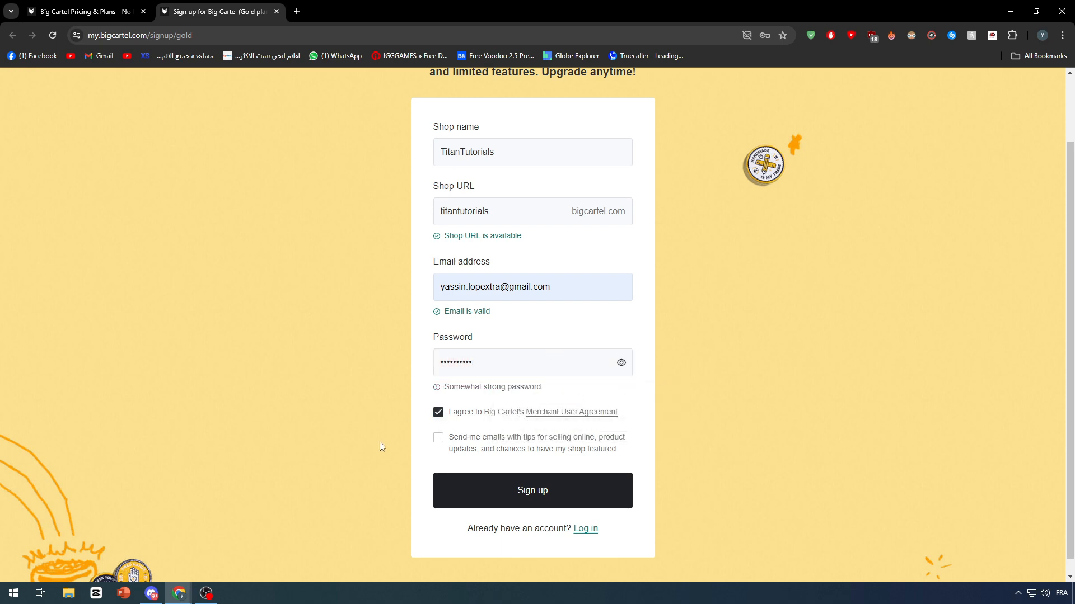
left_click(532, 490)
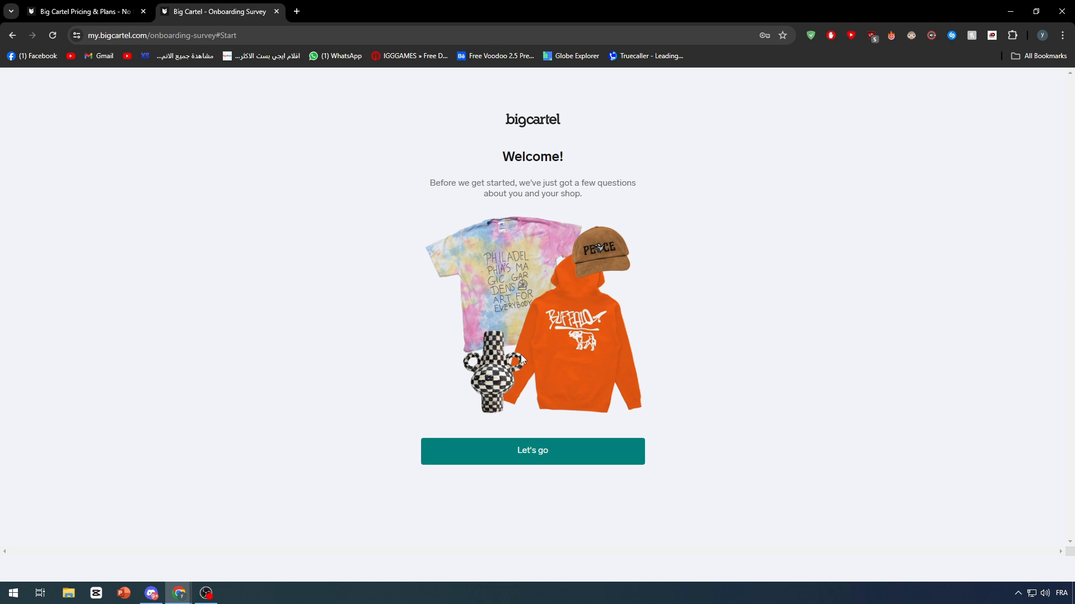
Answer the survey: heard via social media, first-time seller shipping purchased products
left_click(533, 451)
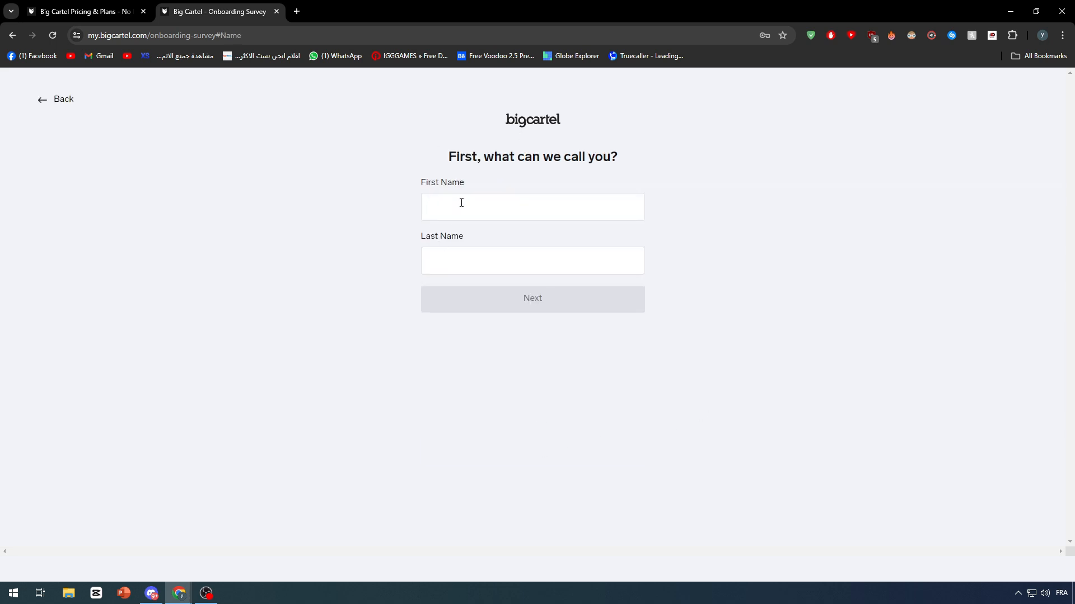
type("alv")
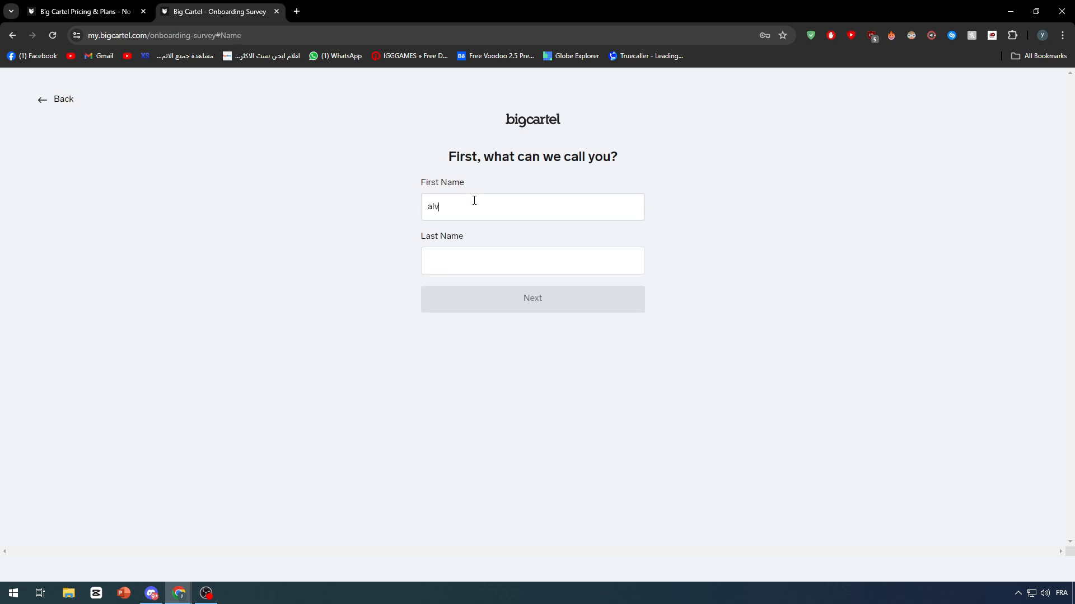
type("su")
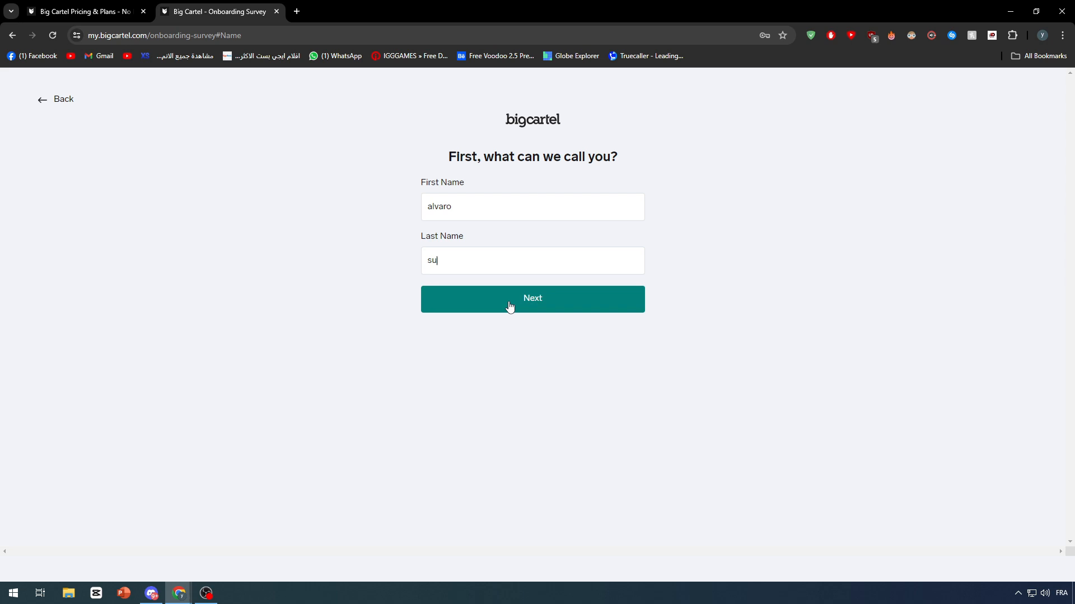
left_click(532, 298)
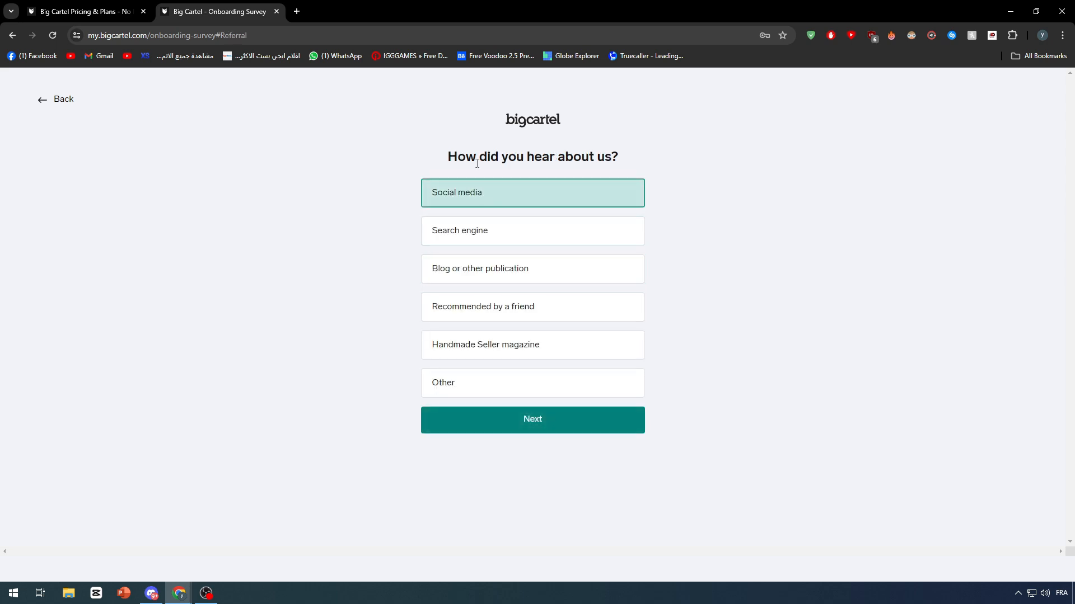
left_click(532, 419)
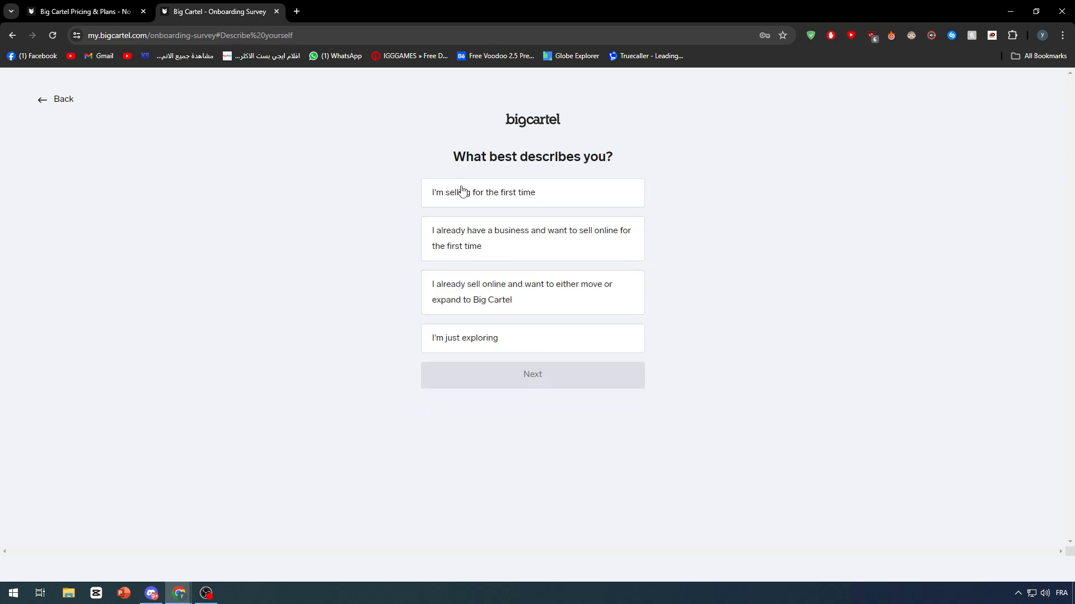
left_click(532, 192)
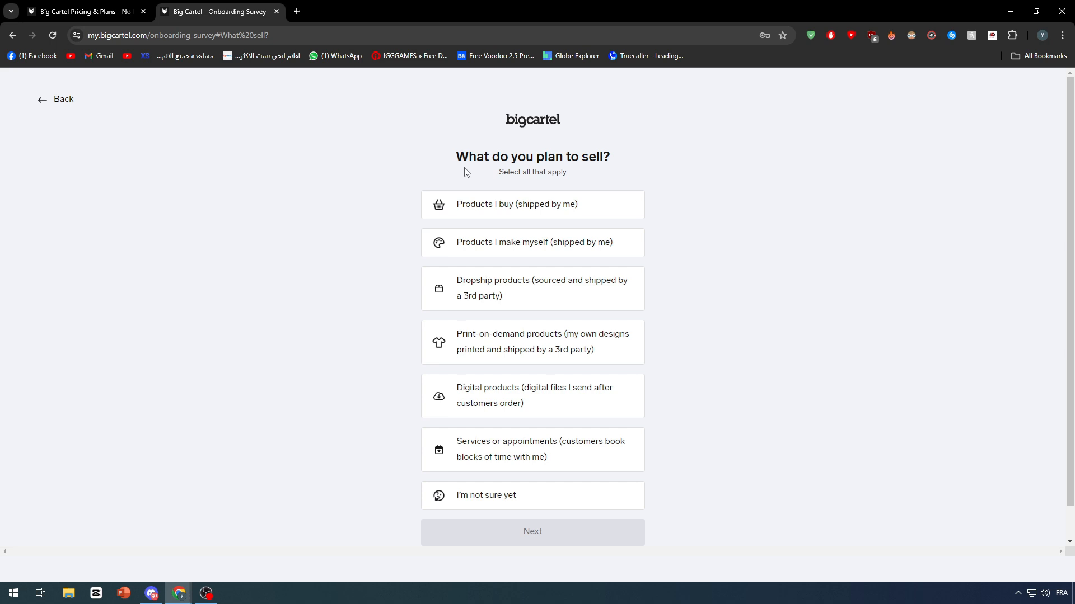
left_click(532, 204)
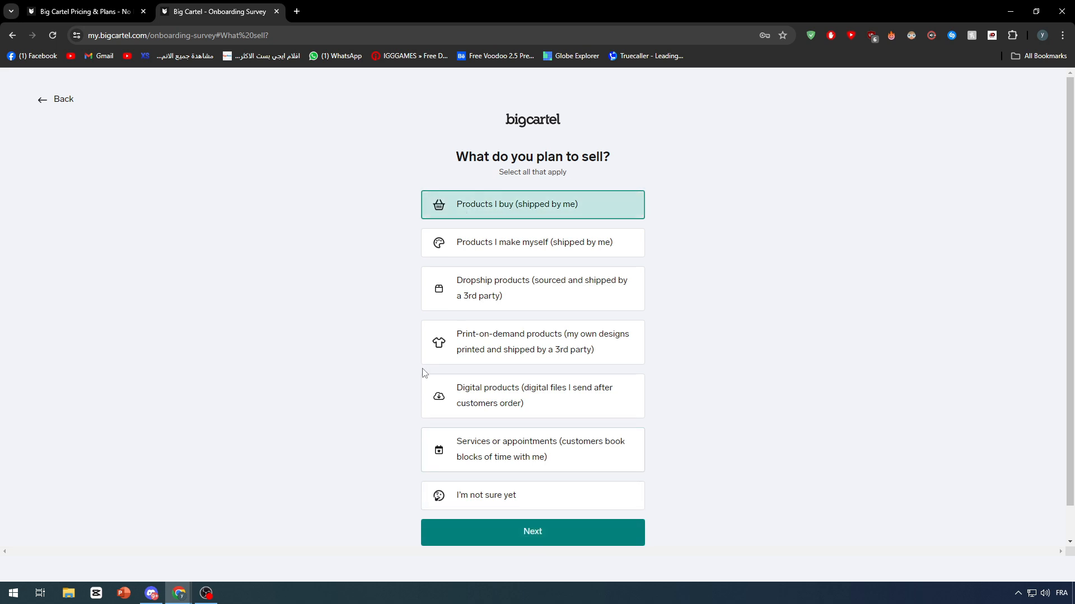
mouse_move(463, 243)
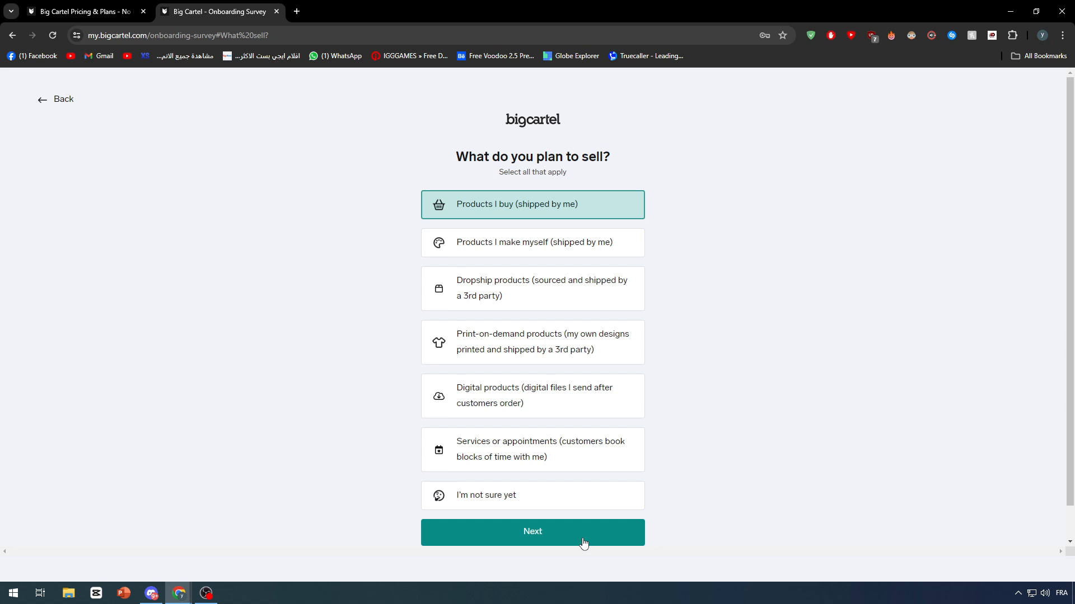
mouse_move(374, 343)
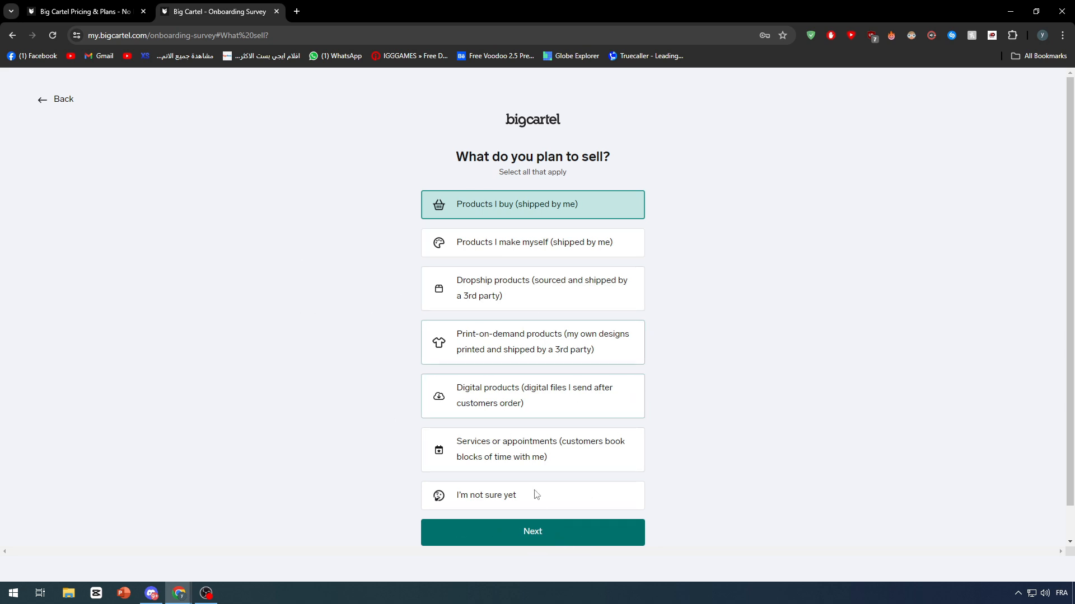
Mark Clothing and Accessories as the shop's product types and submit
left_click(531, 532)
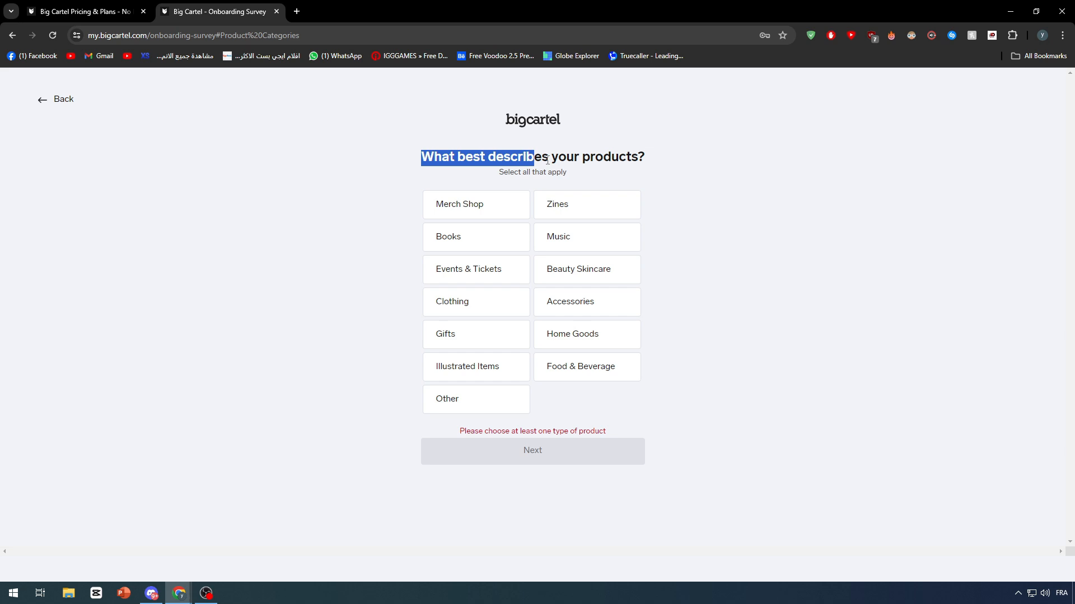
left_click(389, 209)
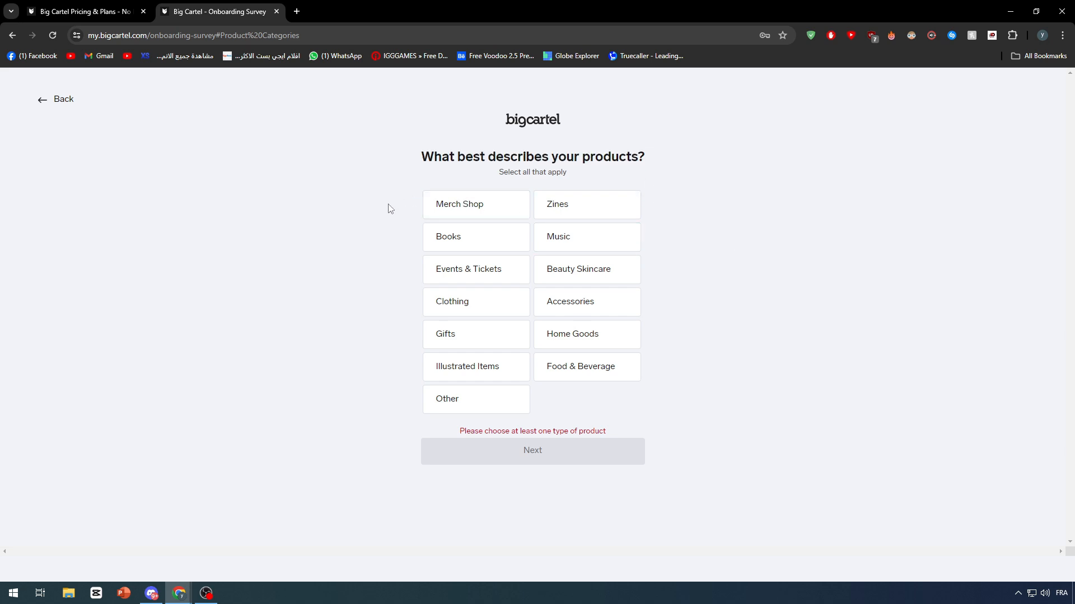
mouse_move(383, 254)
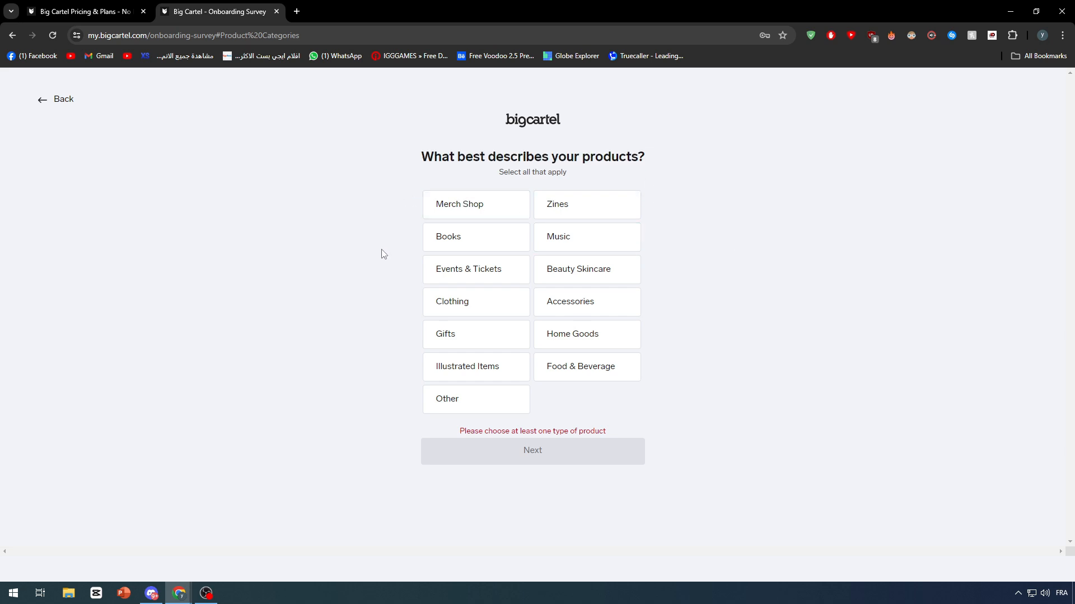
left_click(585, 301)
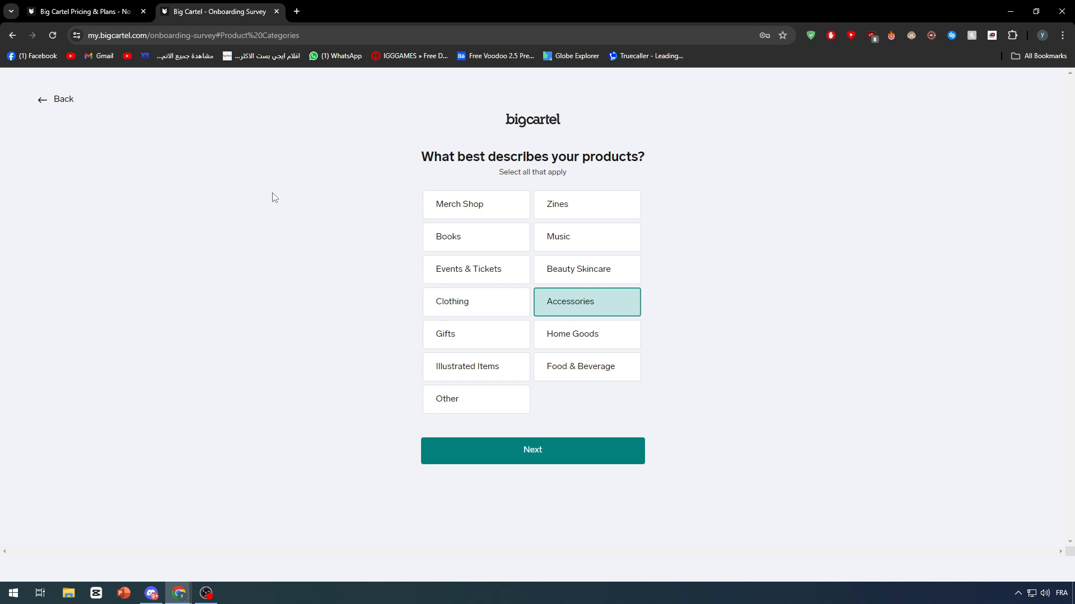
mouse_move(489, 306)
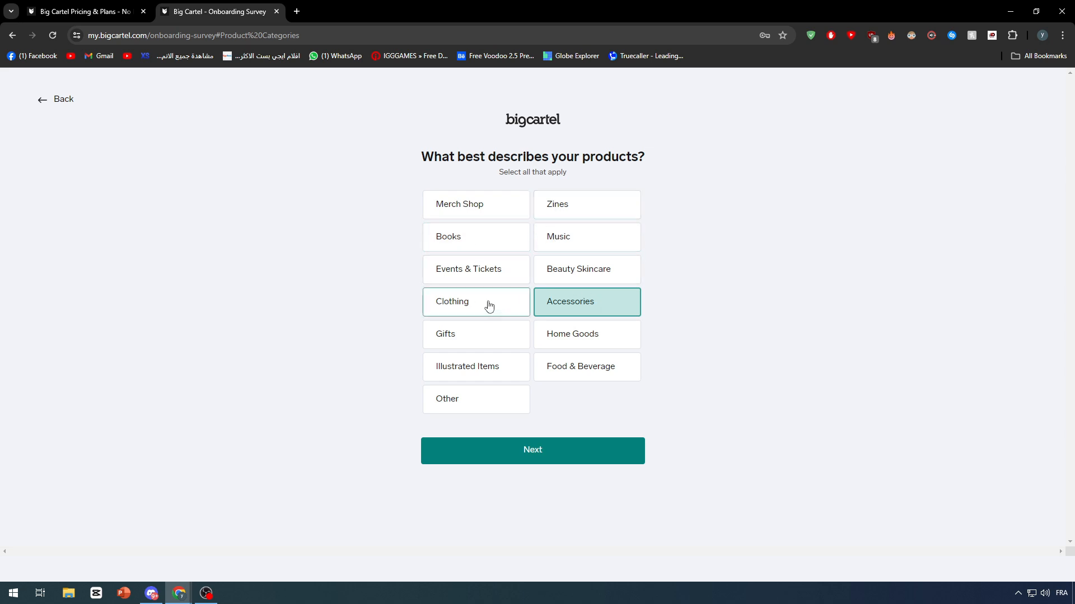
left_click(476, 301)
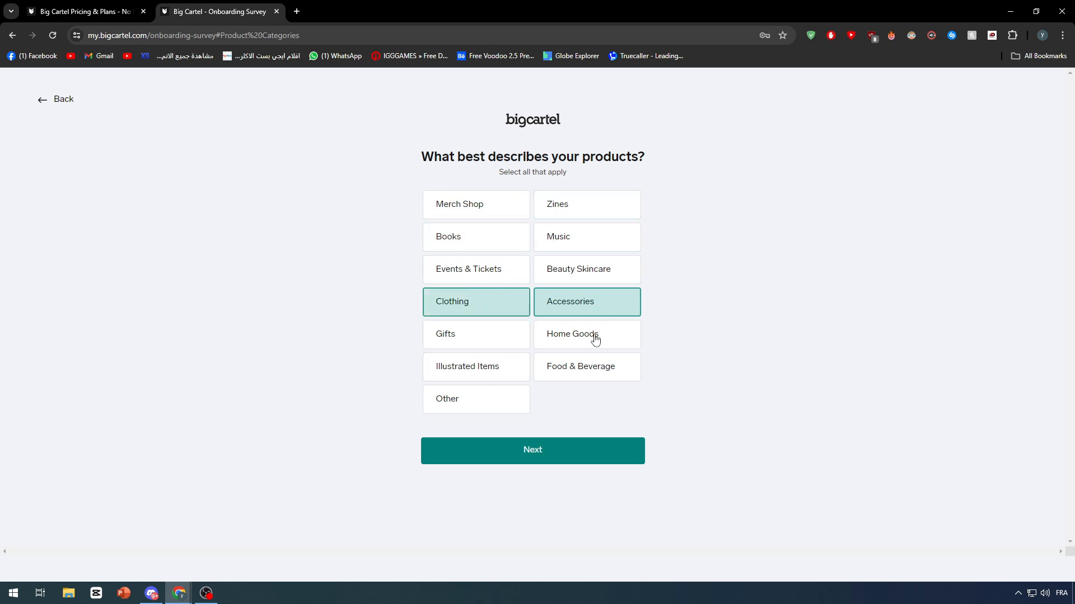
left_click(532, 450)
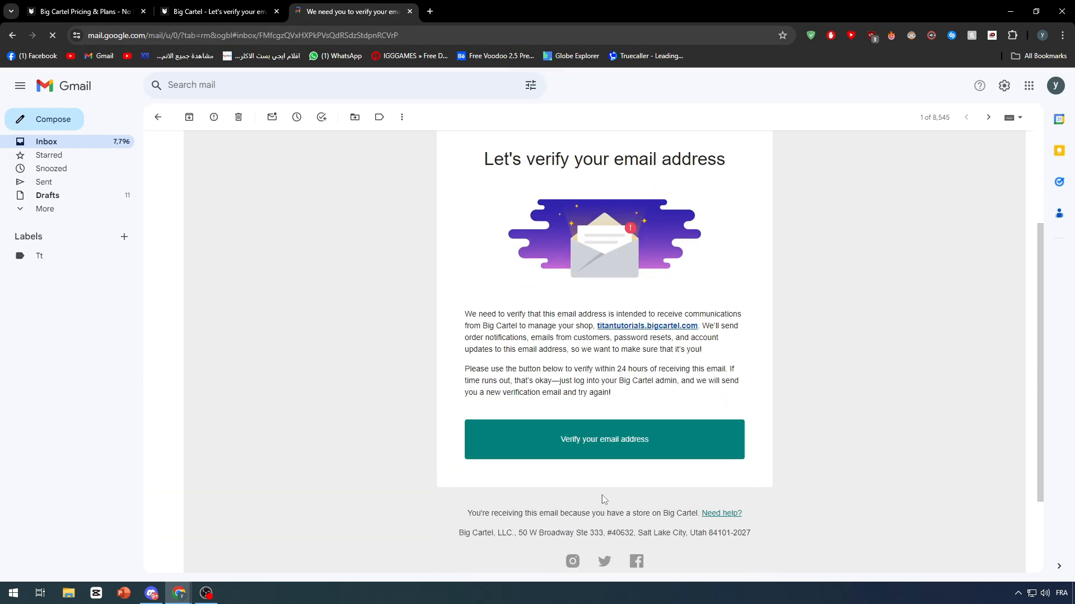
Confirm the shop's email address from Big Cartel's verification message
left_click(603, 439)
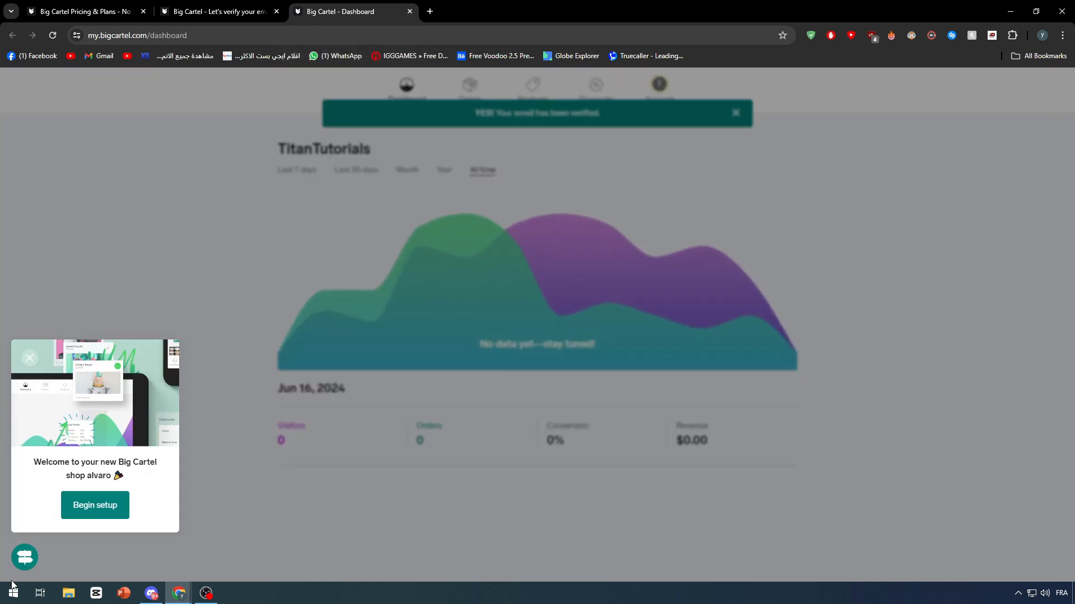
Start the quick setup guide and go to the TitanTutorials account settings
left_click(94, 505)
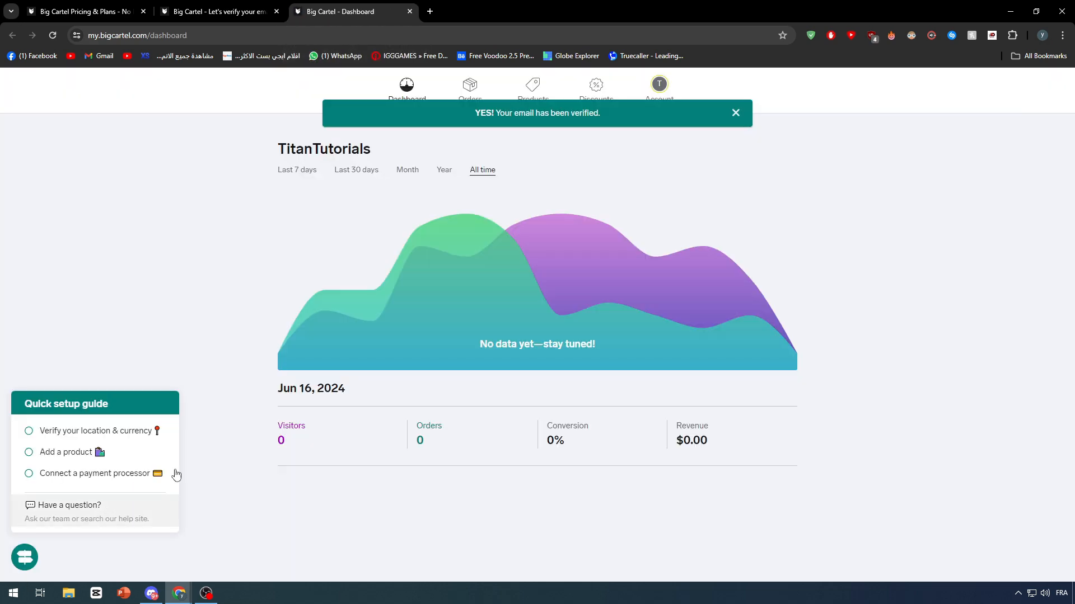
left_click(735, 112)
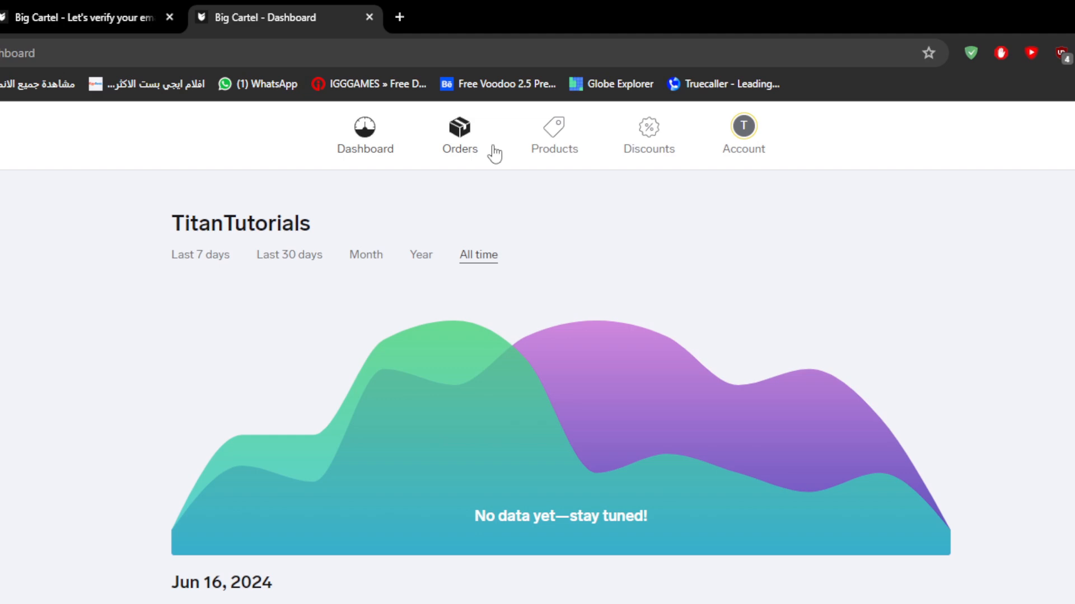
left_click(742, 126)
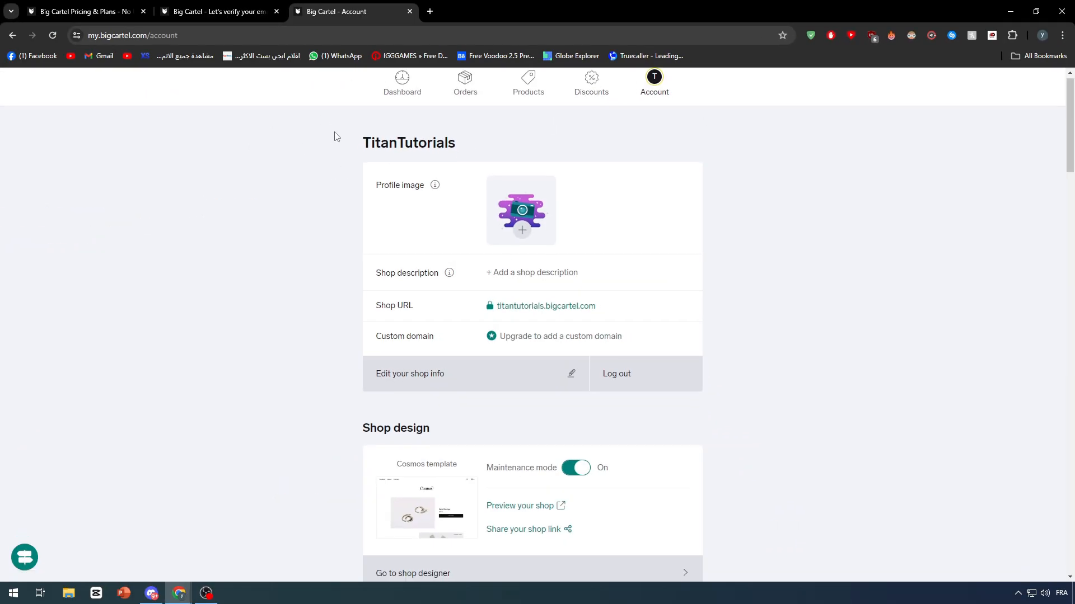
Preview the live TitanTutorials storefront and check its empty cart and product listing
scroll("down", 3)
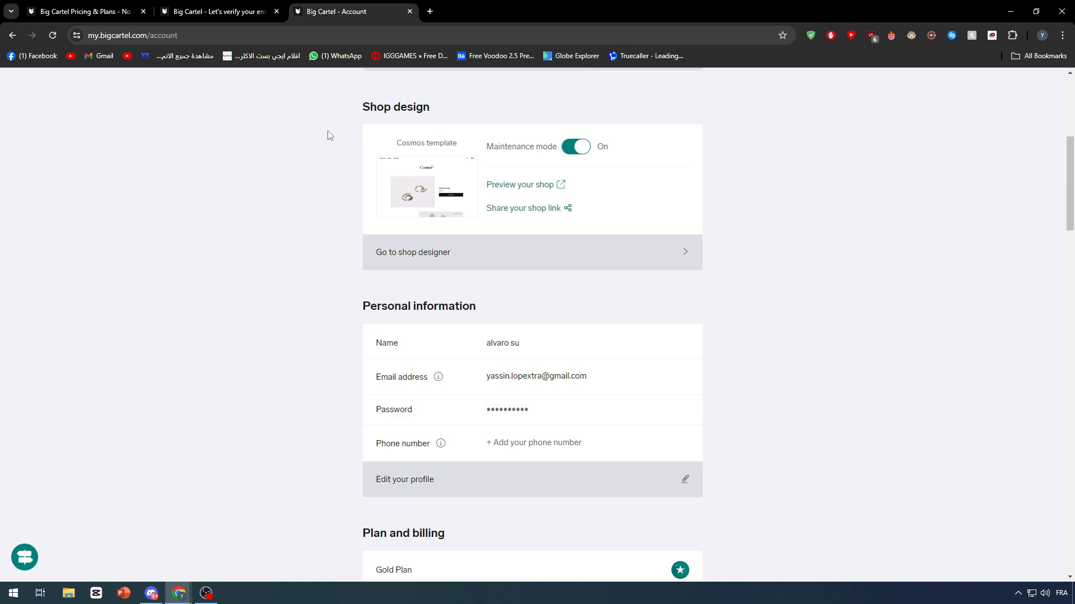
scroll("down", 3)
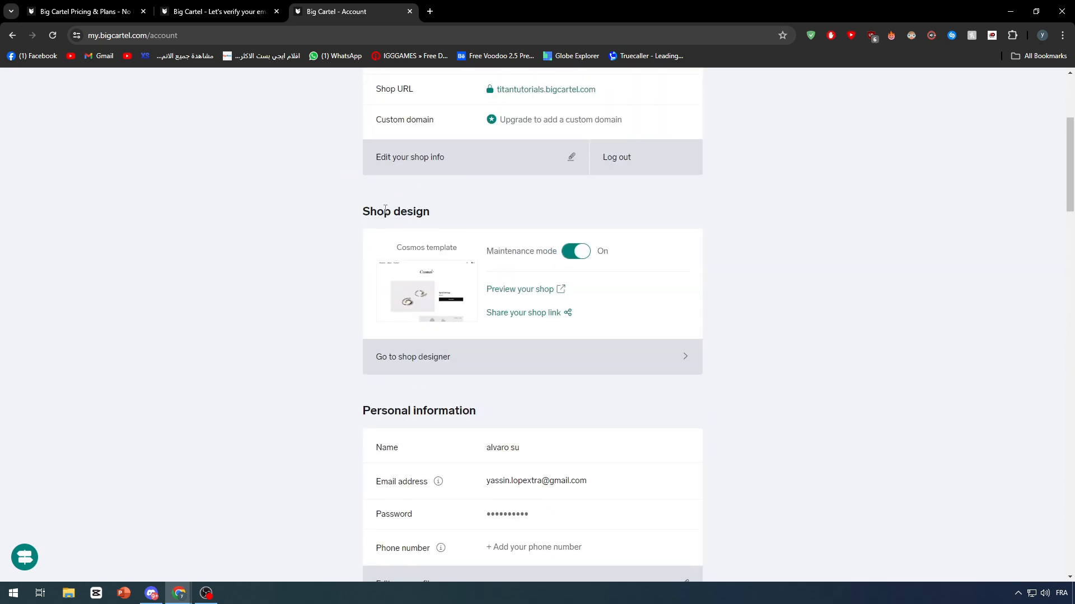
left_click(518, 289)
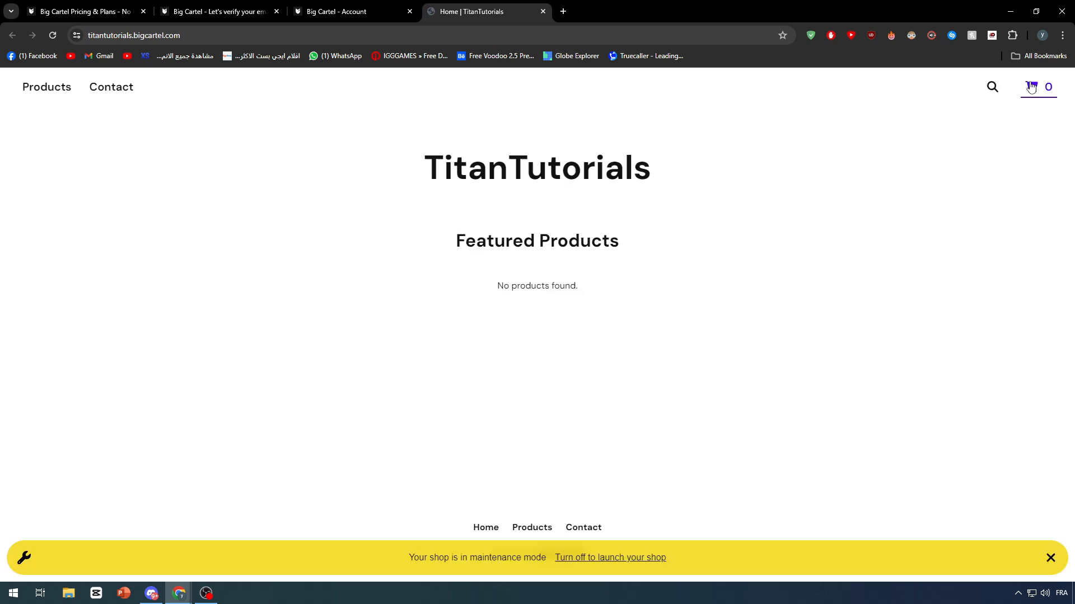
left_click(1031, 87)
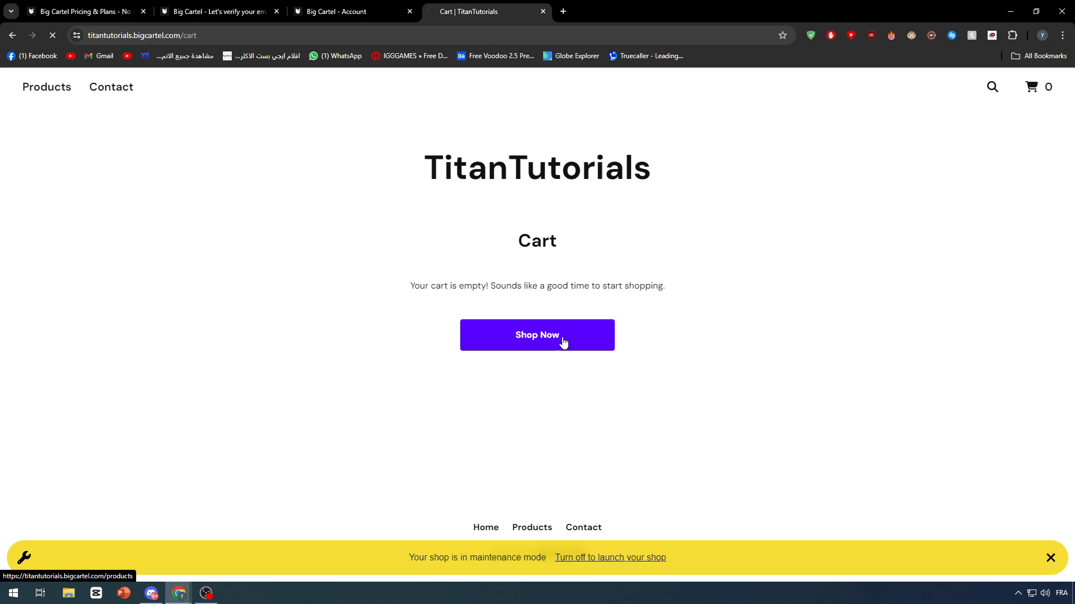
left_click(537, 335)
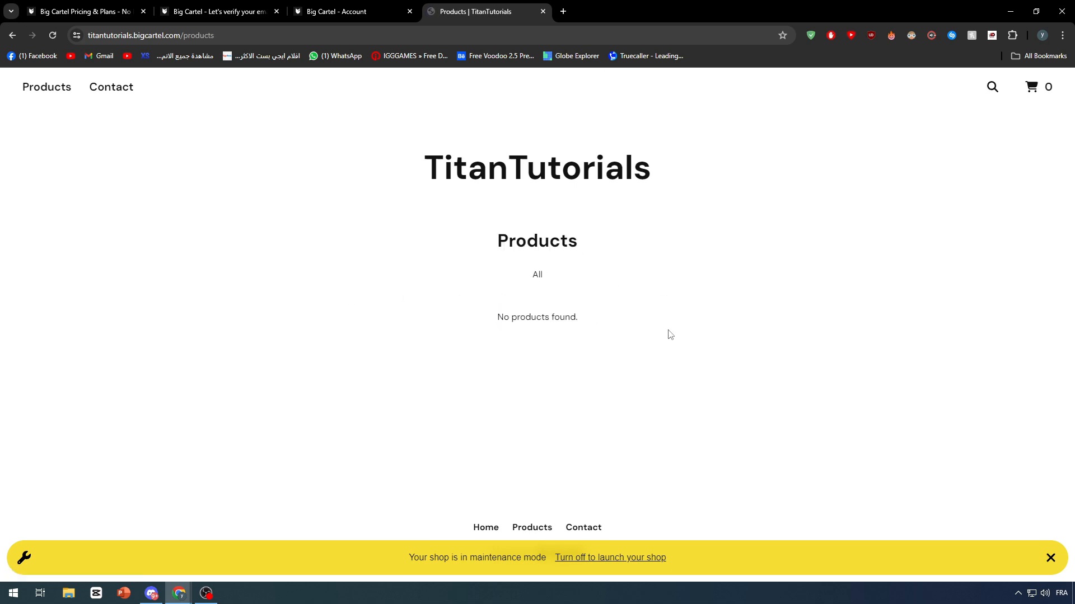
mouse_move(405, 507)
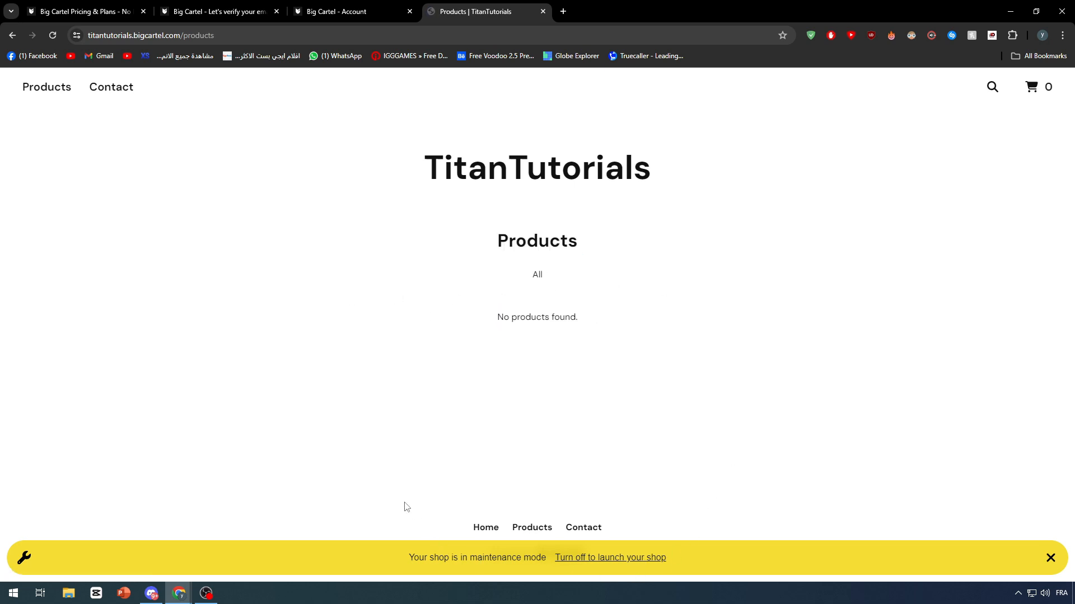
Go to Products in the admin and begin creating the first product
left_click(351, 11)
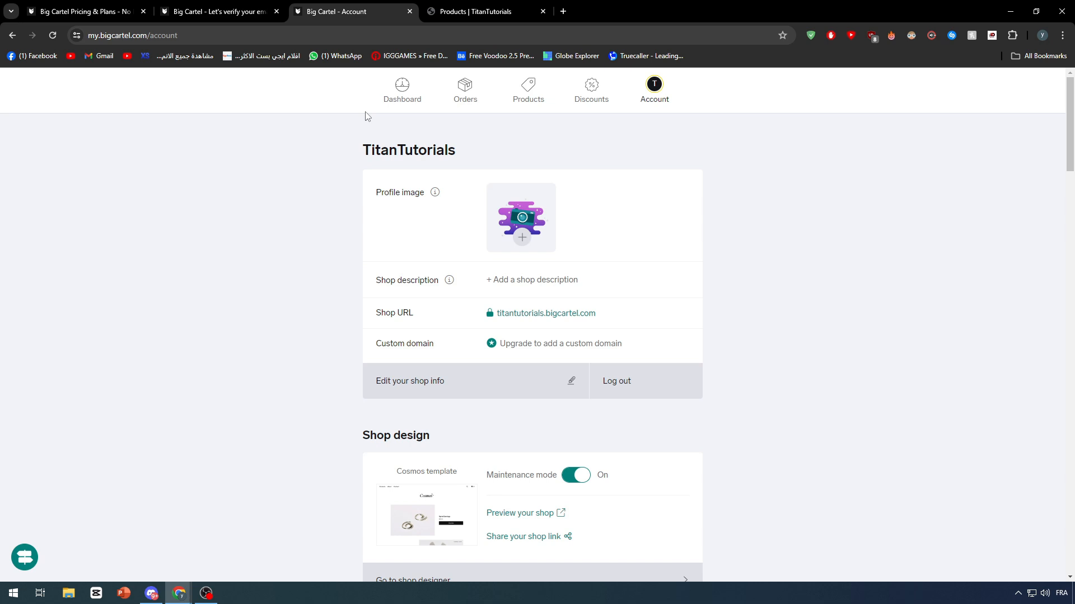
left_click(533, 89)
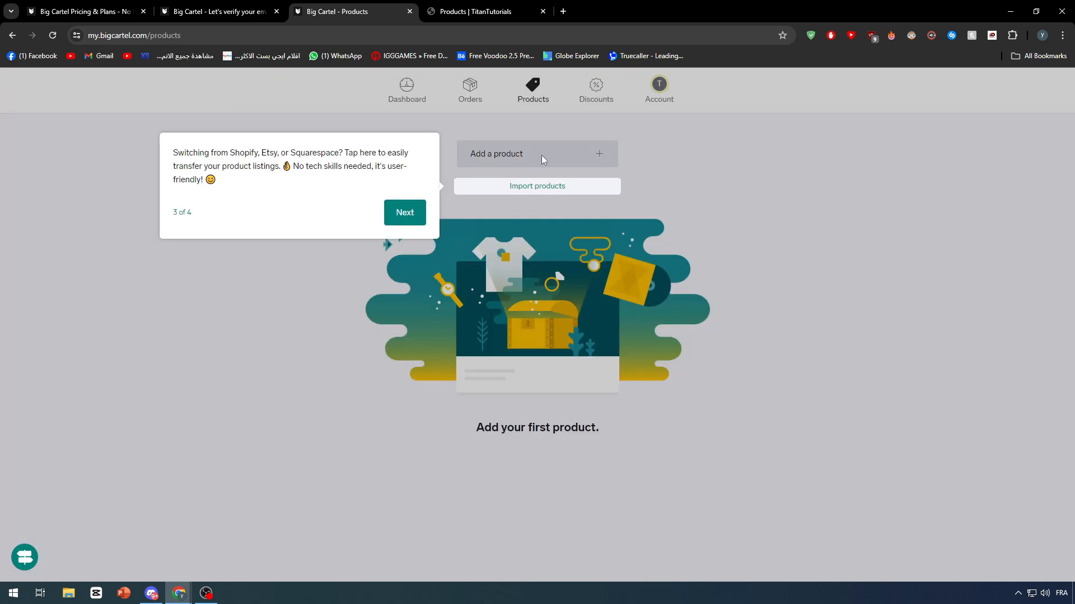
left_click(404, 213)
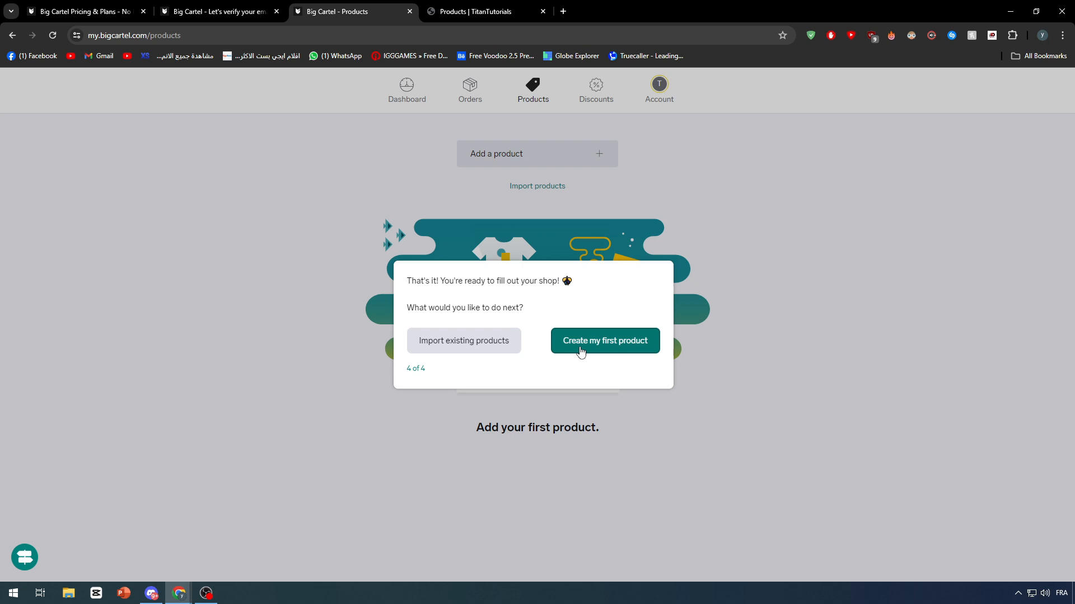
left_click(603, 340)
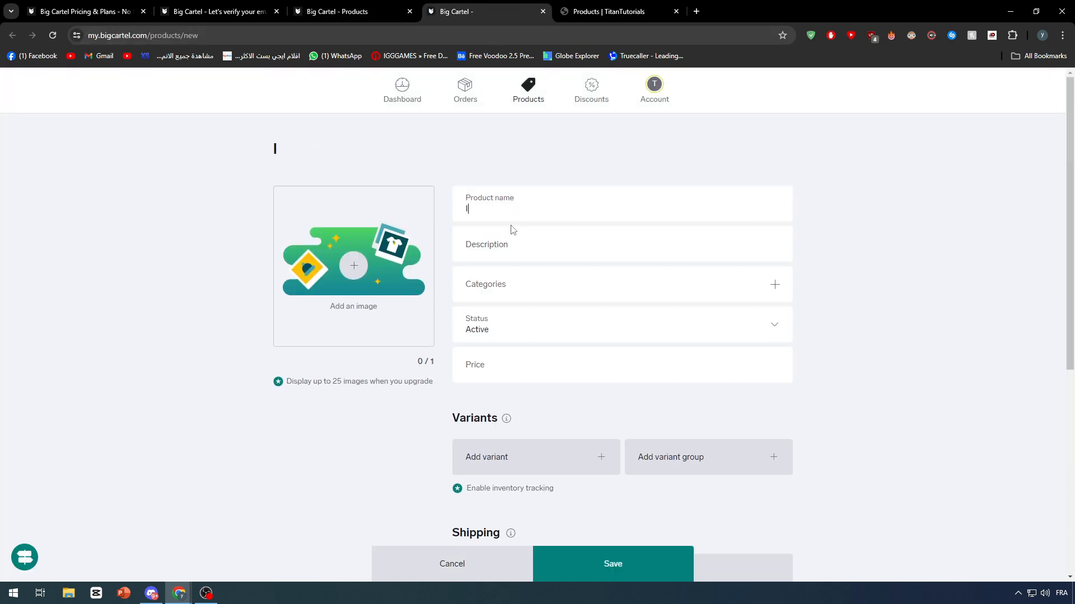
Save a product named Iphone X priced at 1.00
type("Iphone X")
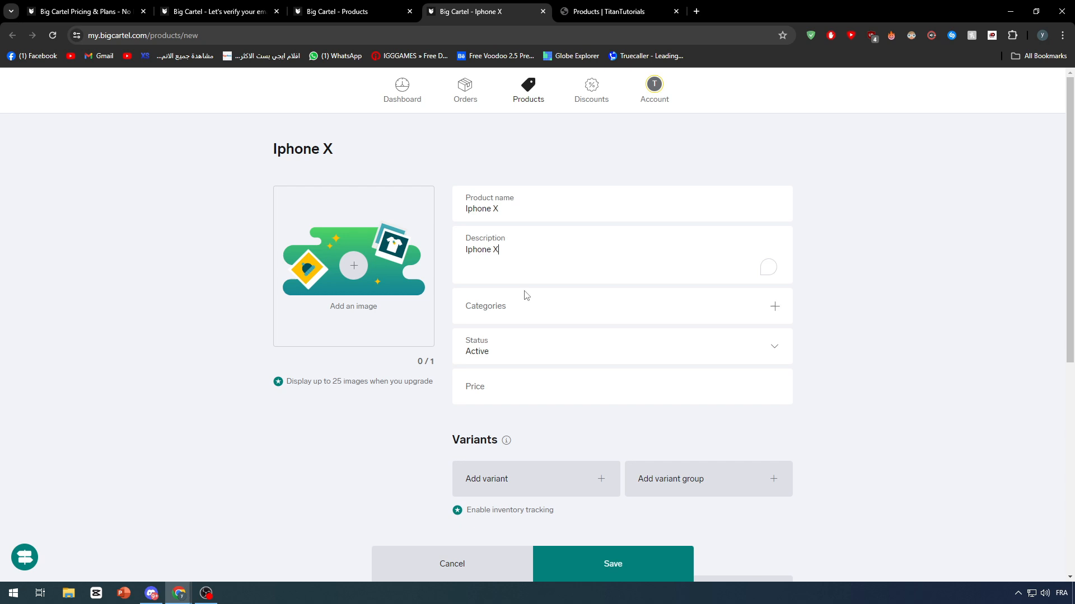
scroll("down", 3)
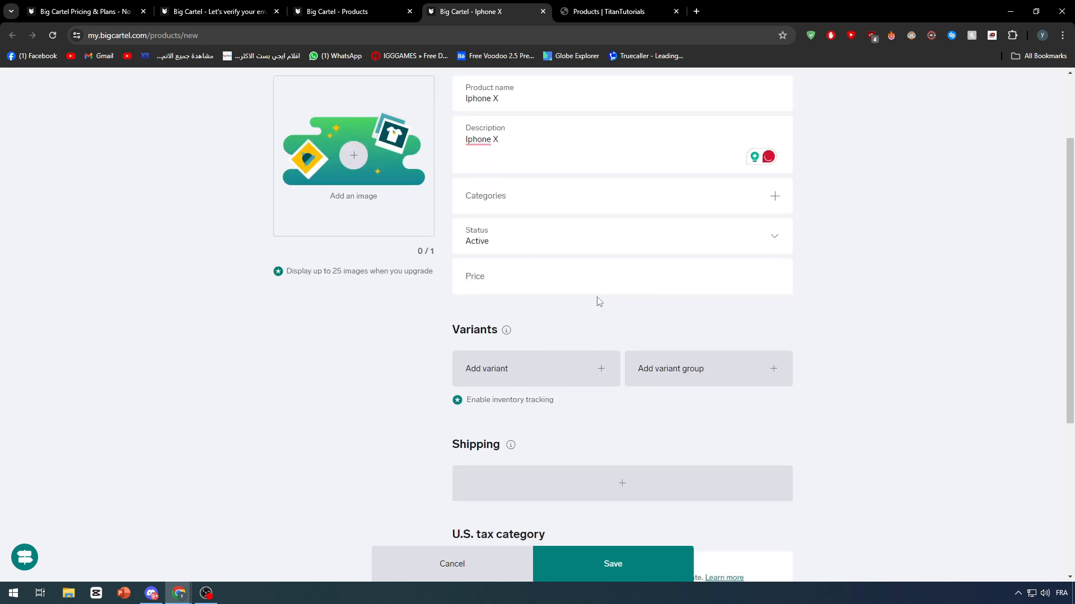
type("1.00")
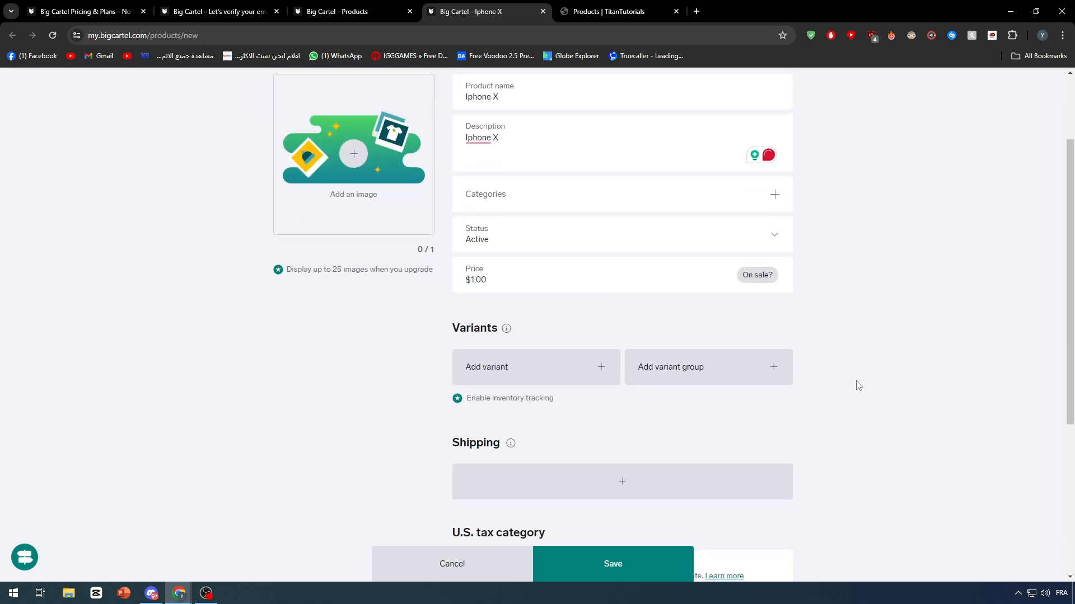
left_click(611, 563)
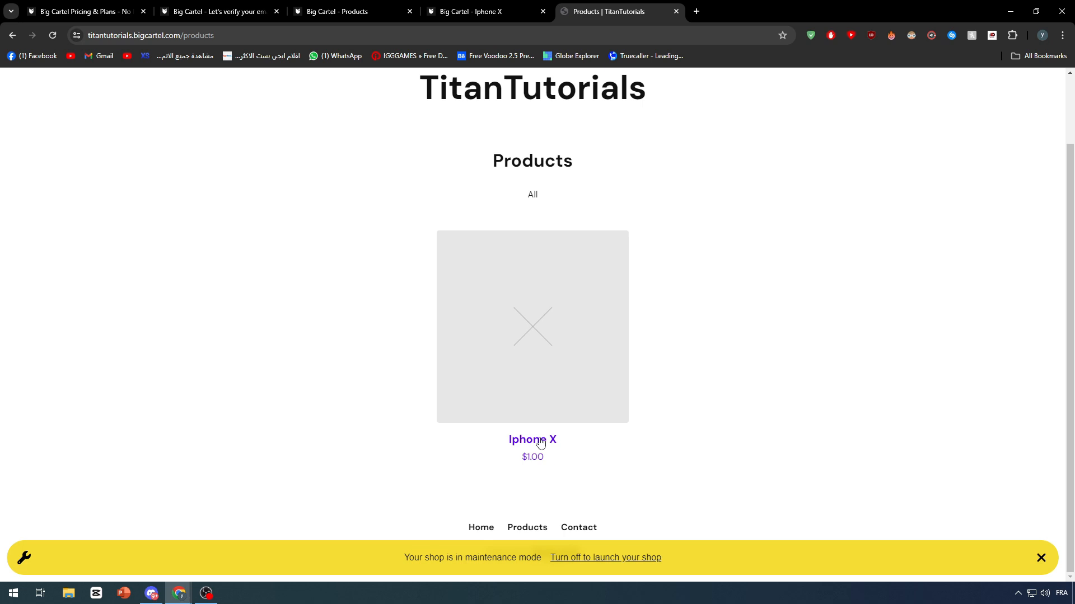
Add one Iphone X to the storefront cart, then return to its admin edit page
left_click(532, 438)
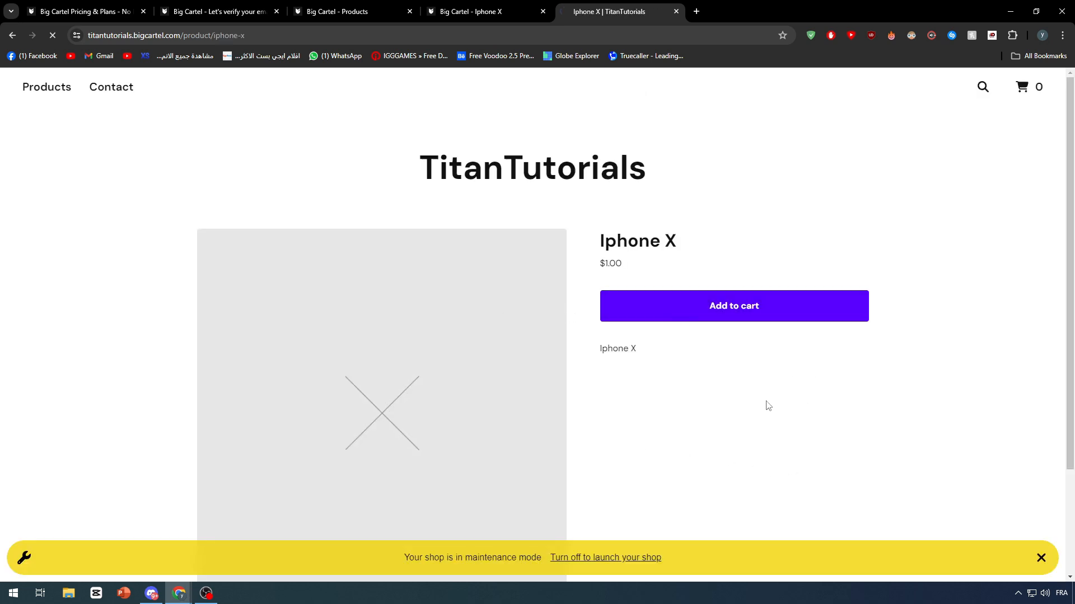
left_click(732, 305)
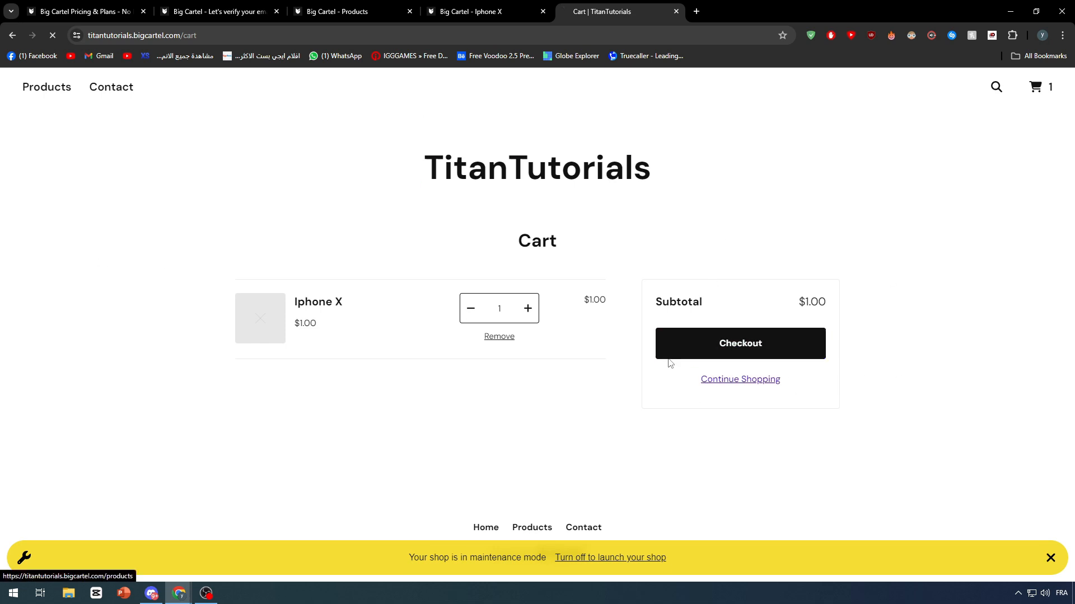
left_click(485, 11)
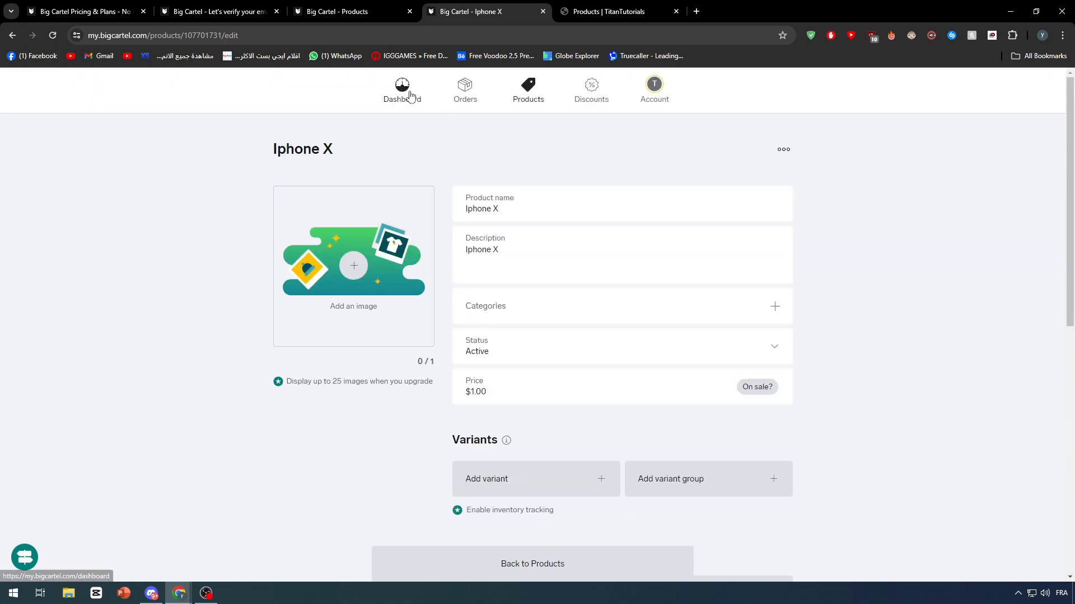
Bring the Location & currency and Get paid sections of Account settings into view
left_click(401, 89)
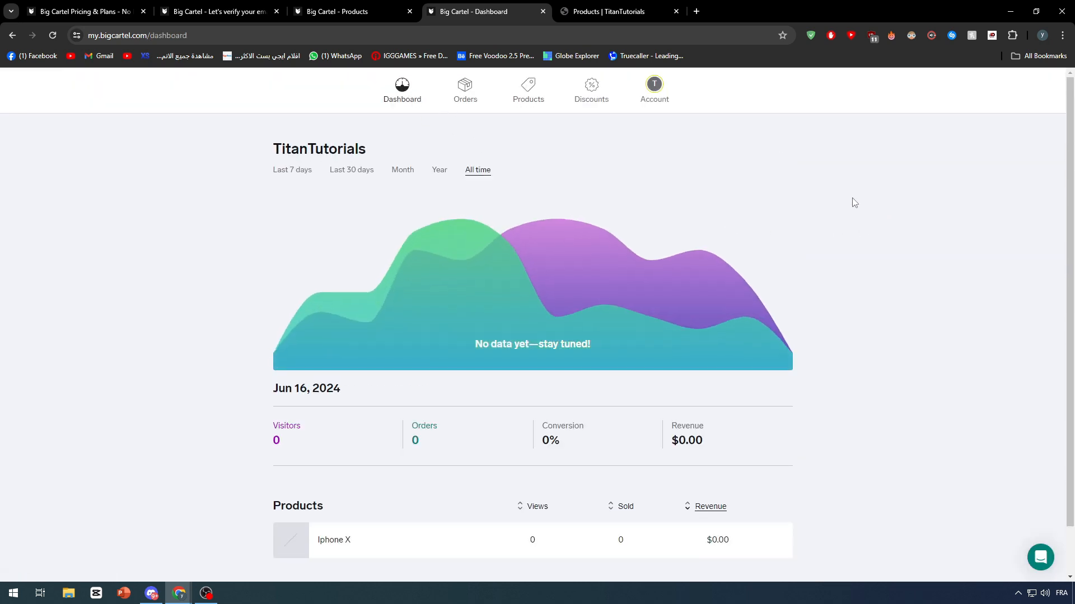
left_click(652, 90)
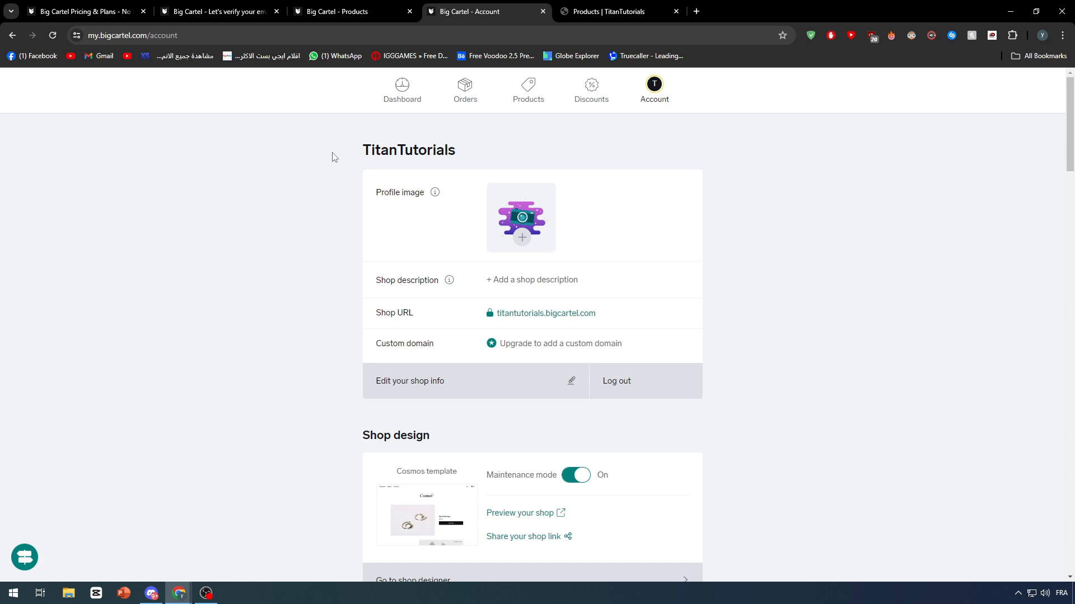
mouse_move(619, 132)
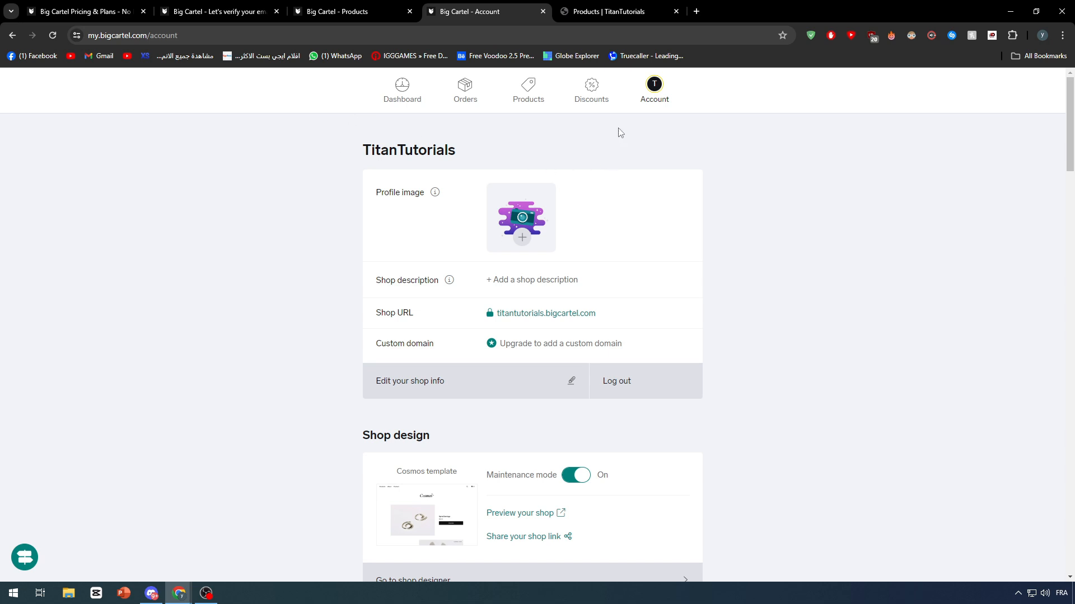
mouse_move(657, 140)
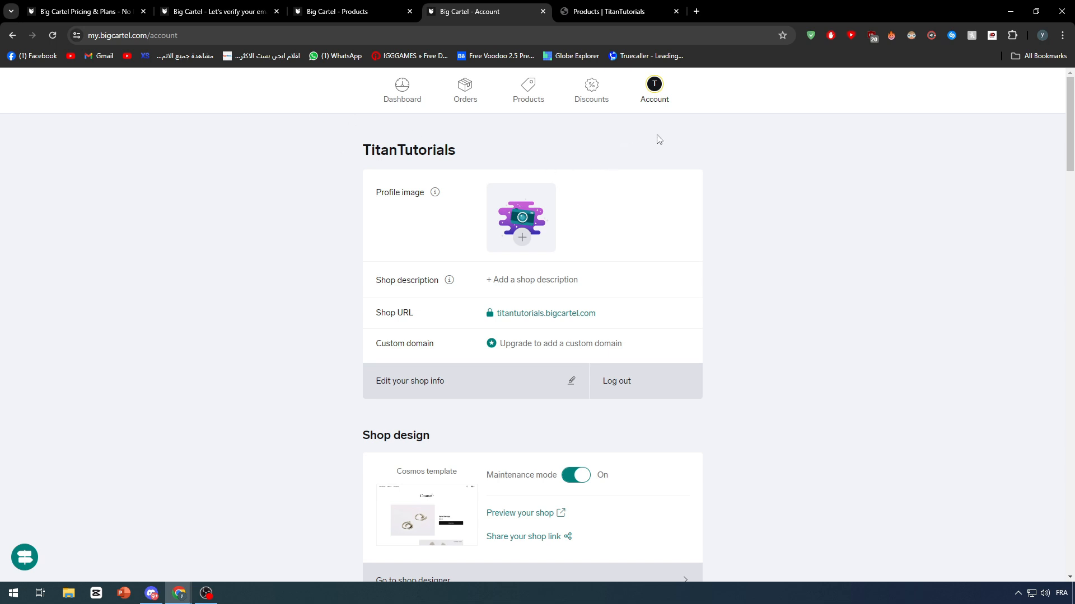
scroll("down", 3)
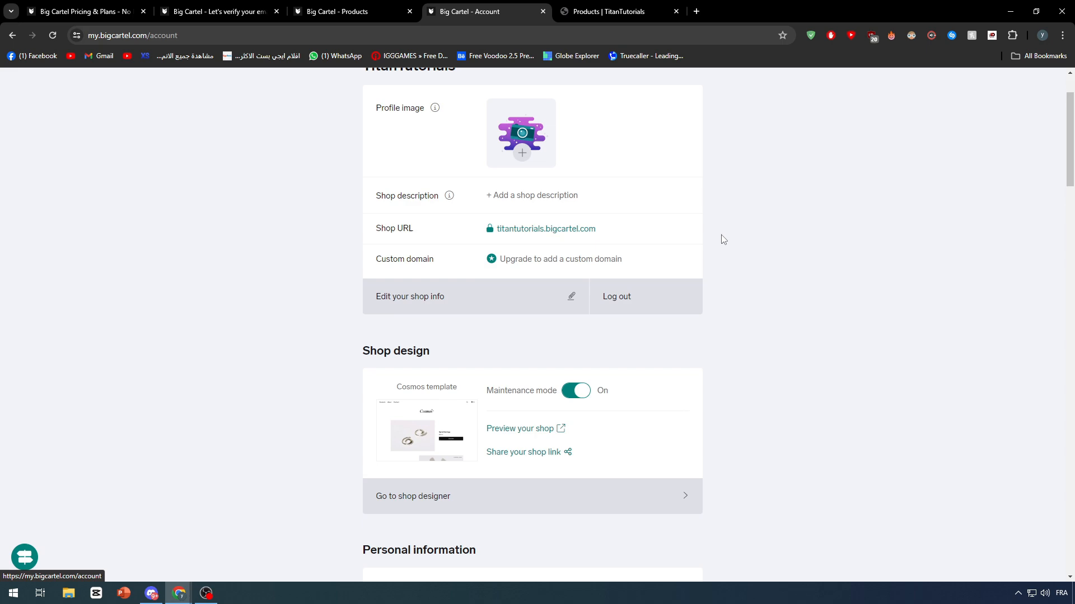
scroll("down", 3)
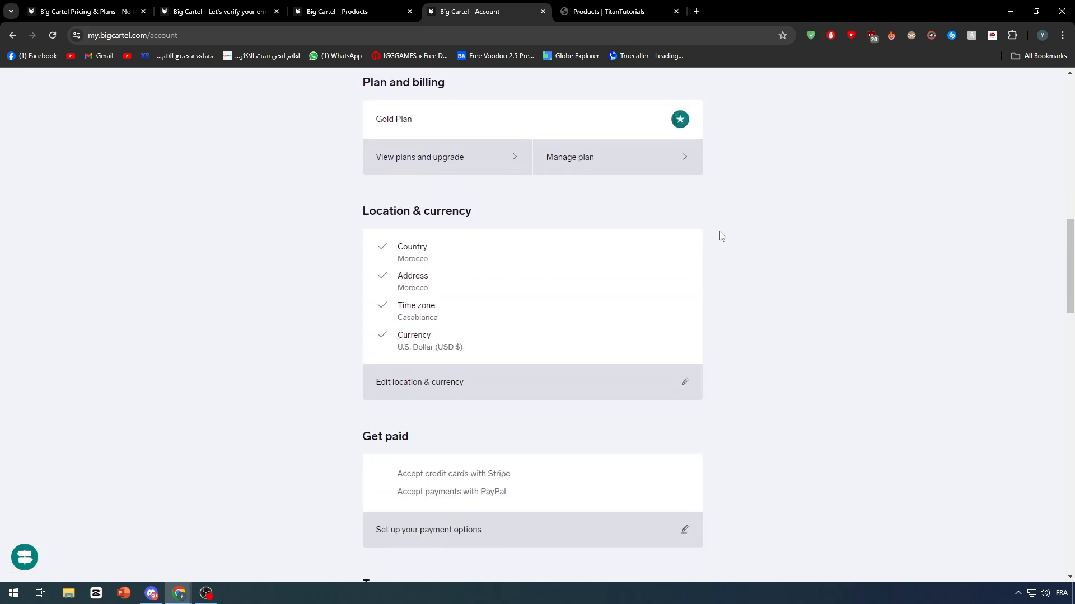
scroll("down", 3)
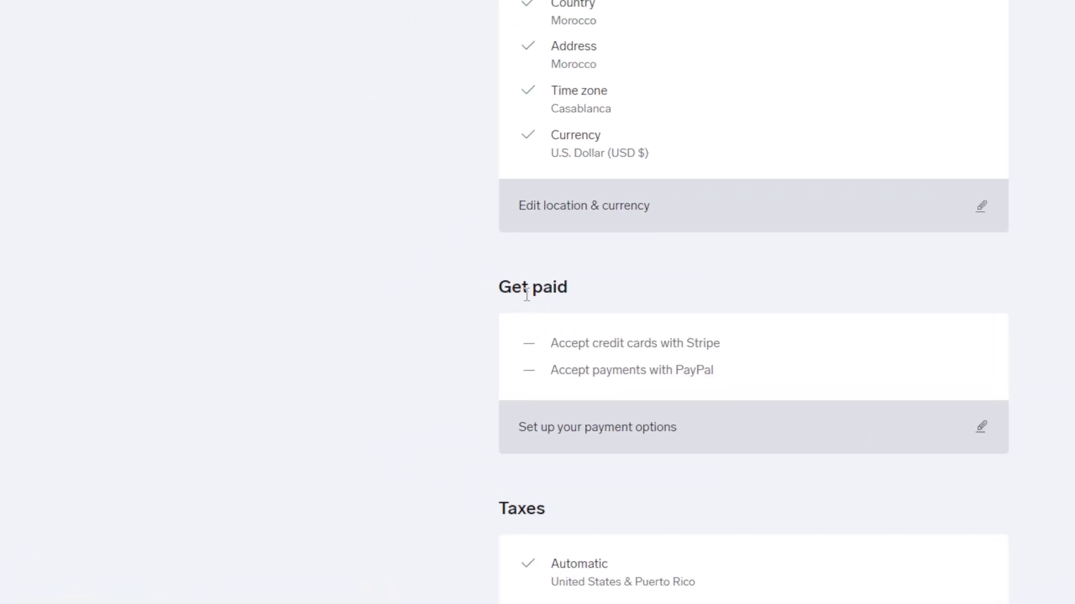
scroll("down", 3)
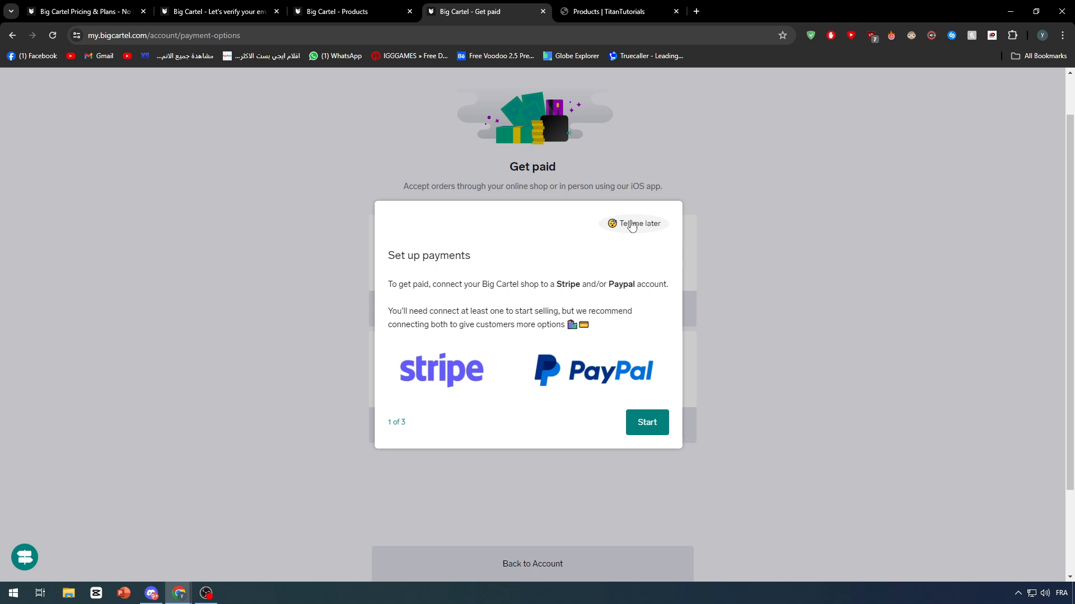
mouse_move(655, 269)
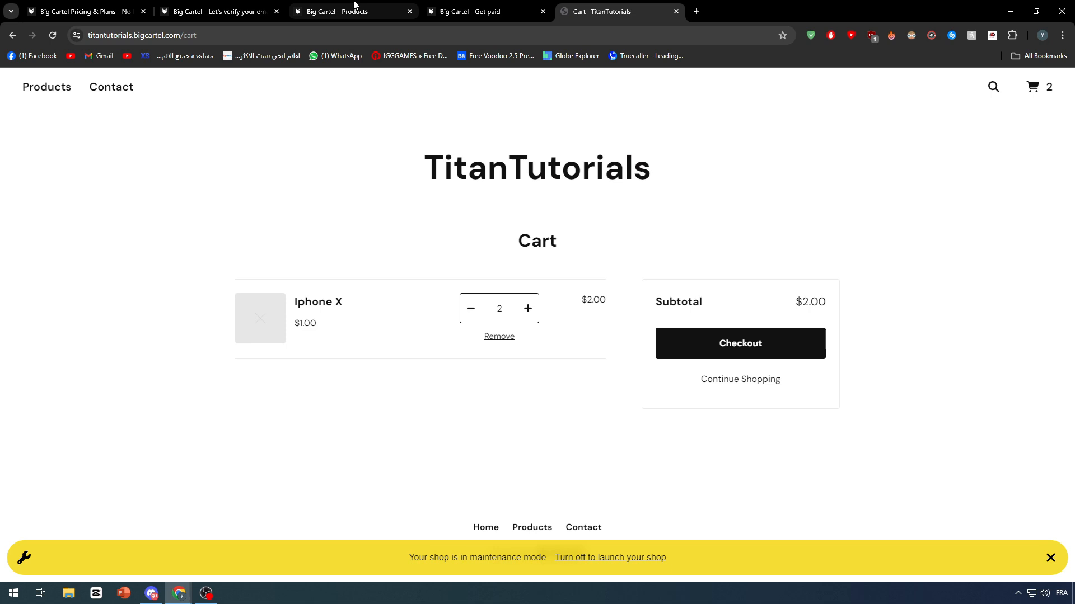
Return to the payment setup page and dismiss its introduction with Tell me later
left_click(487, 11)
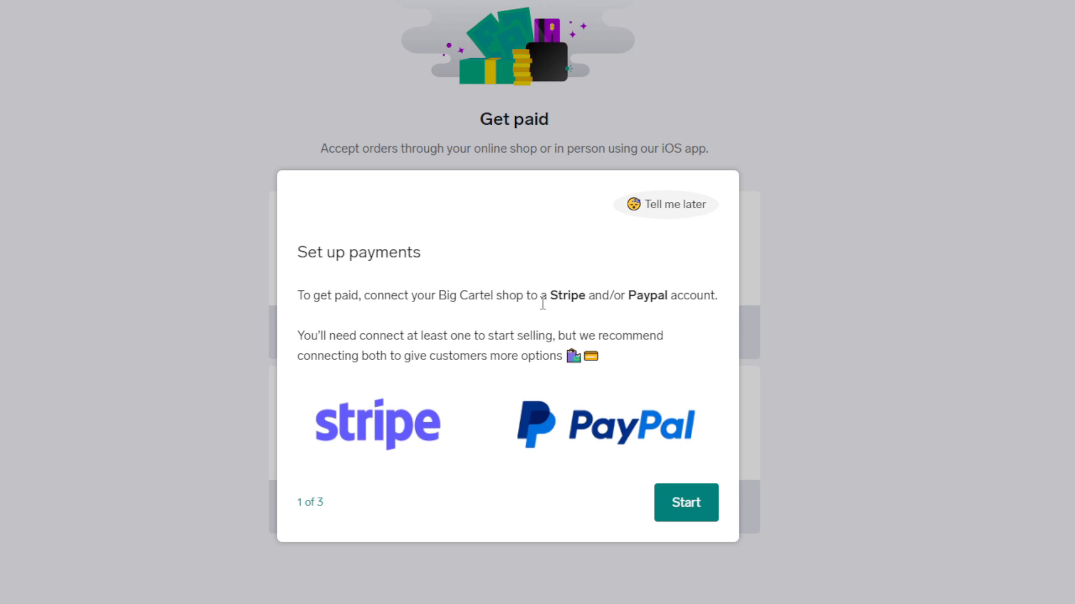
mouse_move(544, 301)
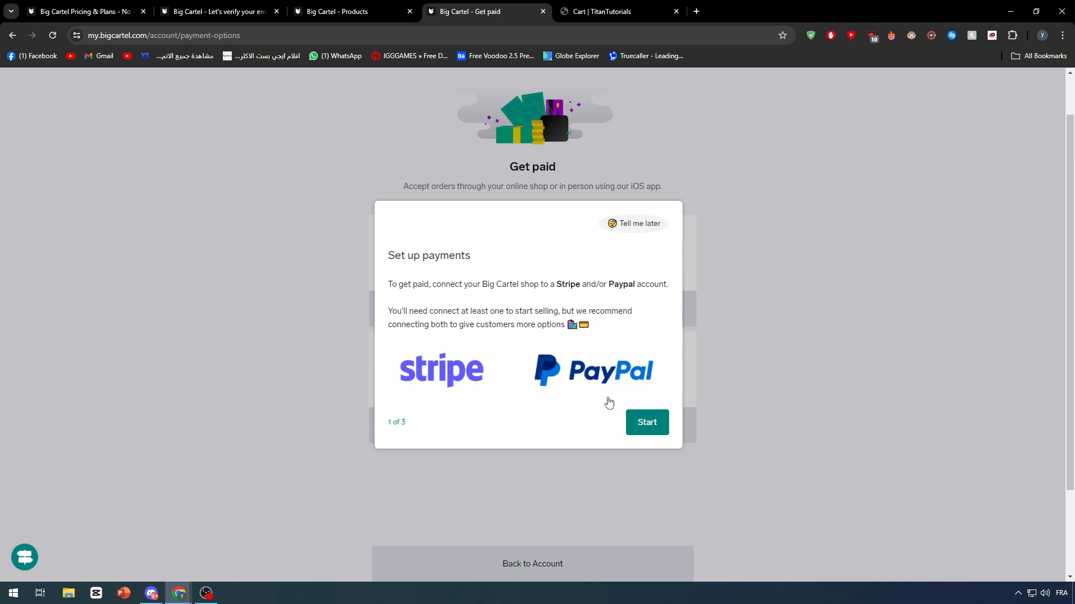
left_click(645, 422)
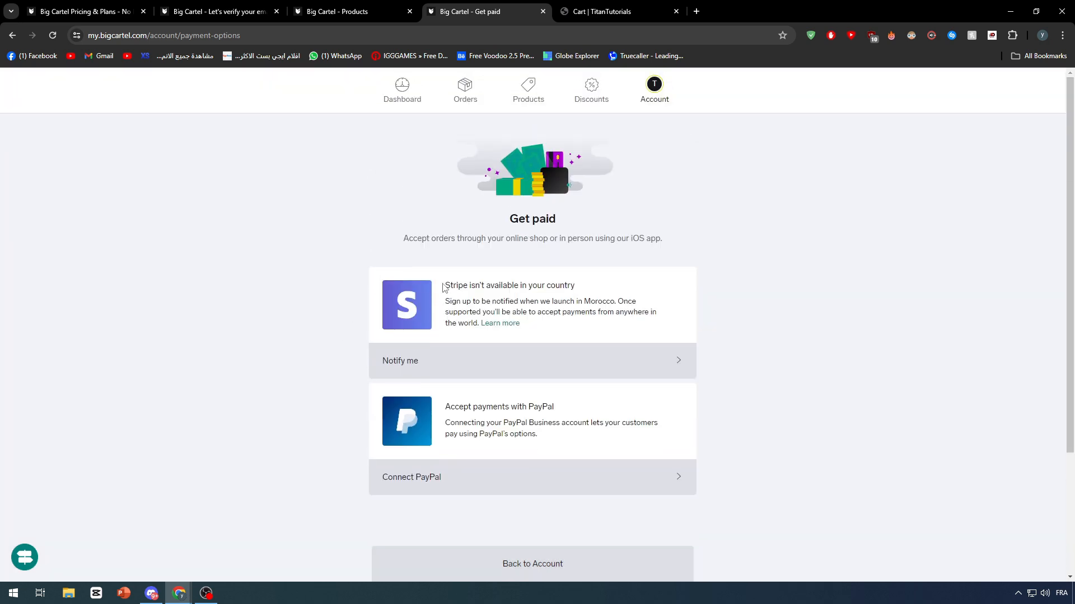
mouse_move(507, 271)
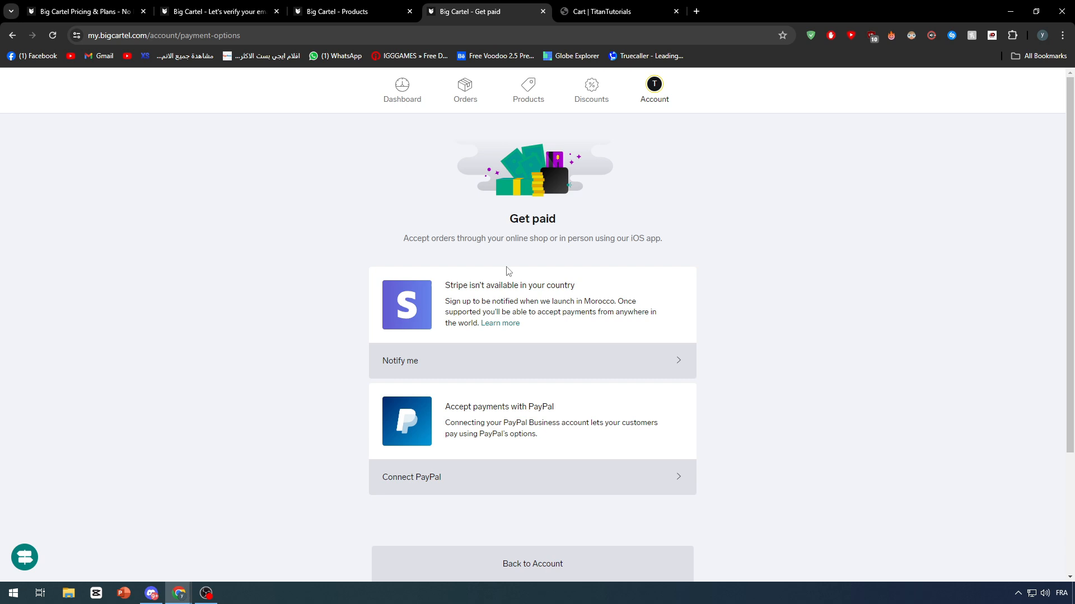
mouse_move(436, 305)
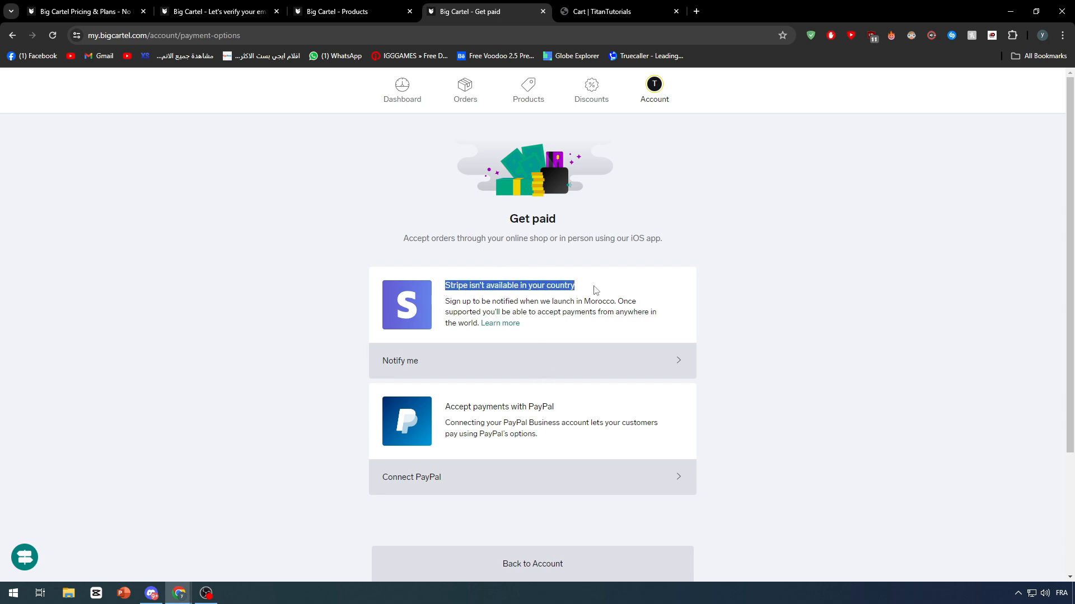
Note Stripe is unavailable in Morocco and start connecting a PayPal account
left_click(494, 285)
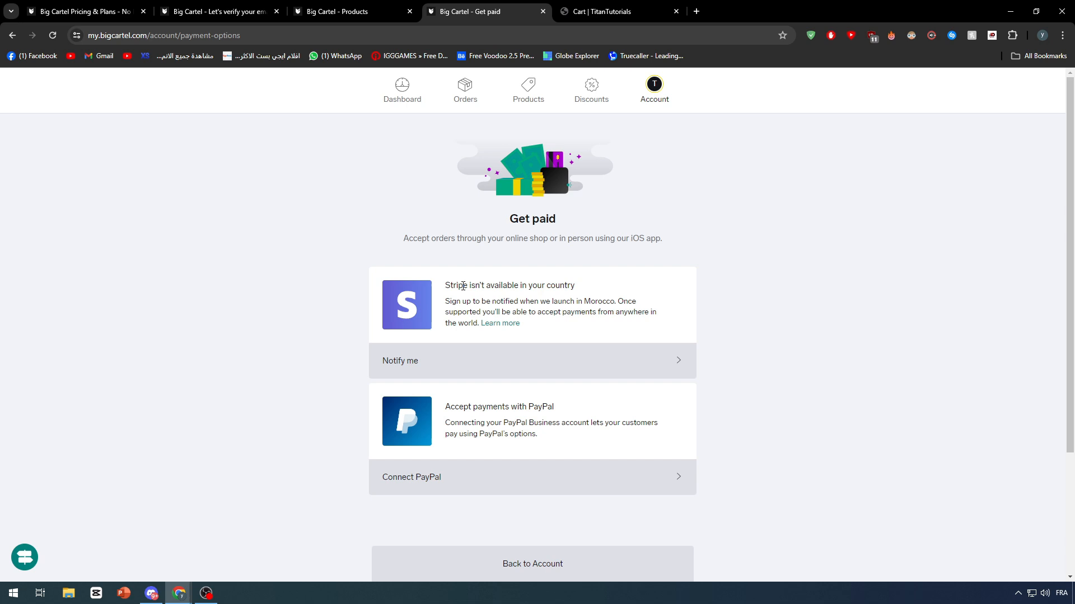
left_click(532, 477)
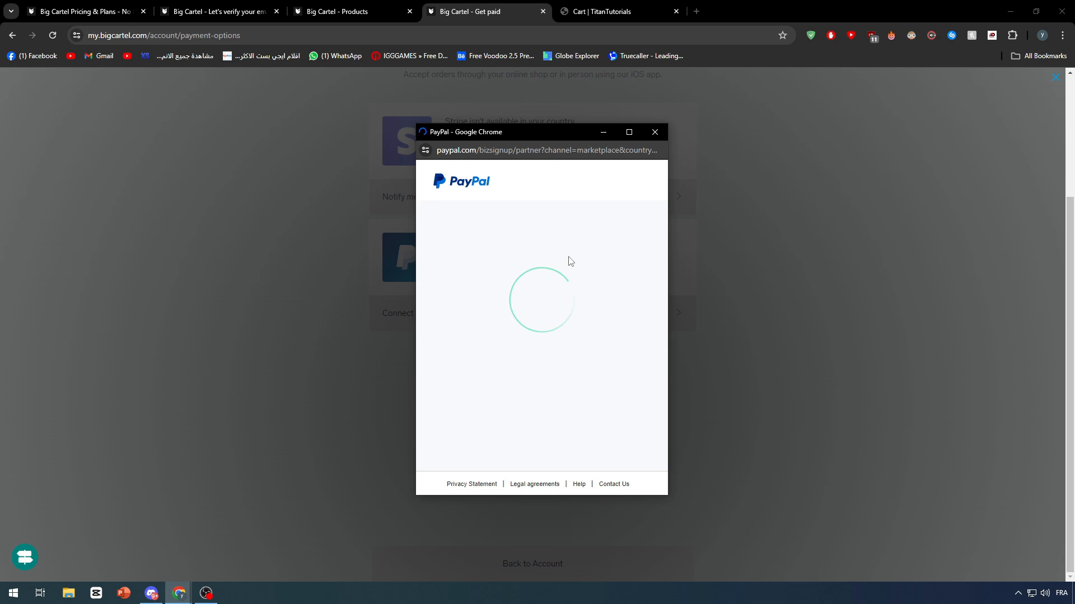
Sign in to PayPal with the account email 'yass', then close the failed verification window
left_click(537, 334)
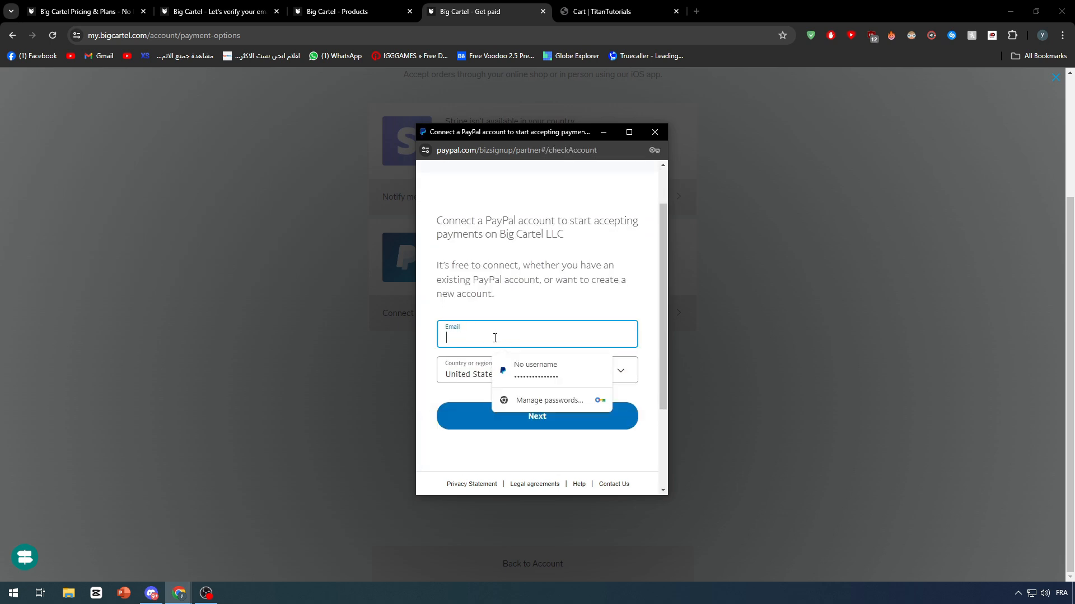
left_click(829, 11)
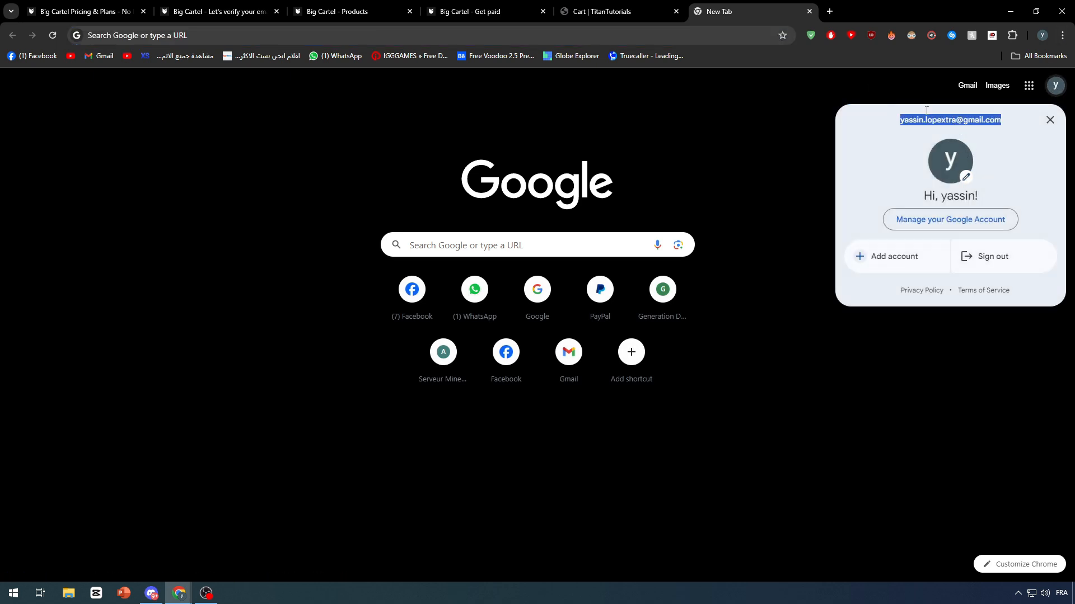
left_click(468, 11)
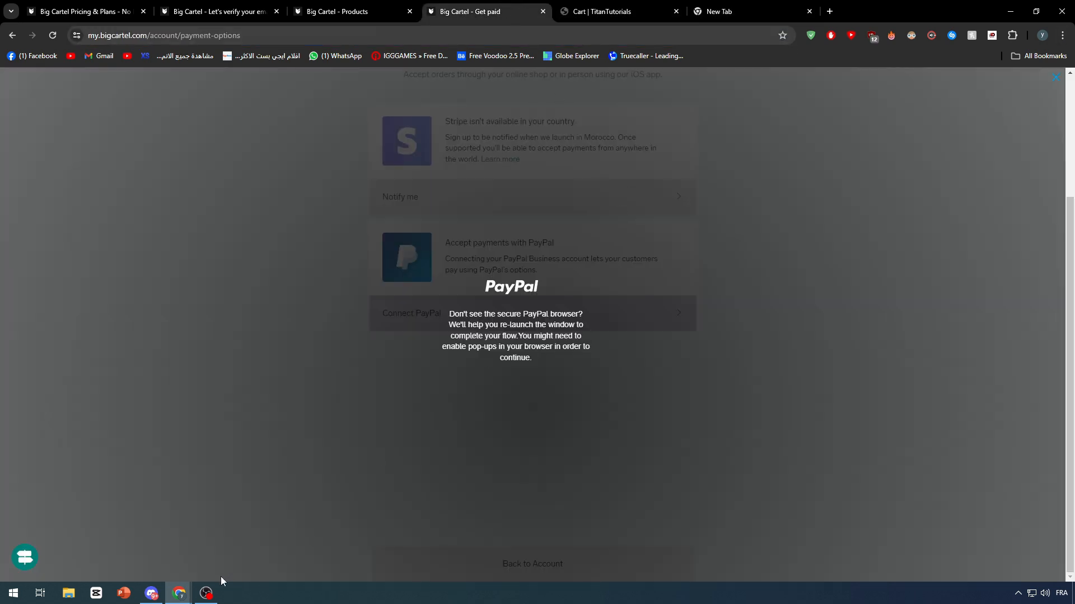
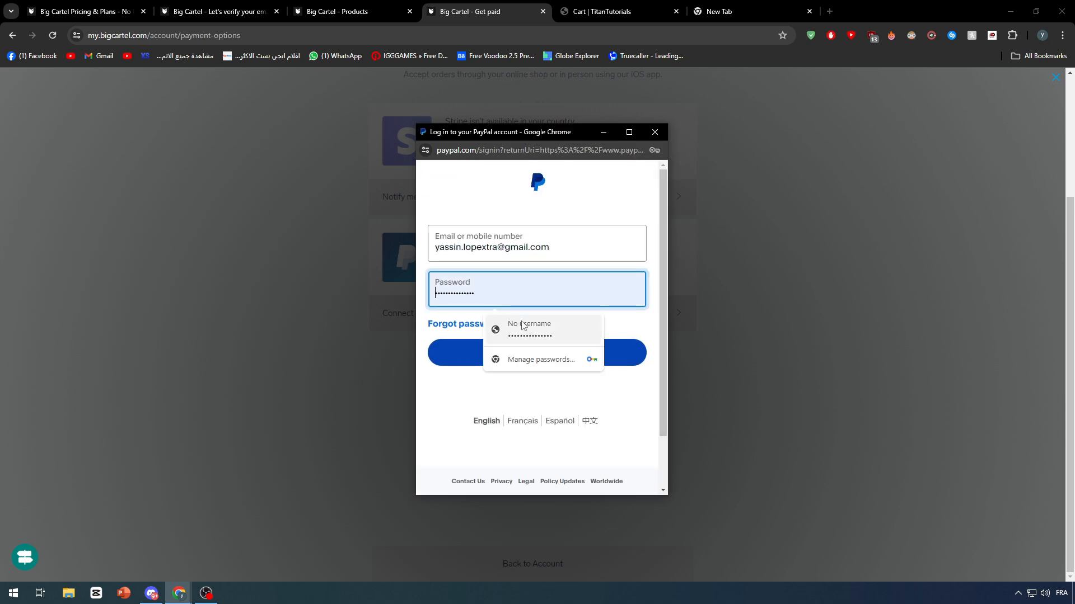
left_click(536, 352)
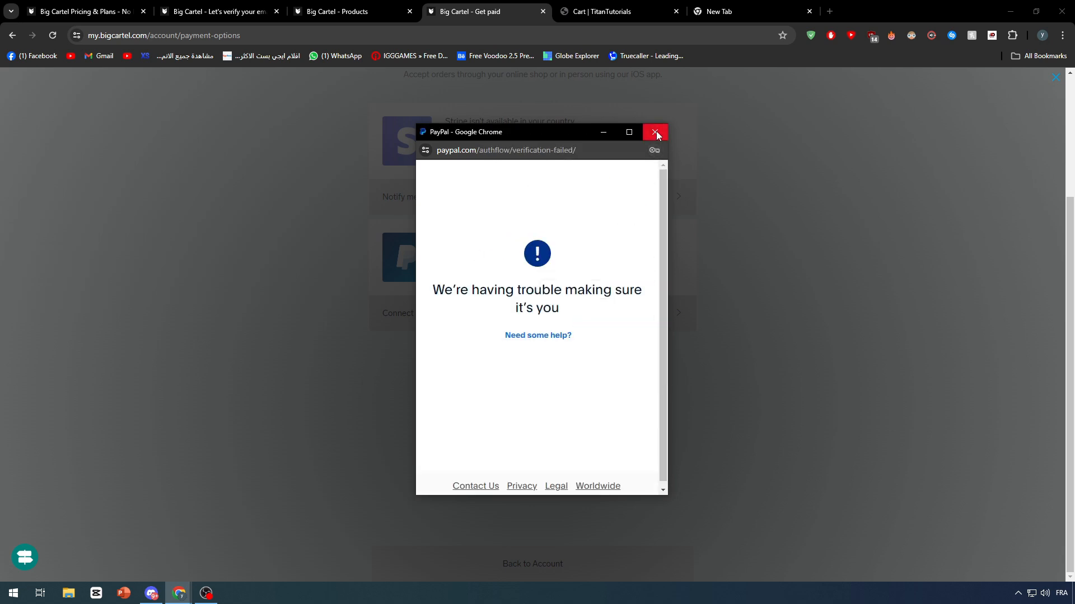
left_click(655, 132)
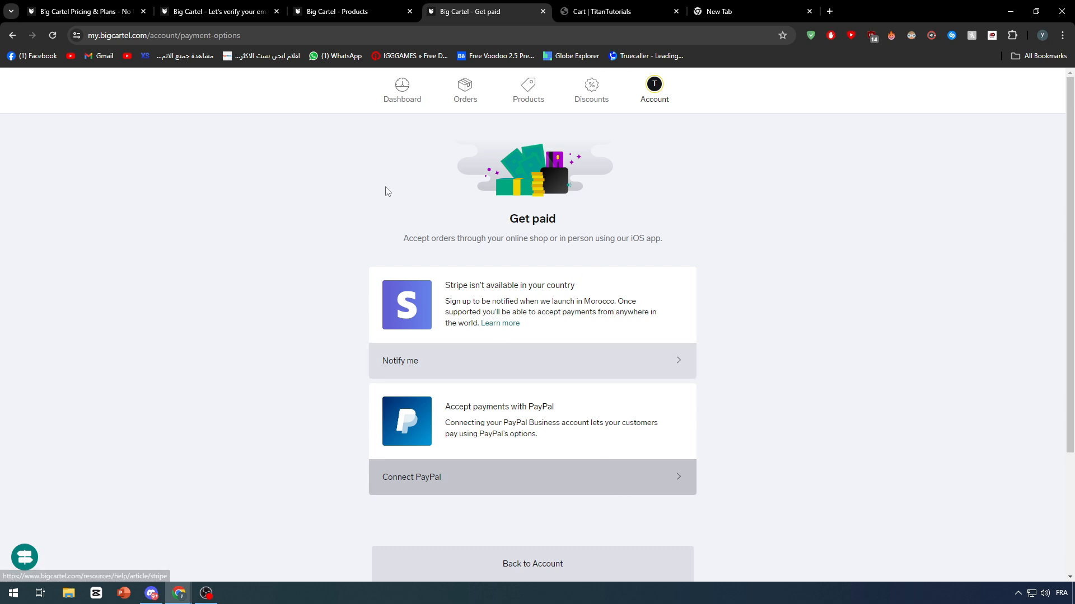
mouse_move(510, 176)
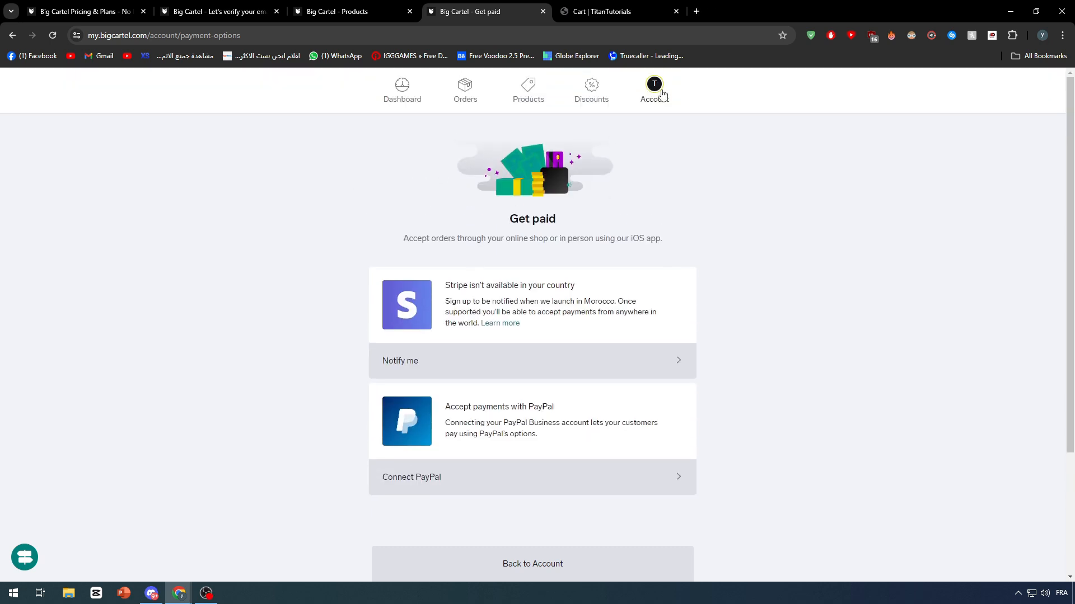
Go back to Account settings and scroll to the Taxes and Shipping profiles sections
left_click(652, 89)
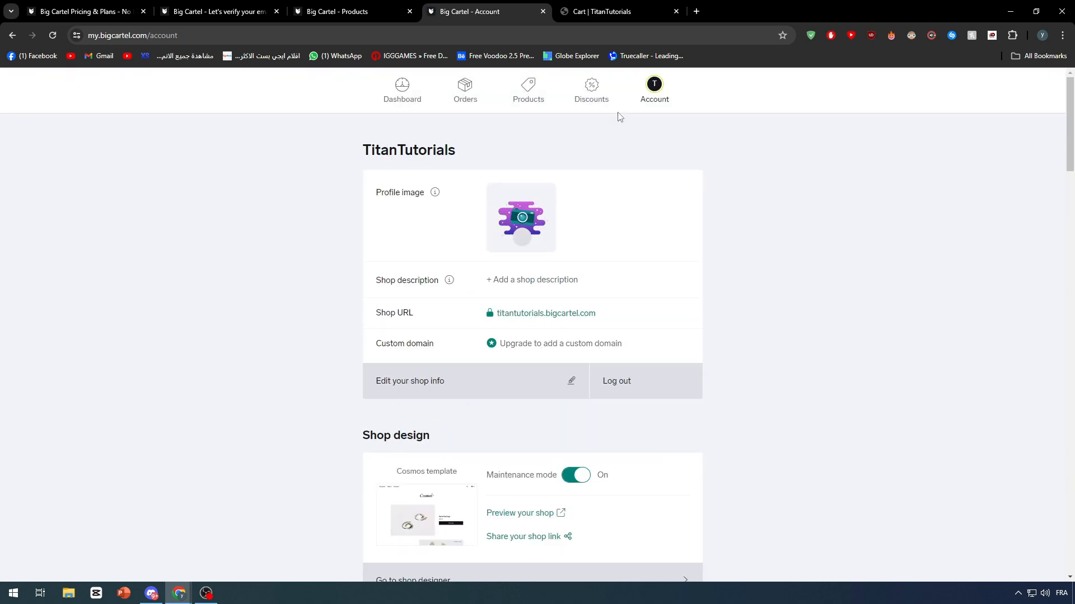
scroll("down", 3)
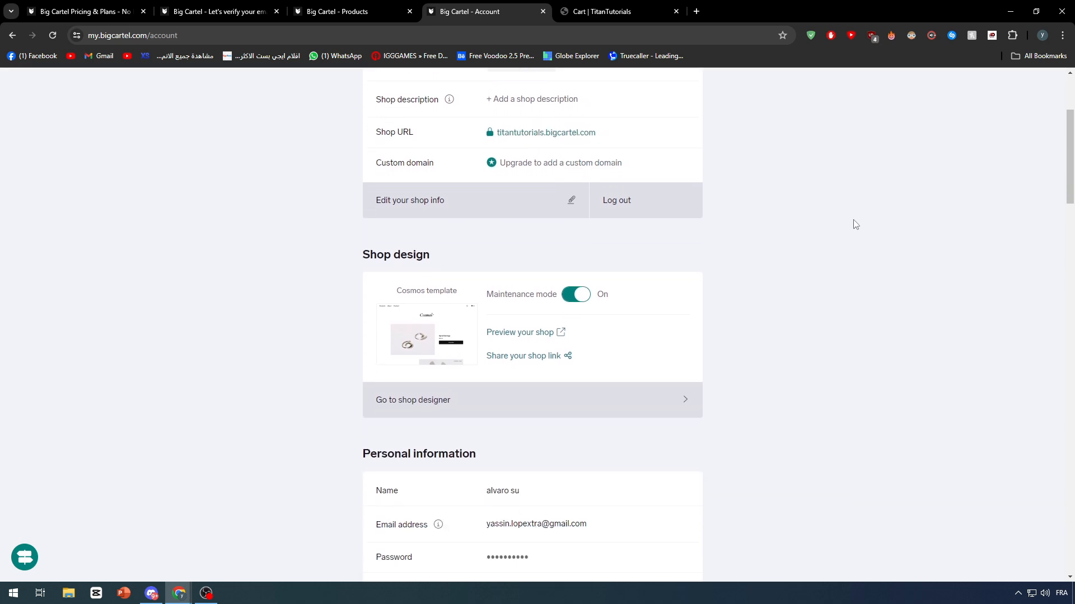
scroll("down", 3)
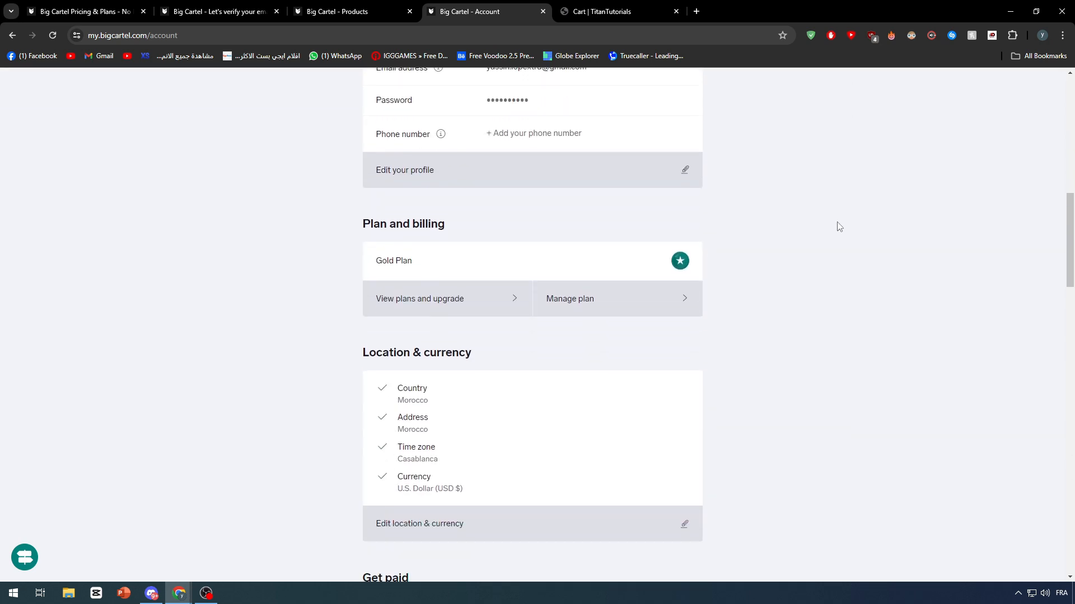
scroll("down", 3)
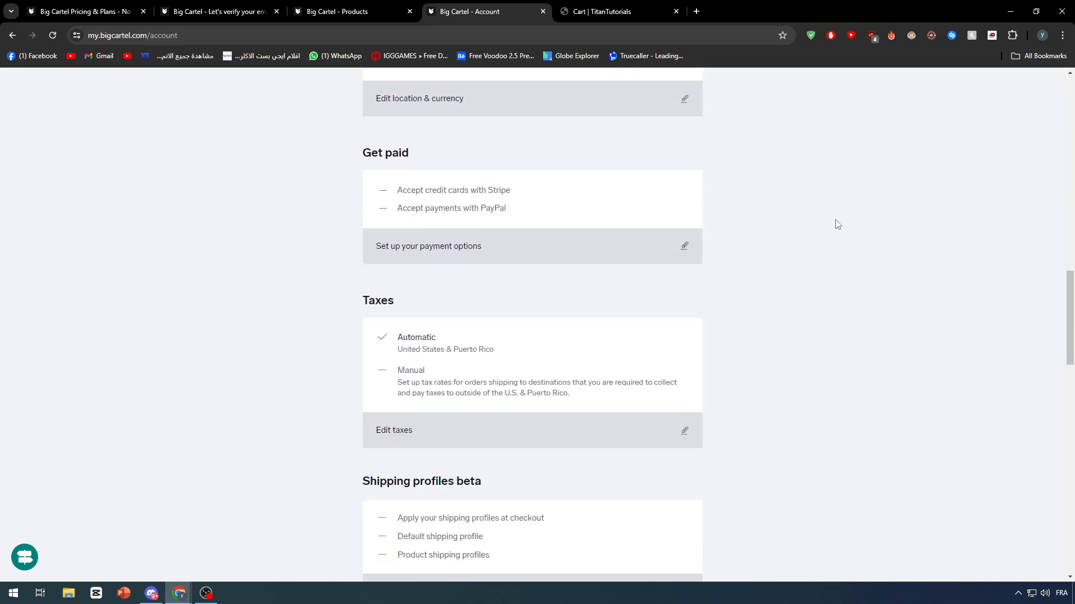
mouse_move(862, 301)
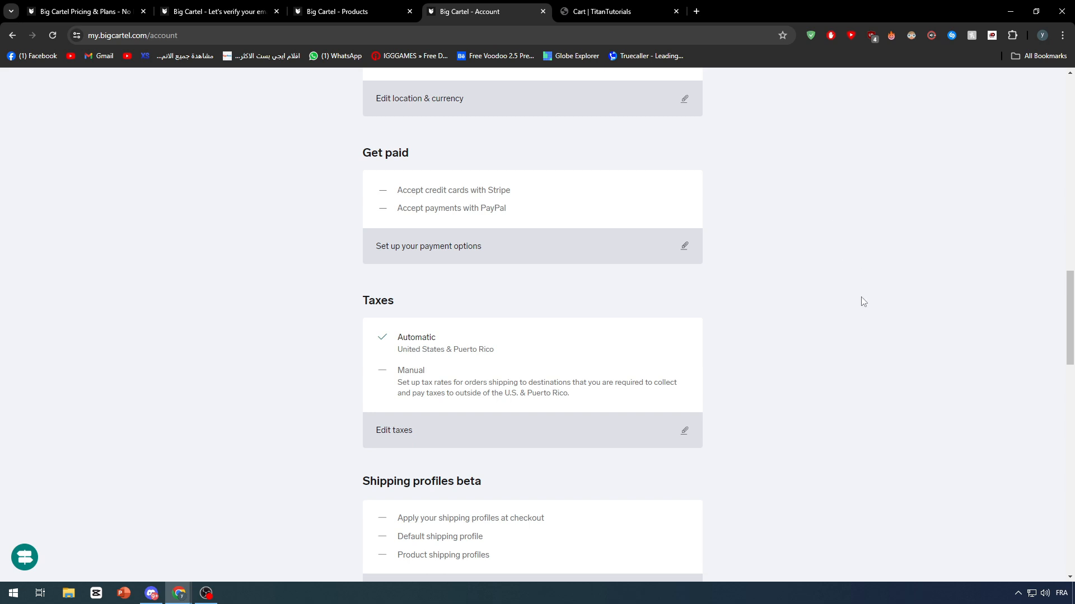
scroll("down", 3)
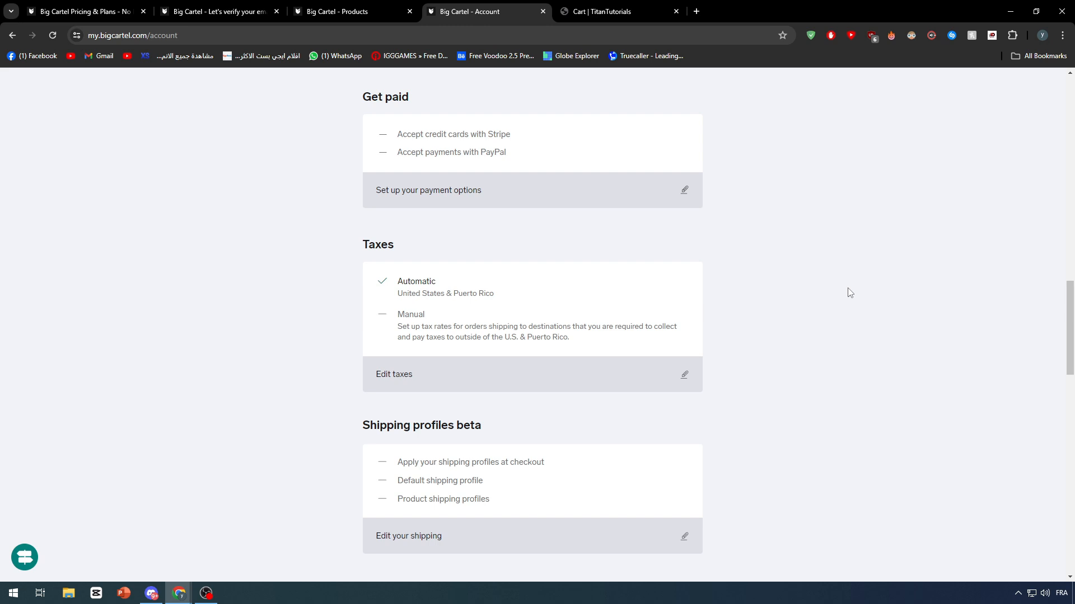
mouse_move(823, 296)
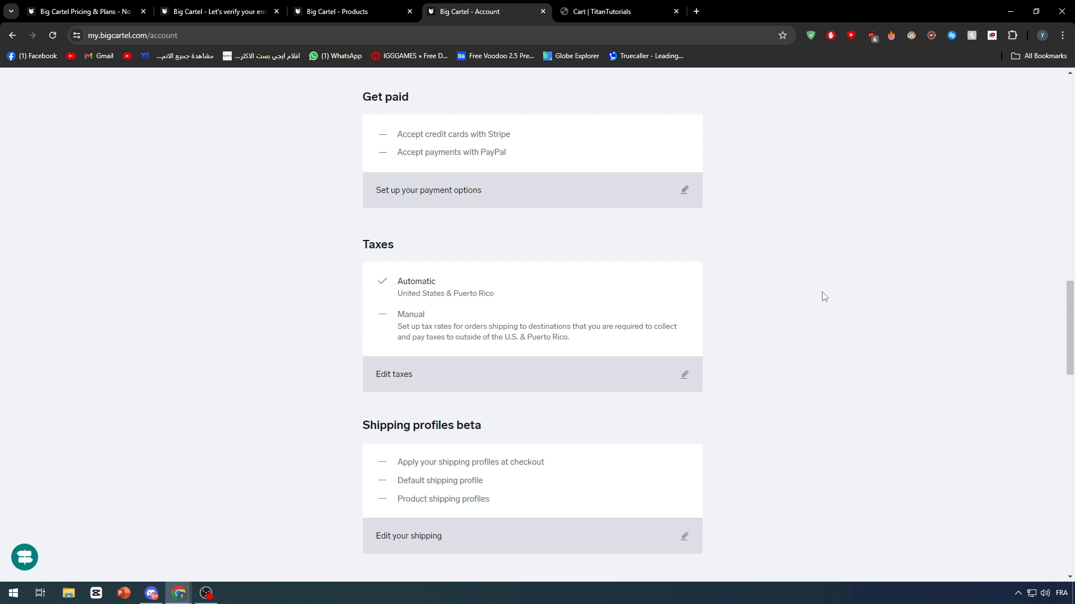
mouse_move(455, 278)
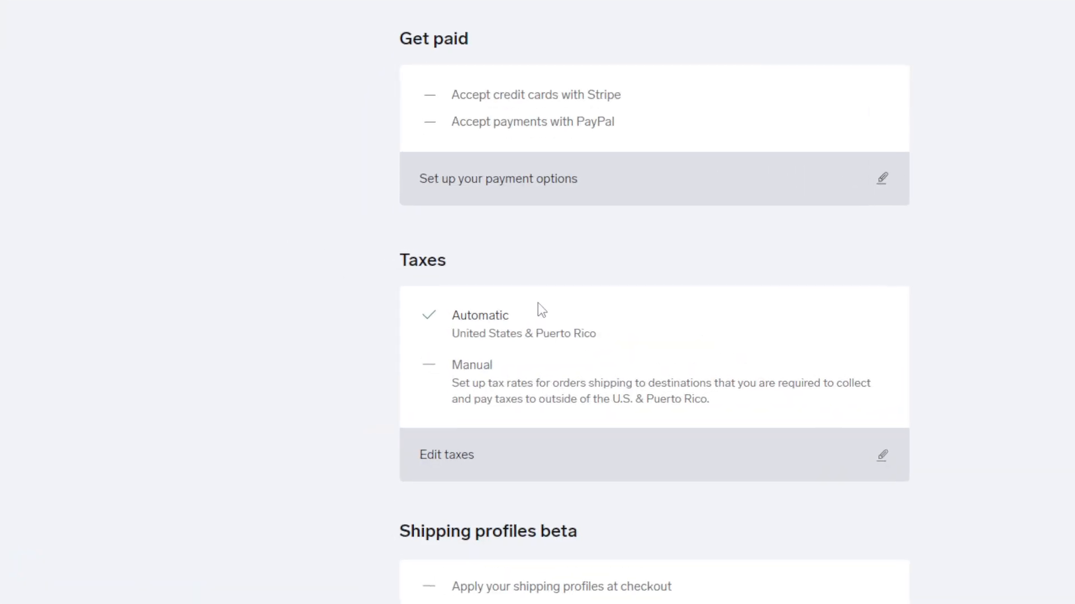
Review the Taxes page with automatic U.S. and Puerto Rico tax, then return to the account overview
left_click(447, 455)
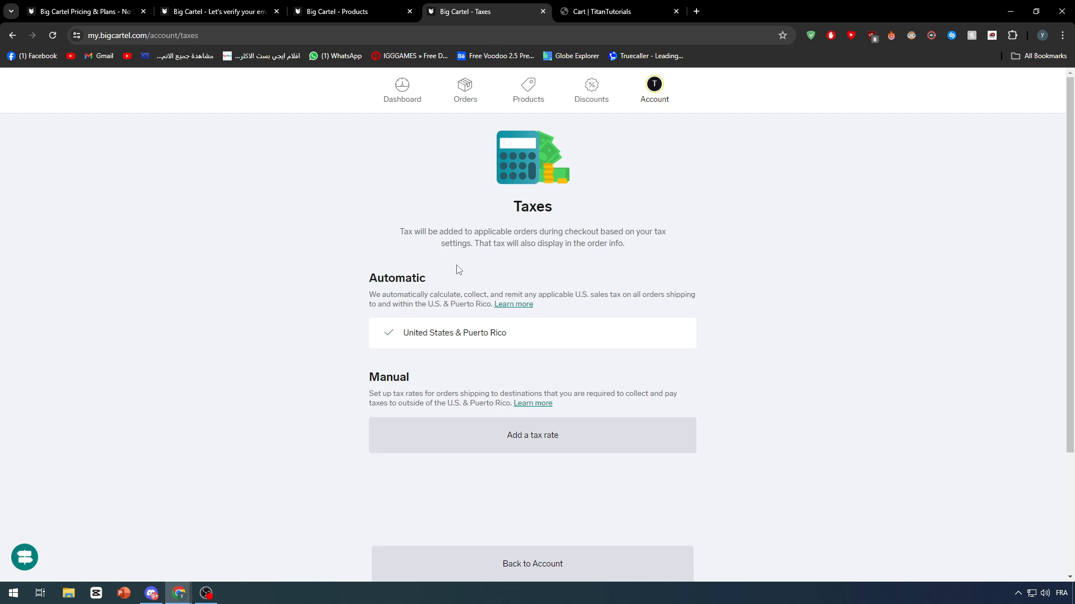
scroll("down", 3)
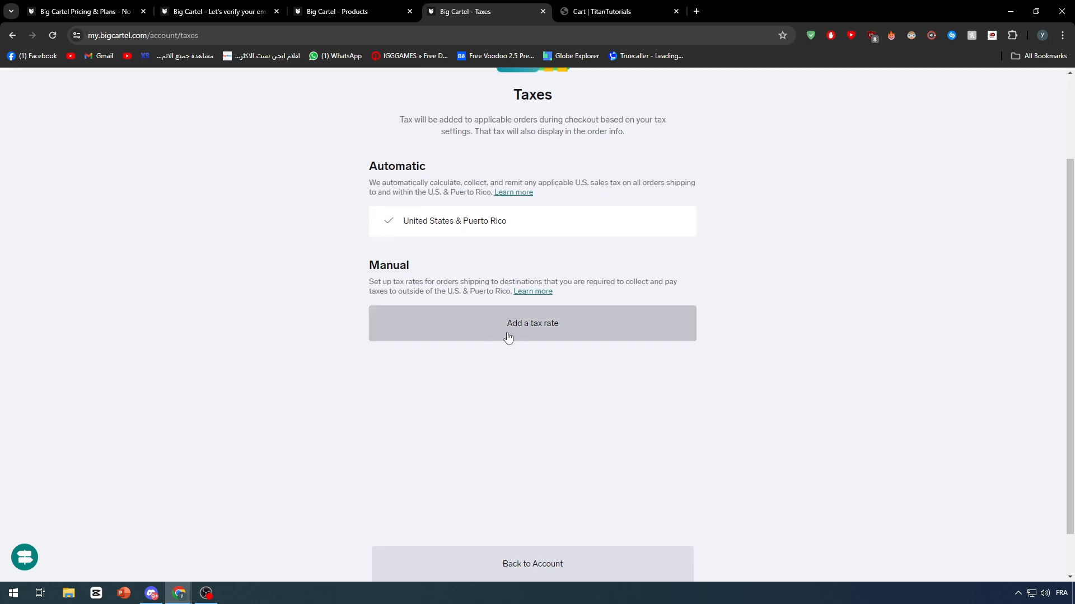
left_click(531, 563)
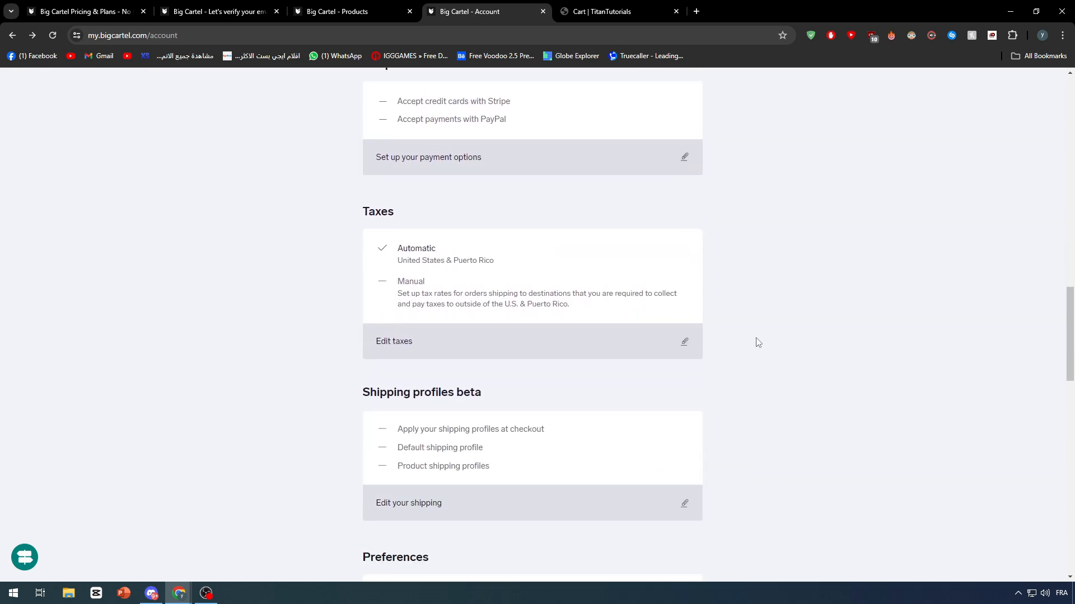
Open Shipping profiles settings and finish its walkthrough, leaving the beta disabled
scroll("down", 3)
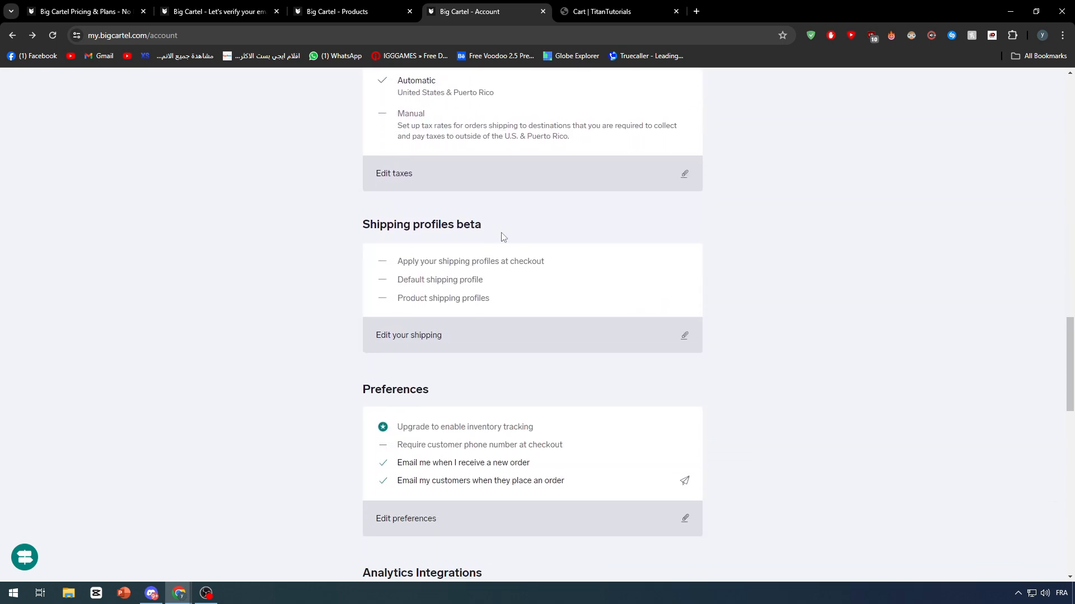
mouse_move(591, 335)
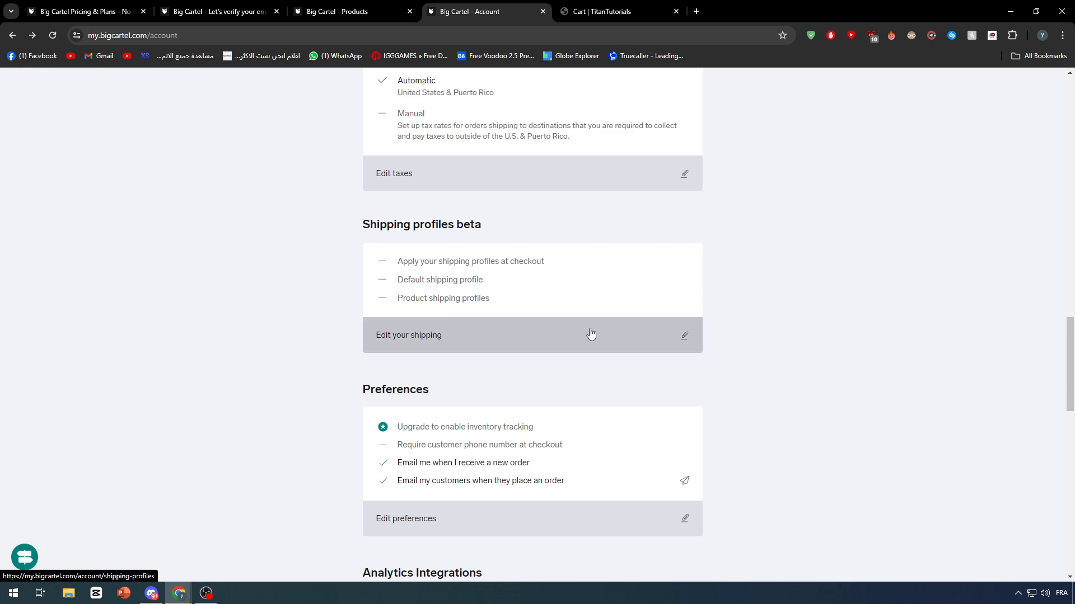
left_click(409, 335)
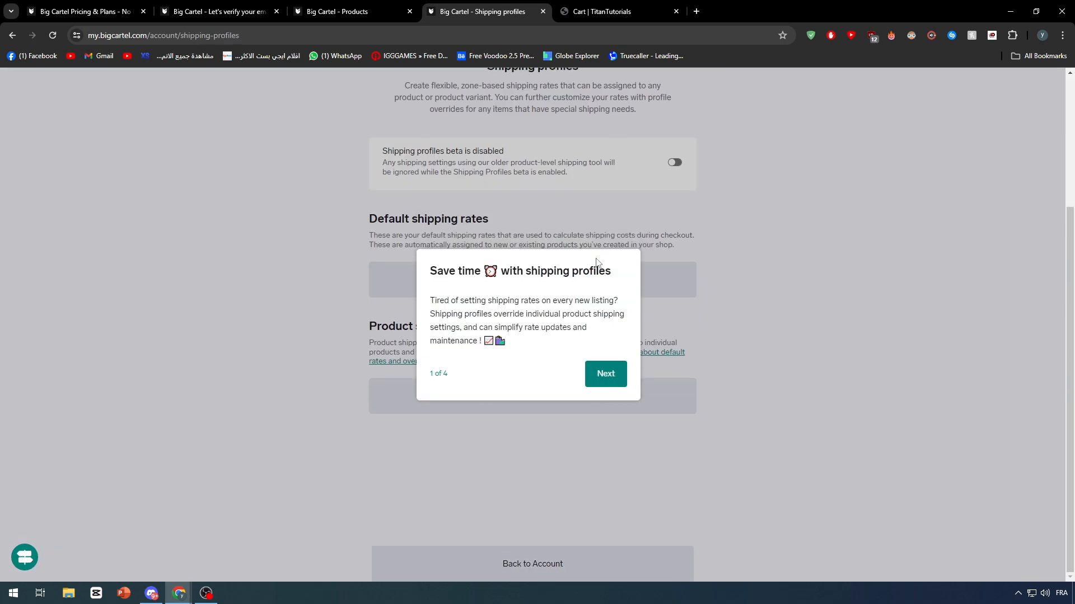
left_click(604, 374)
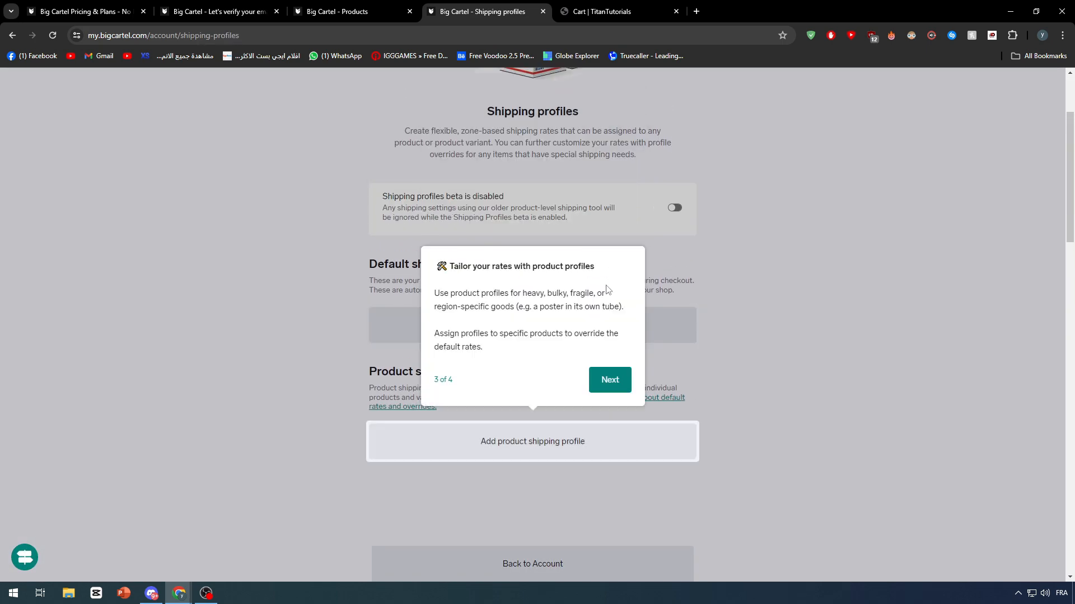
left_click(609, 379)
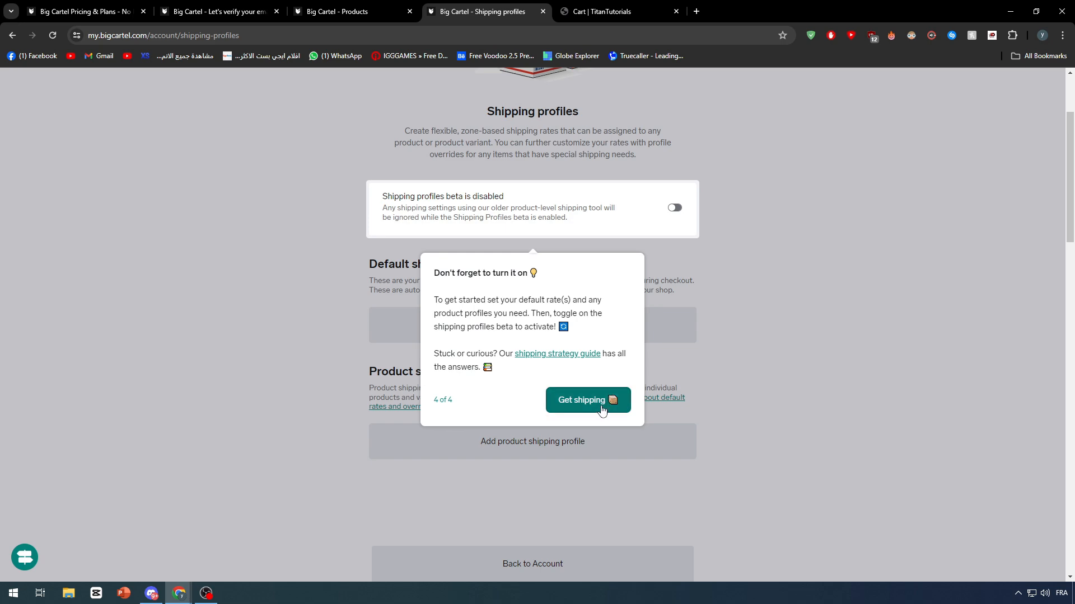
left_click(586, 404)
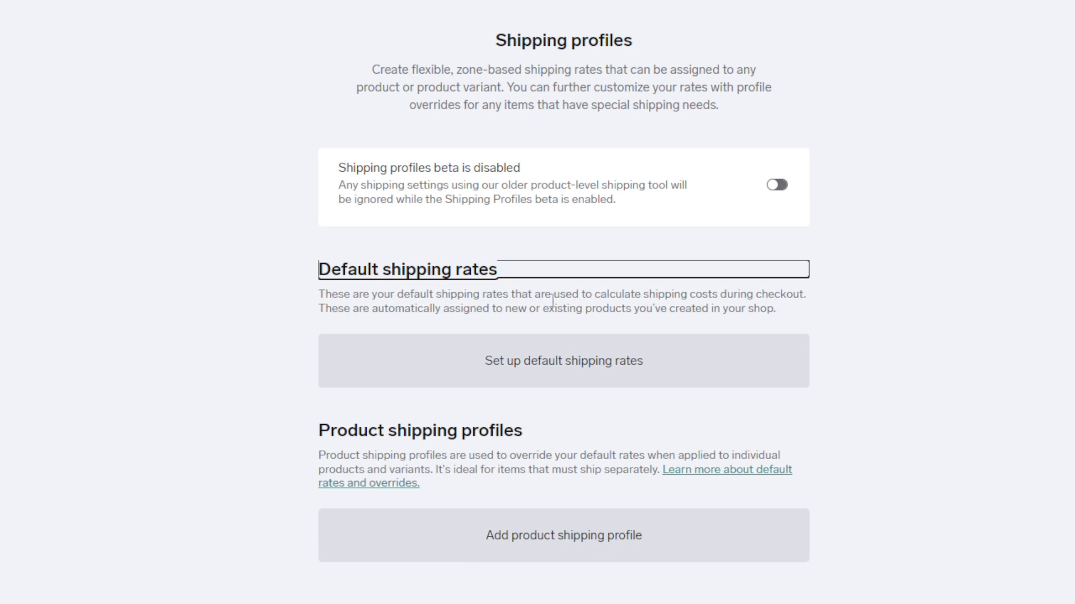
mouse_move(610, 310)
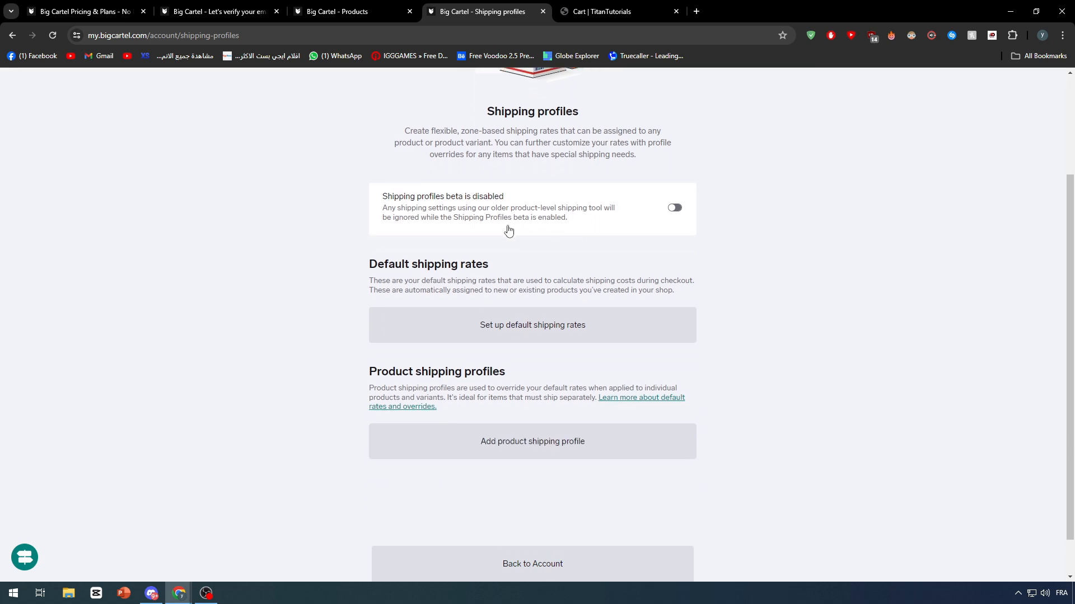
mouse_move(12, 36)
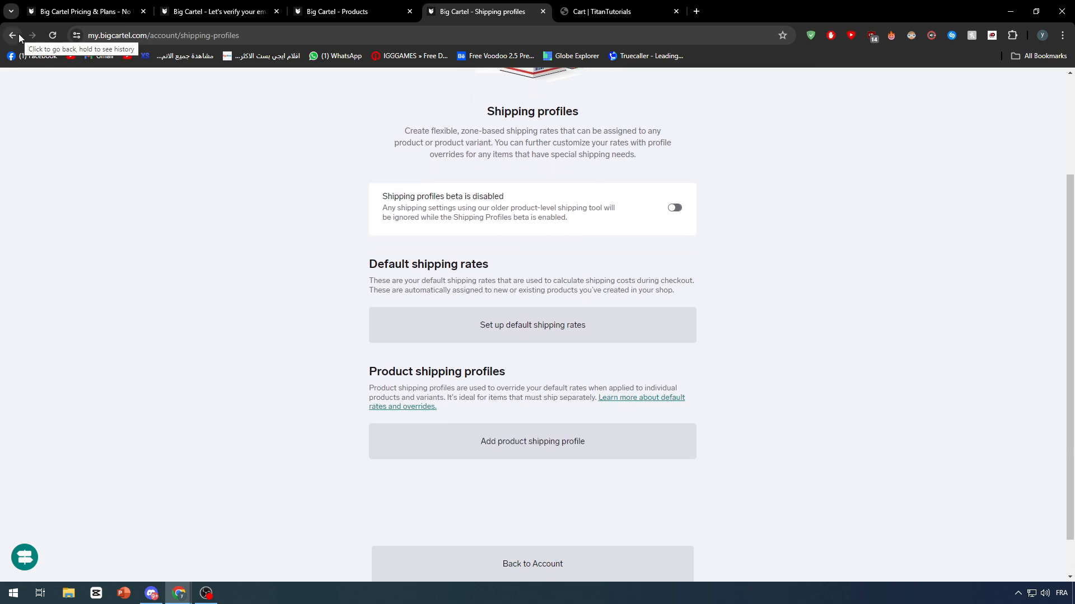
mouse_move(153, 245)
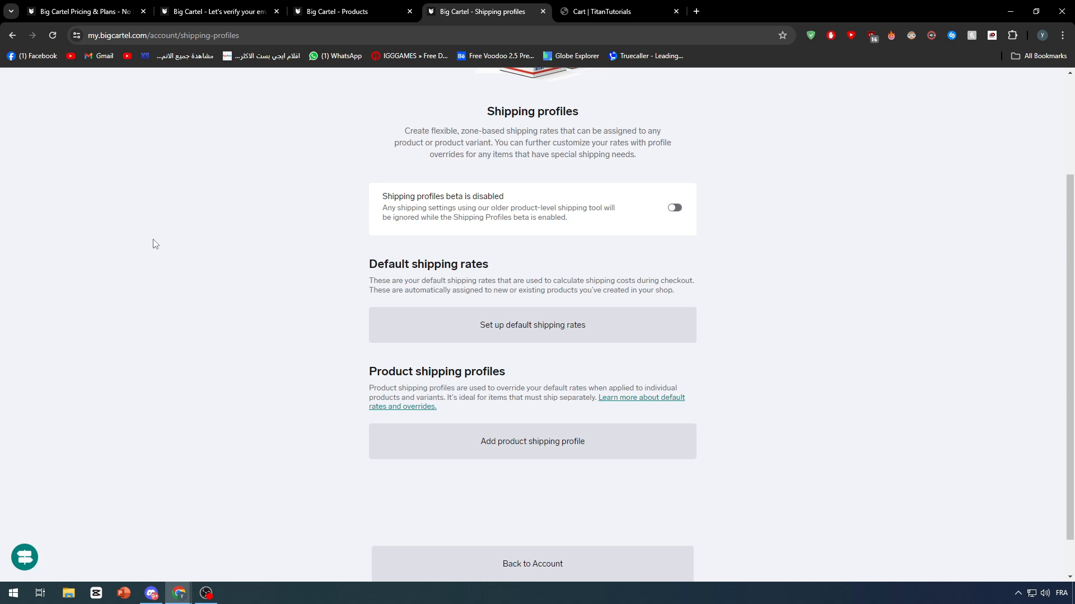
mouse_move(231, 305)
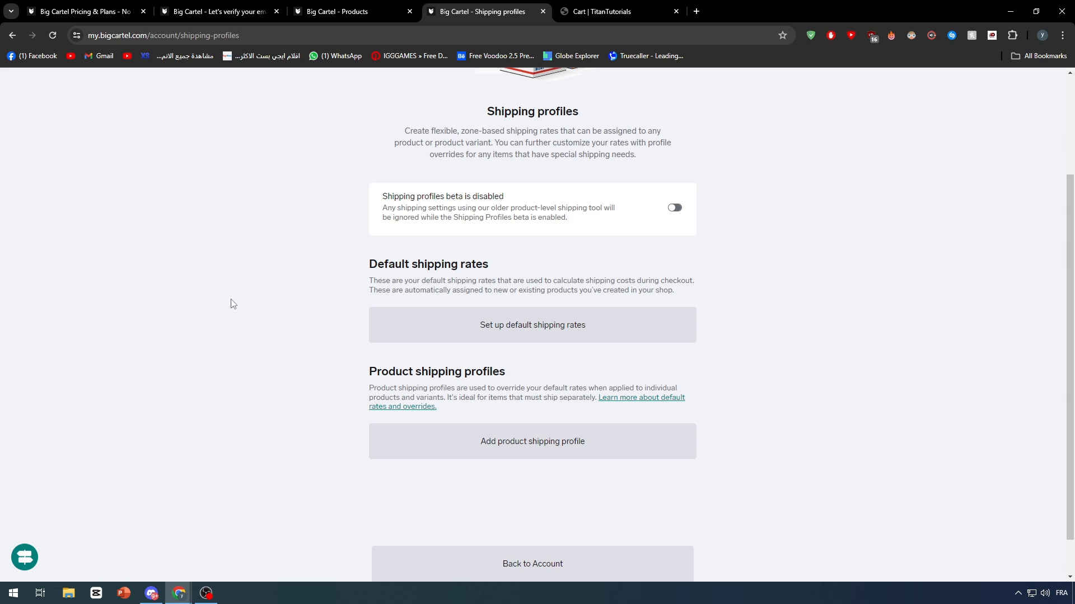
Go back to the TitanTutorials account page and scroll through Preferences and Analytics Integrations
left_click(11, 34)
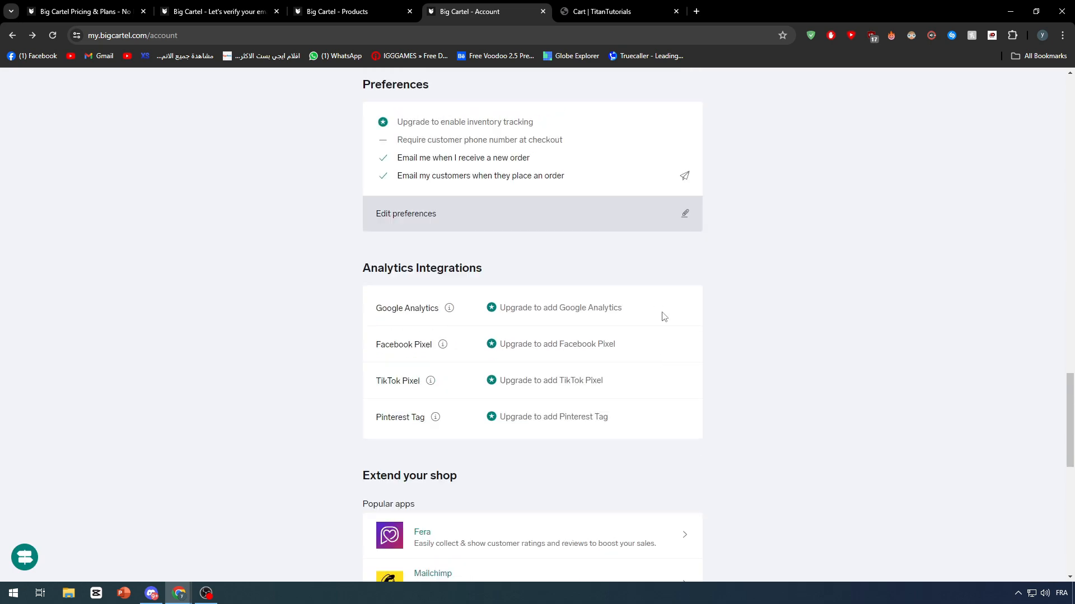
scroll("up", 3)
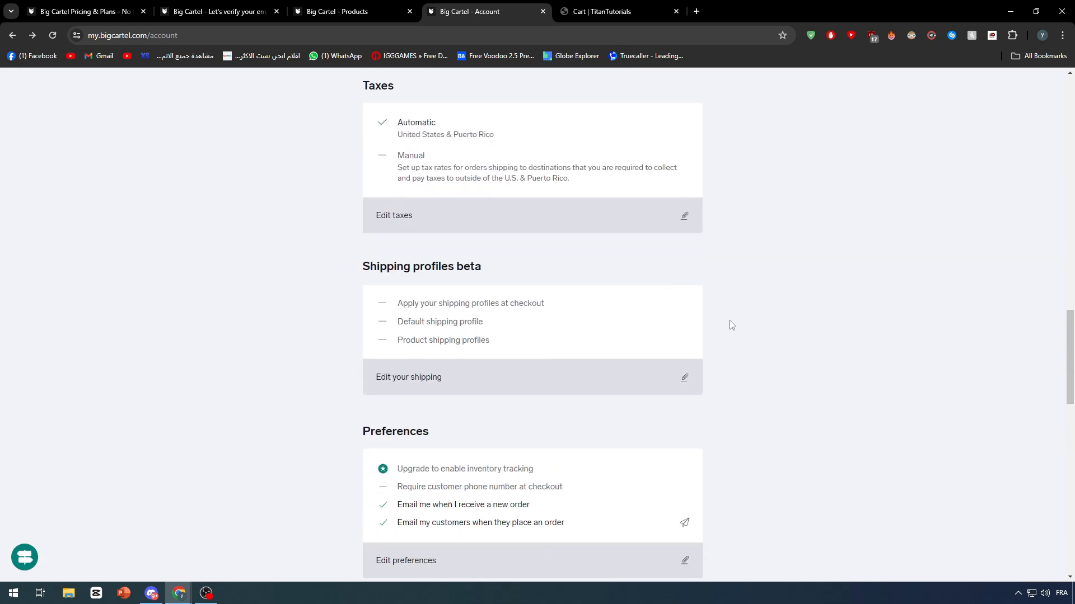
scroll("down", 3)
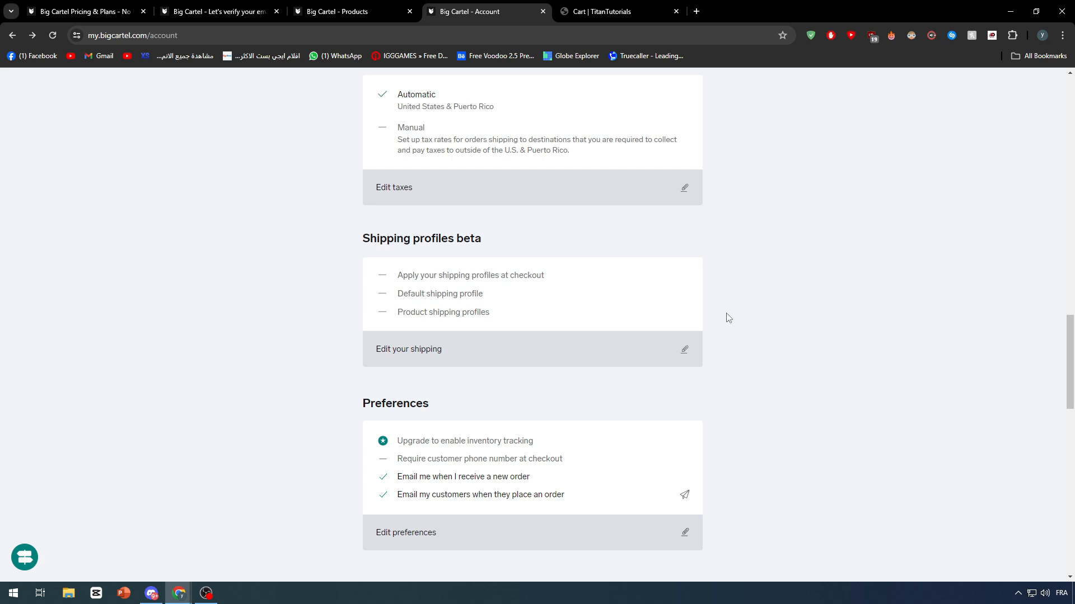
mouse_move(737, 329)
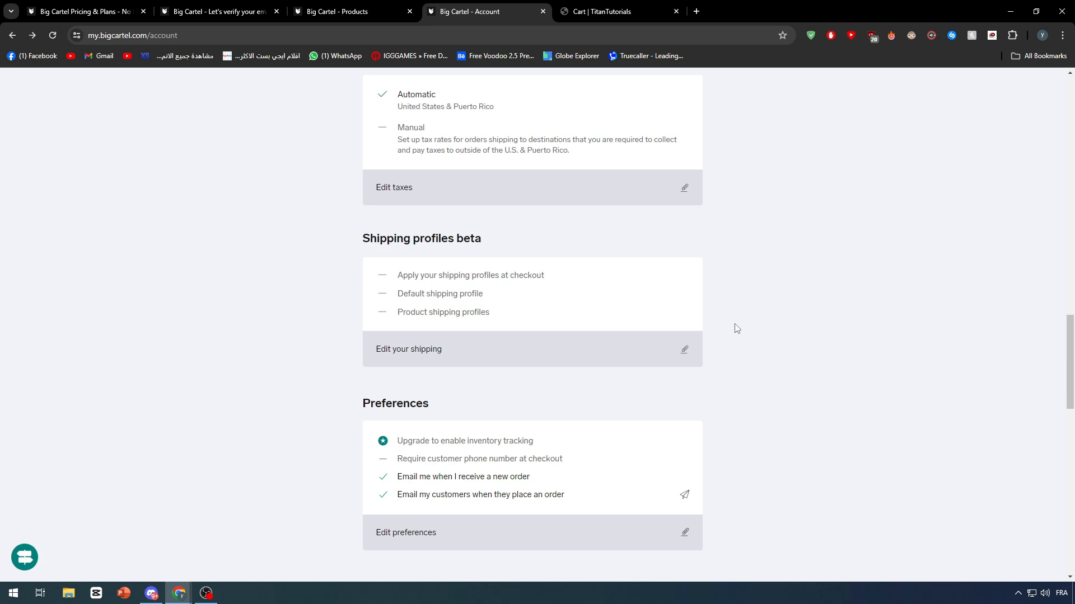
scroll("down", 3)
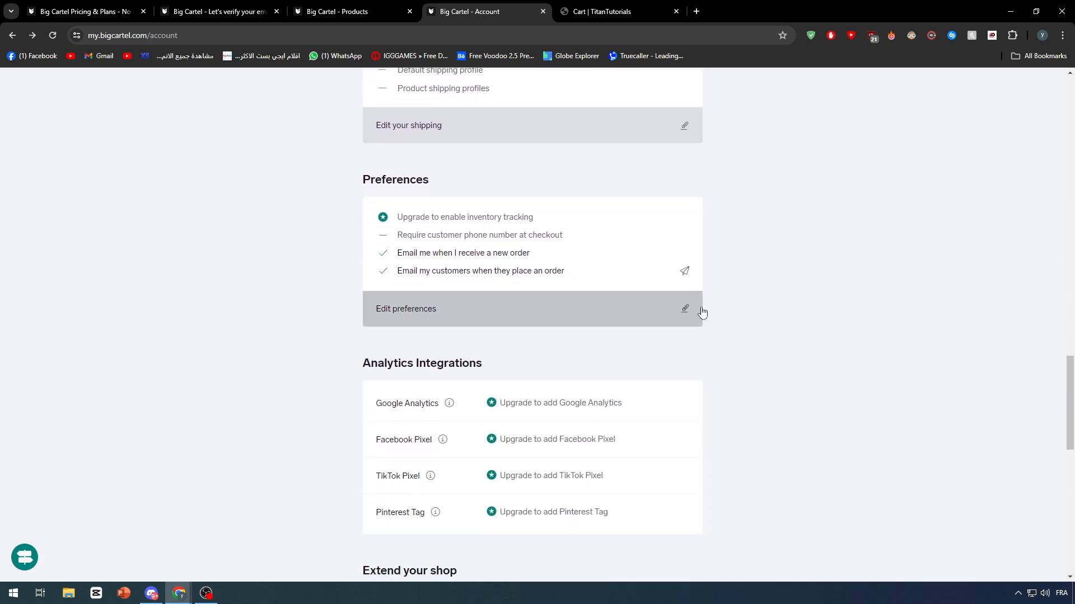
mouse_move(548, 195)
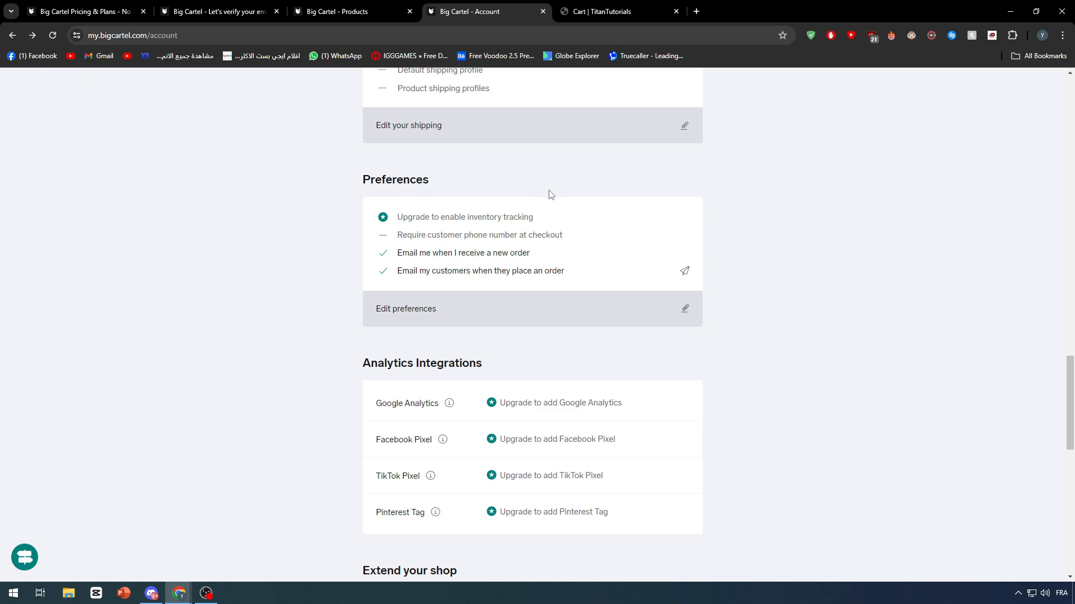
scroll("up", 3)
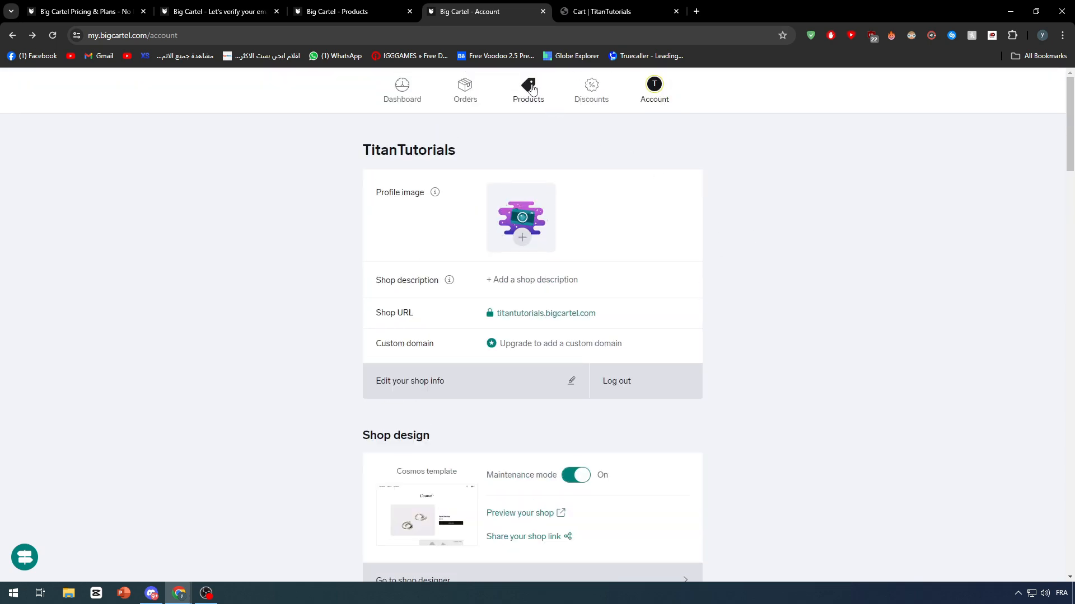
left_click(533, 90)
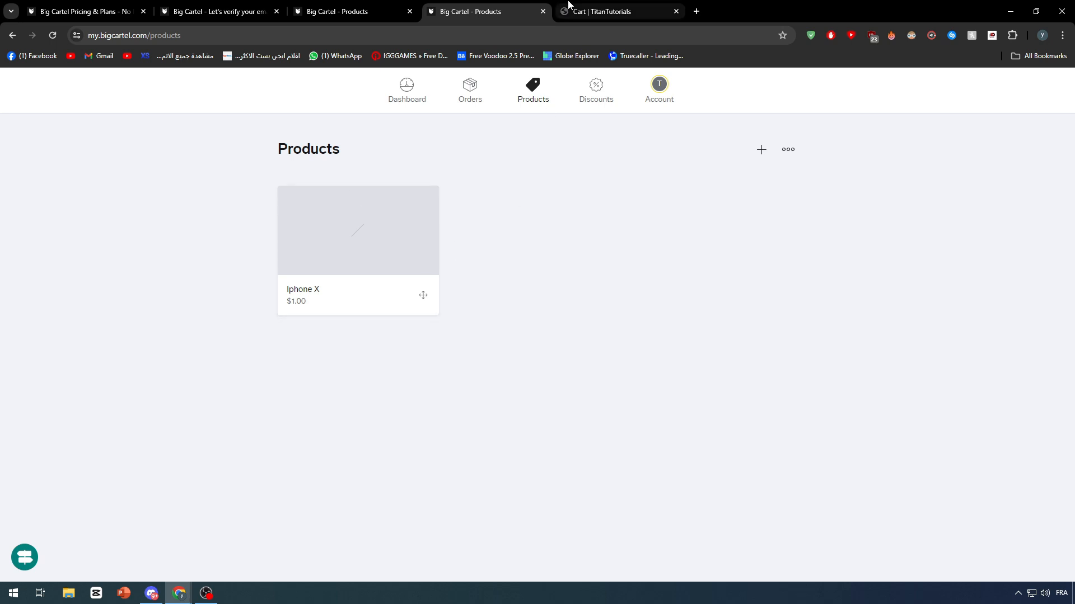
mouse_move(616, 12)
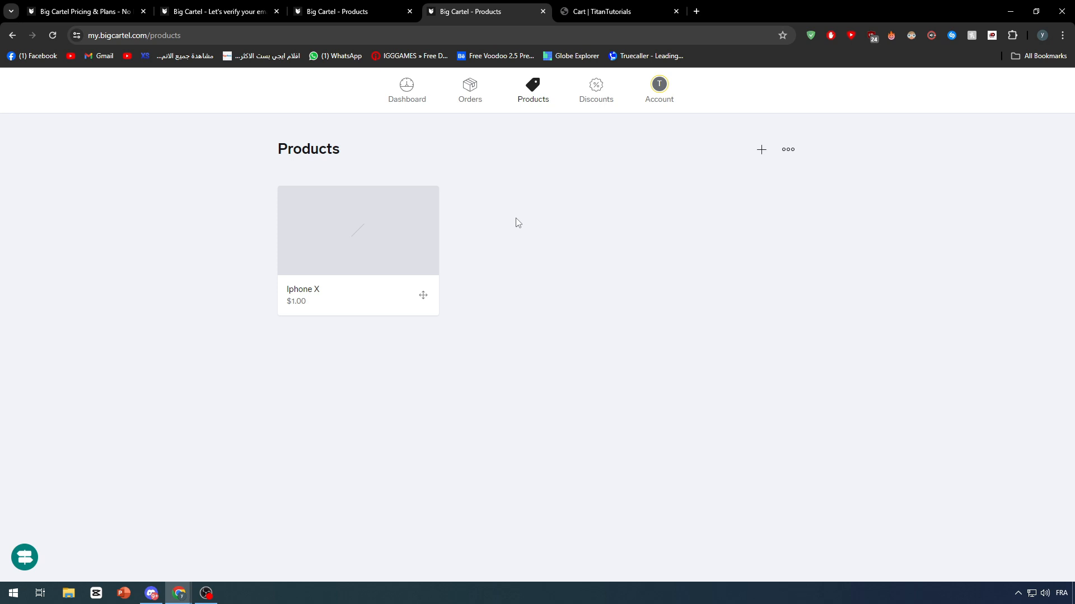
mouse_move(507, 242)
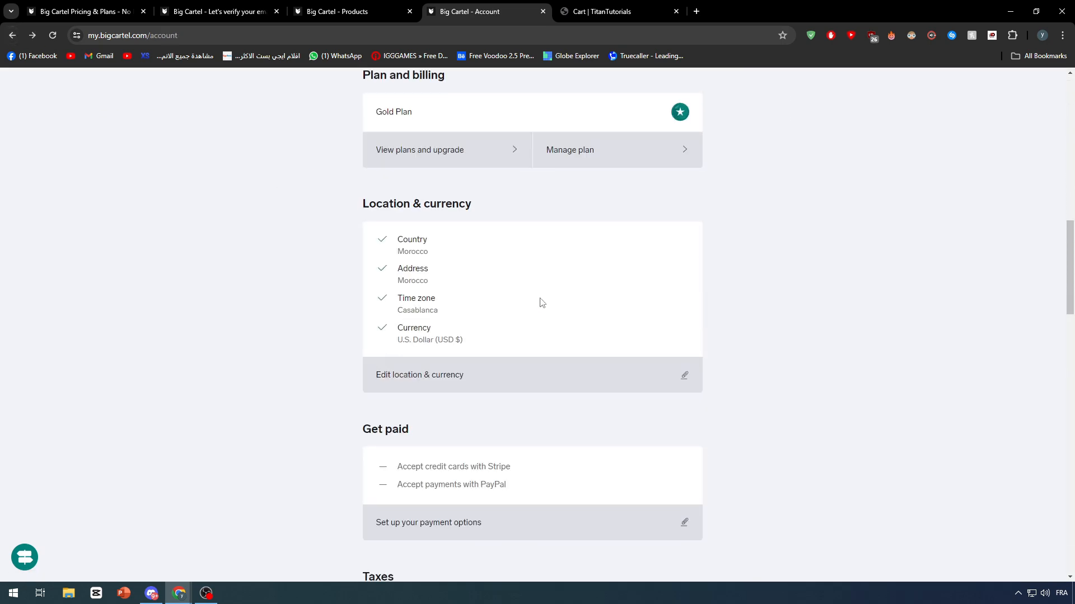
scroll("down", 3)
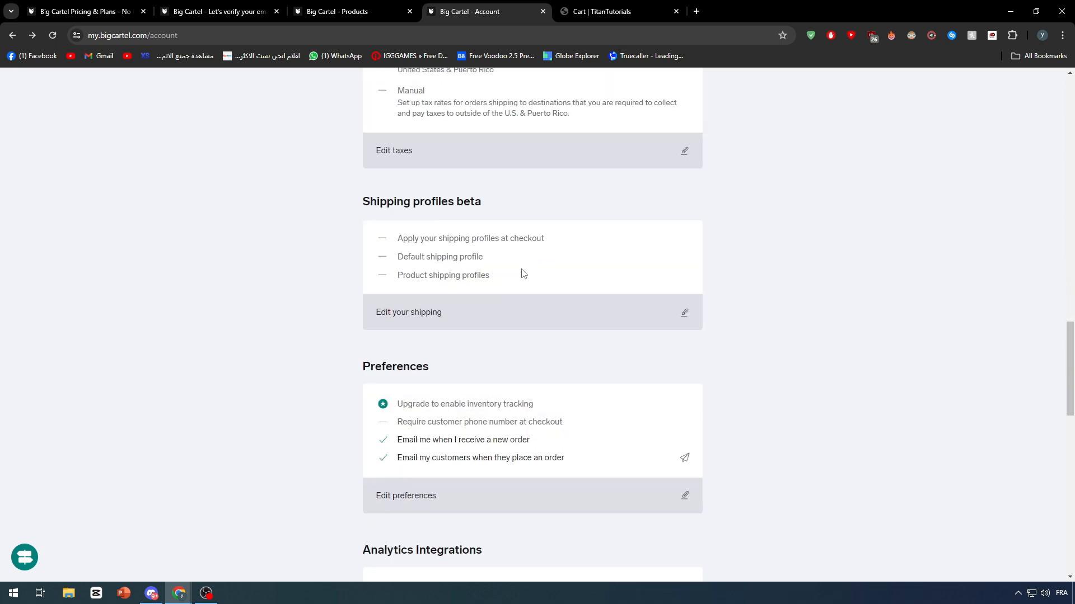
scroll("down", 3)
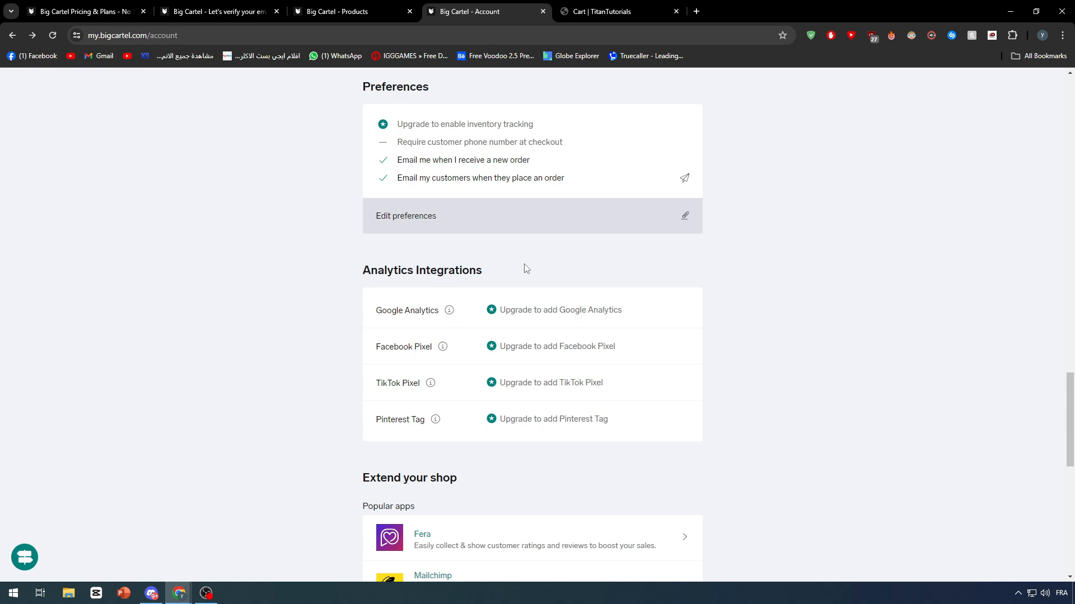
scroll("up", 3)
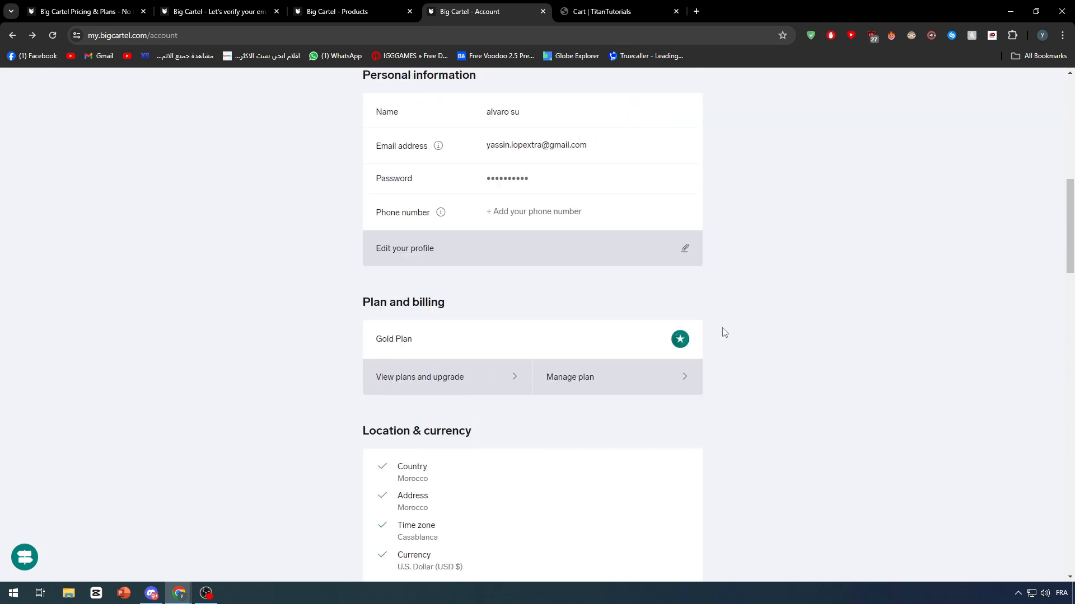